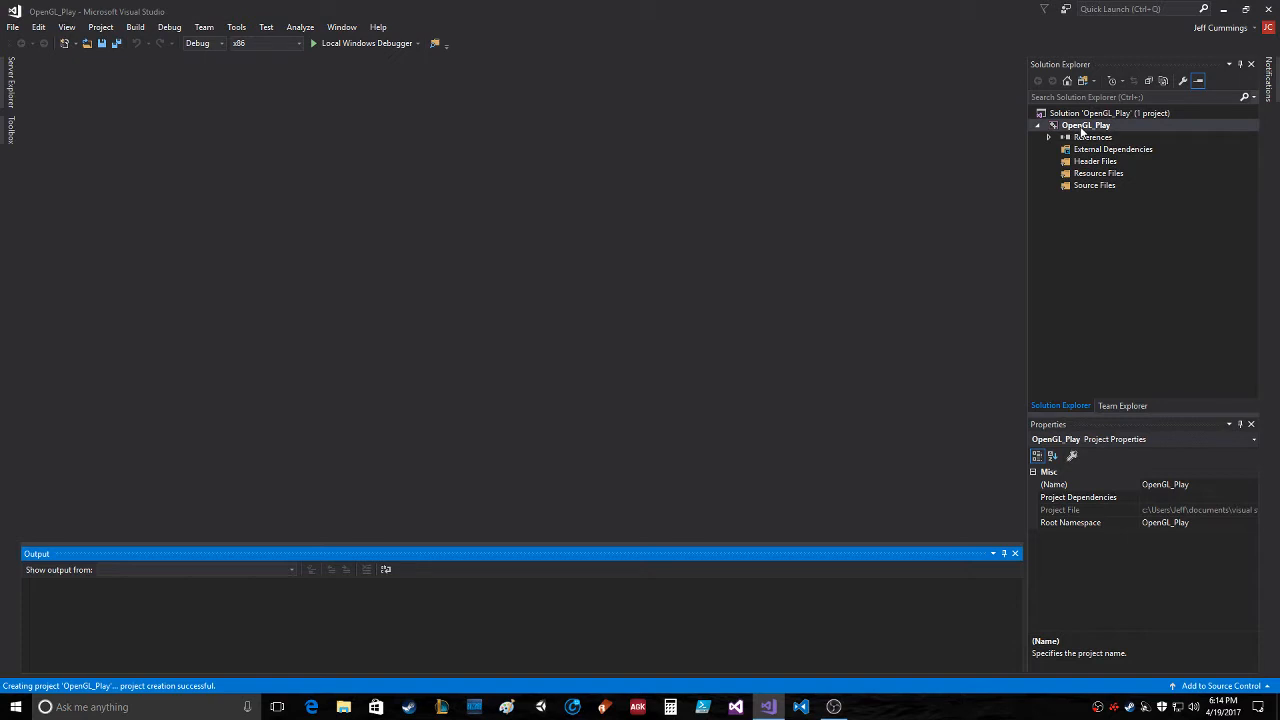
pyautogui.moveTo(868, 334)
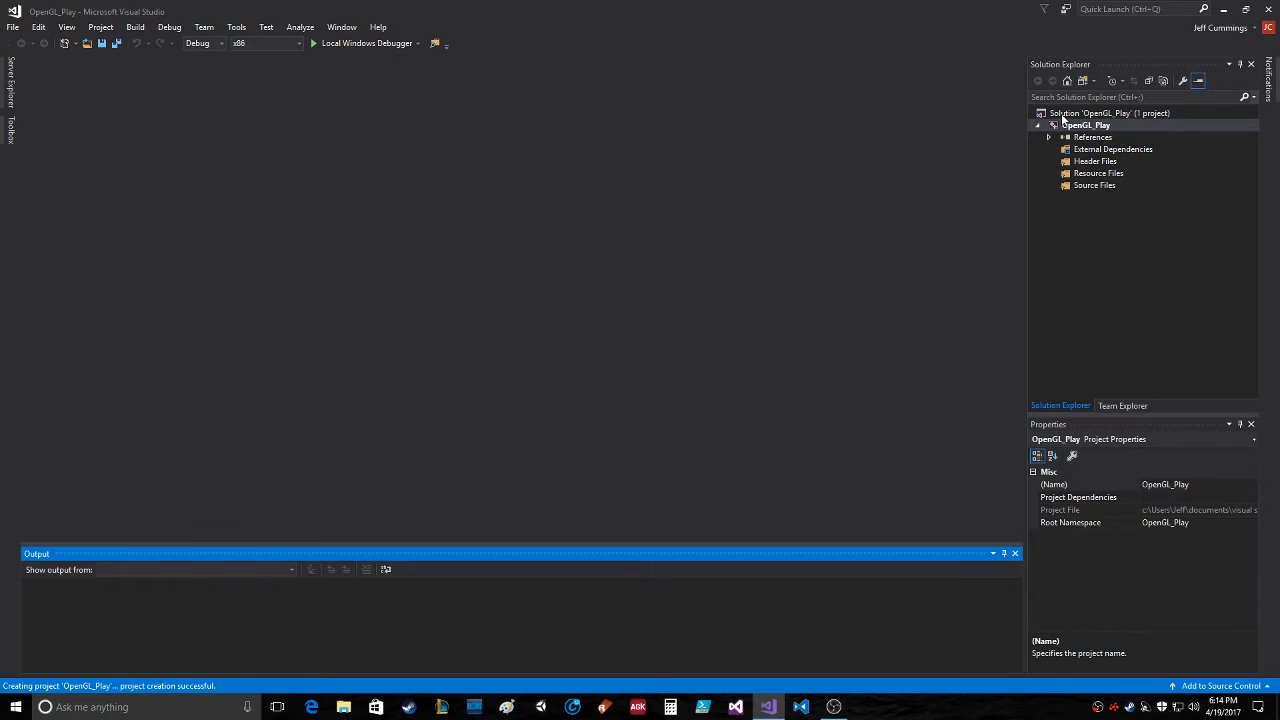
# View the OpenGL_Play project's VC++ Directories settings in its property pages
pyautogui.rightClick(1088, 124)
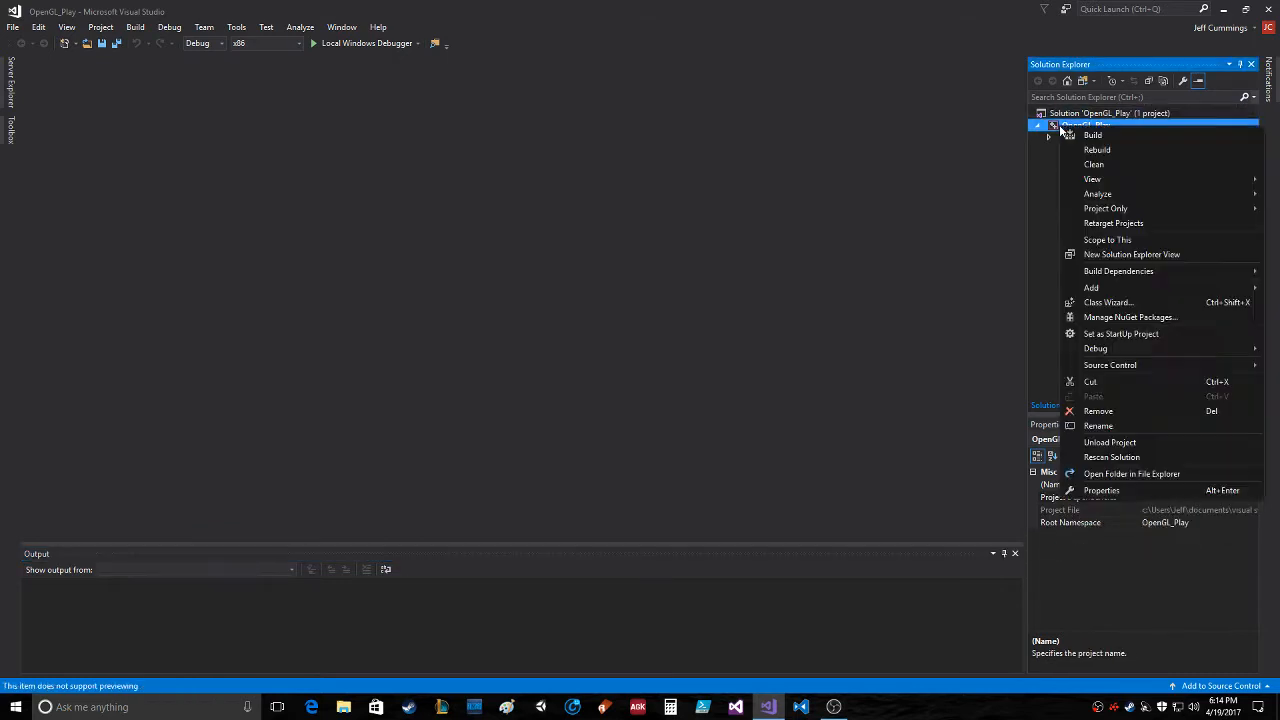
pyautogui.click(1100, 490)
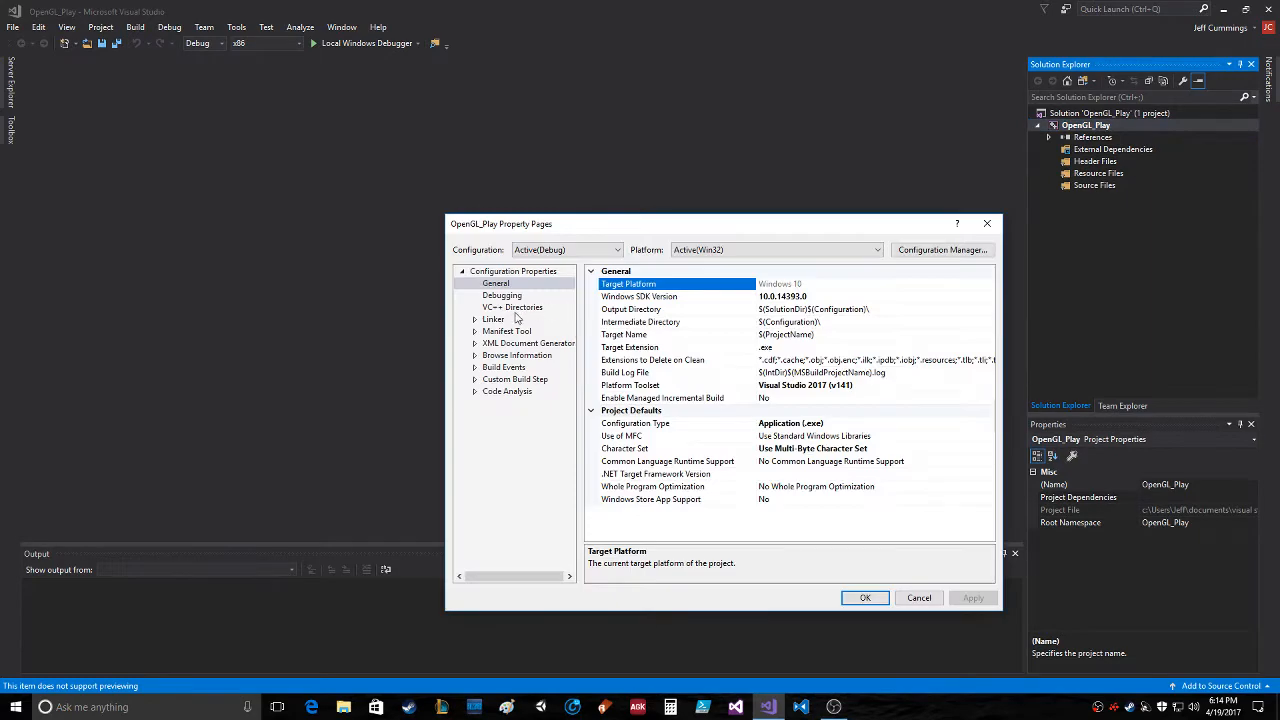
pyautogui.click(512, 308)
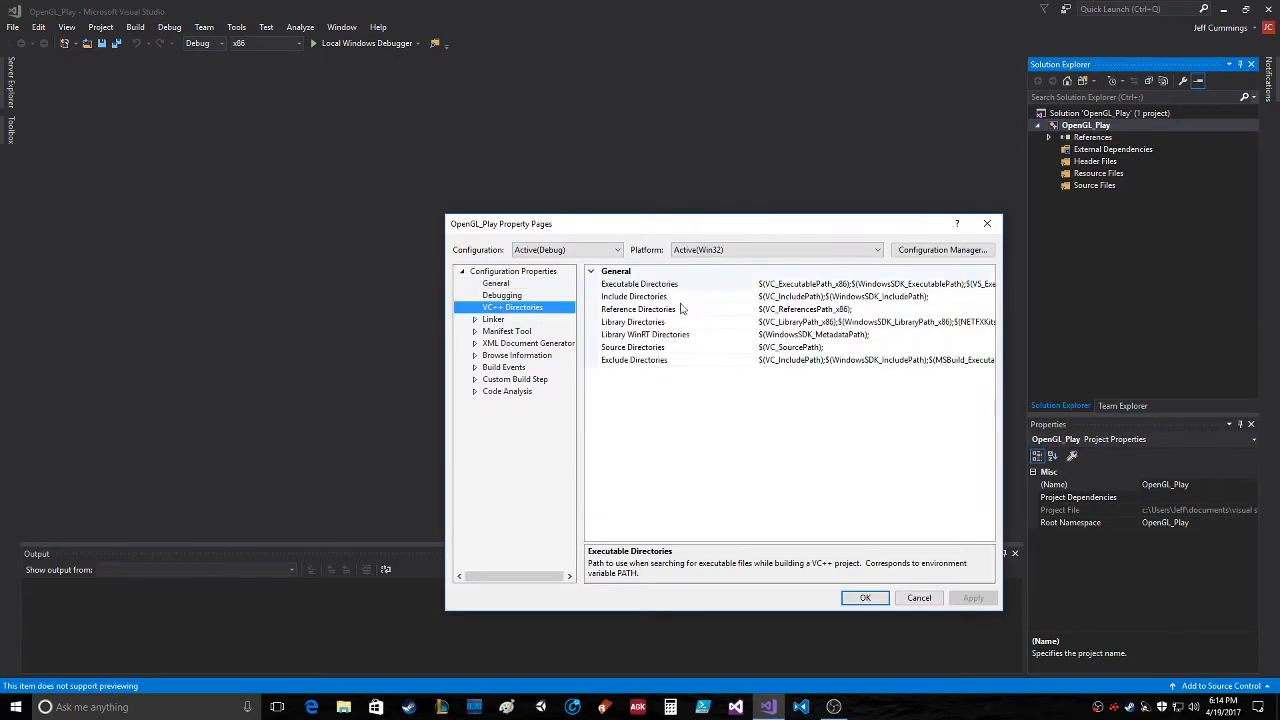
pyautogui.moveTo(584, 272)
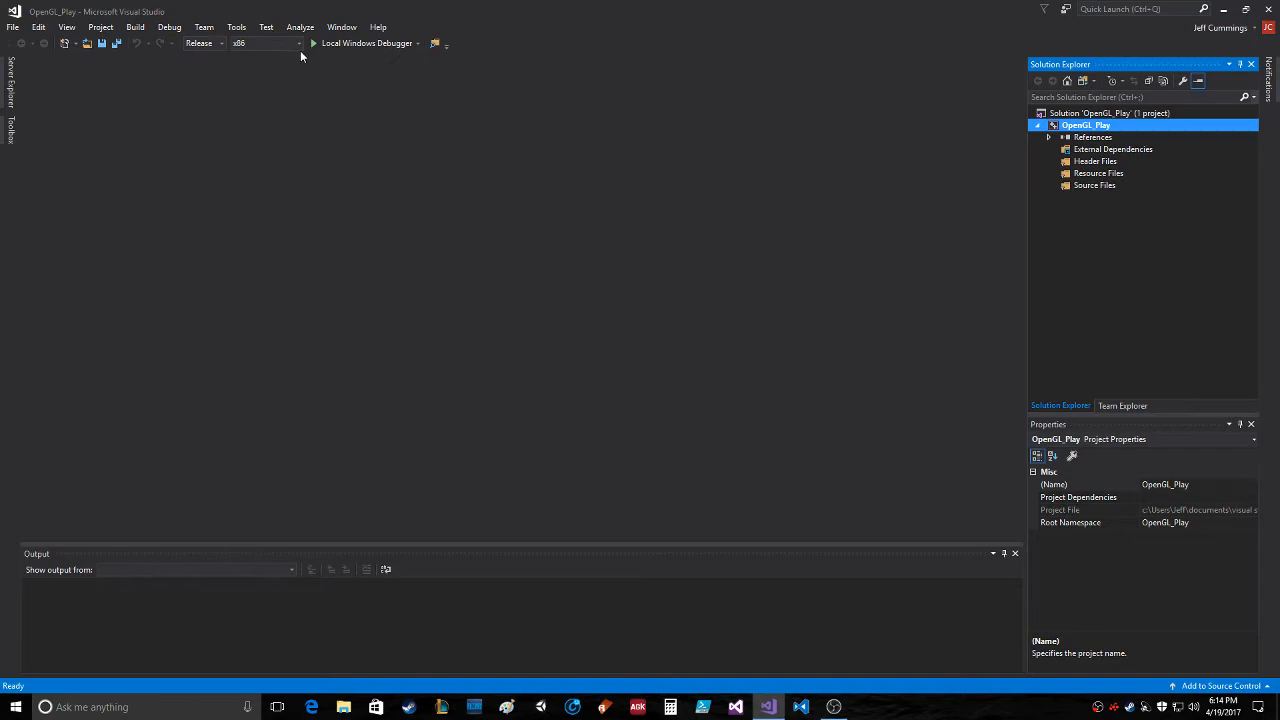
pyautogui.moveTo(792, 114)
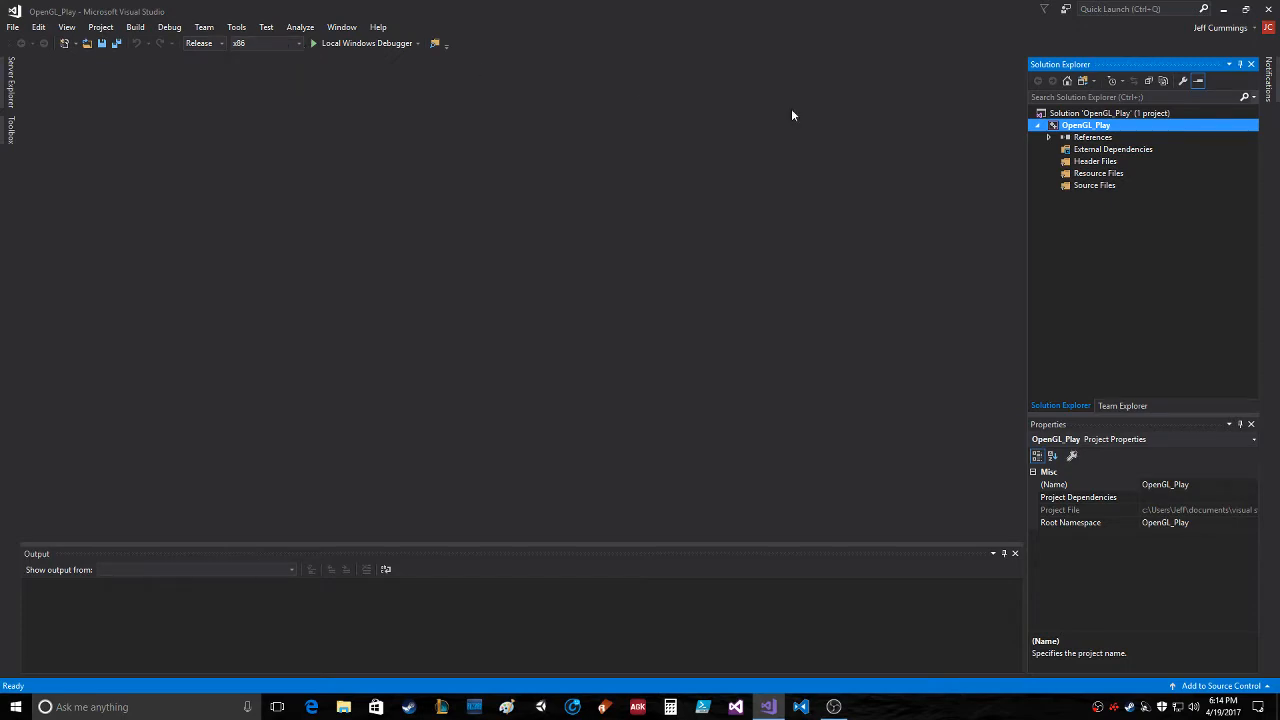
# Add the OpenGL_Lib_Inc folder as a new entry in OpenGL_Play's Include Directories
pyautogui.rightClick(1086, 124)
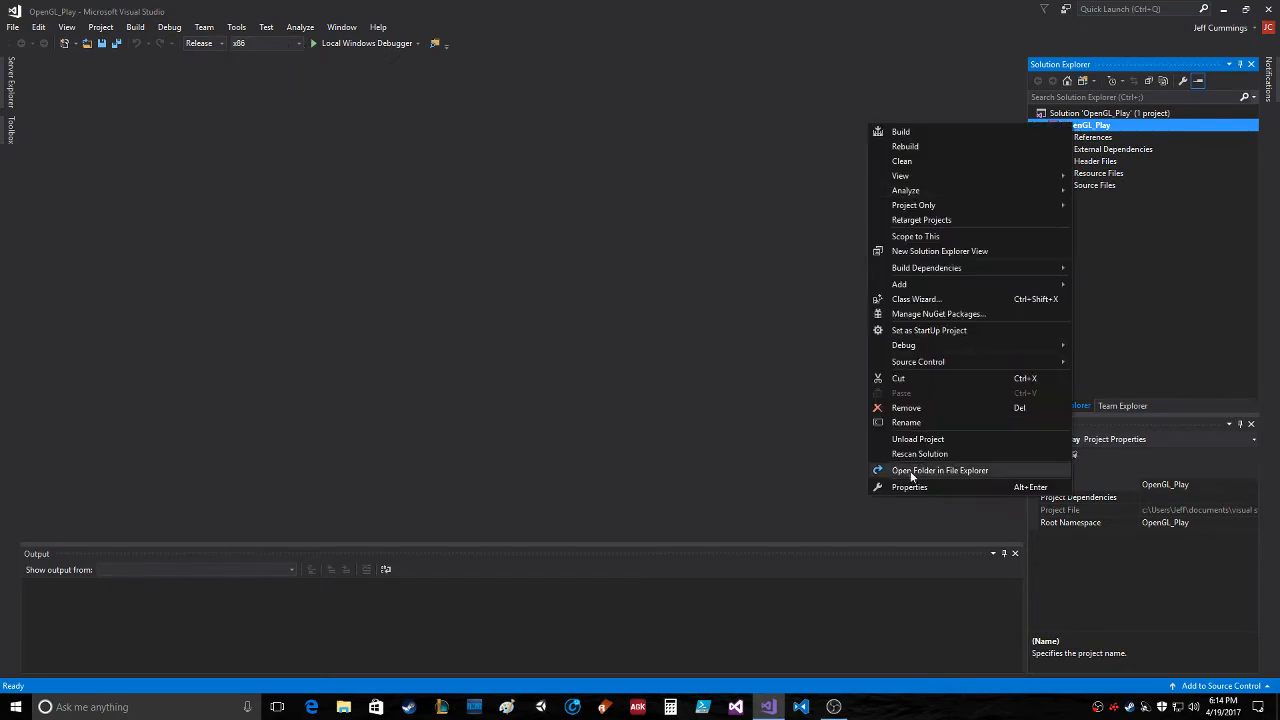
pyautogui.click(908, 488)
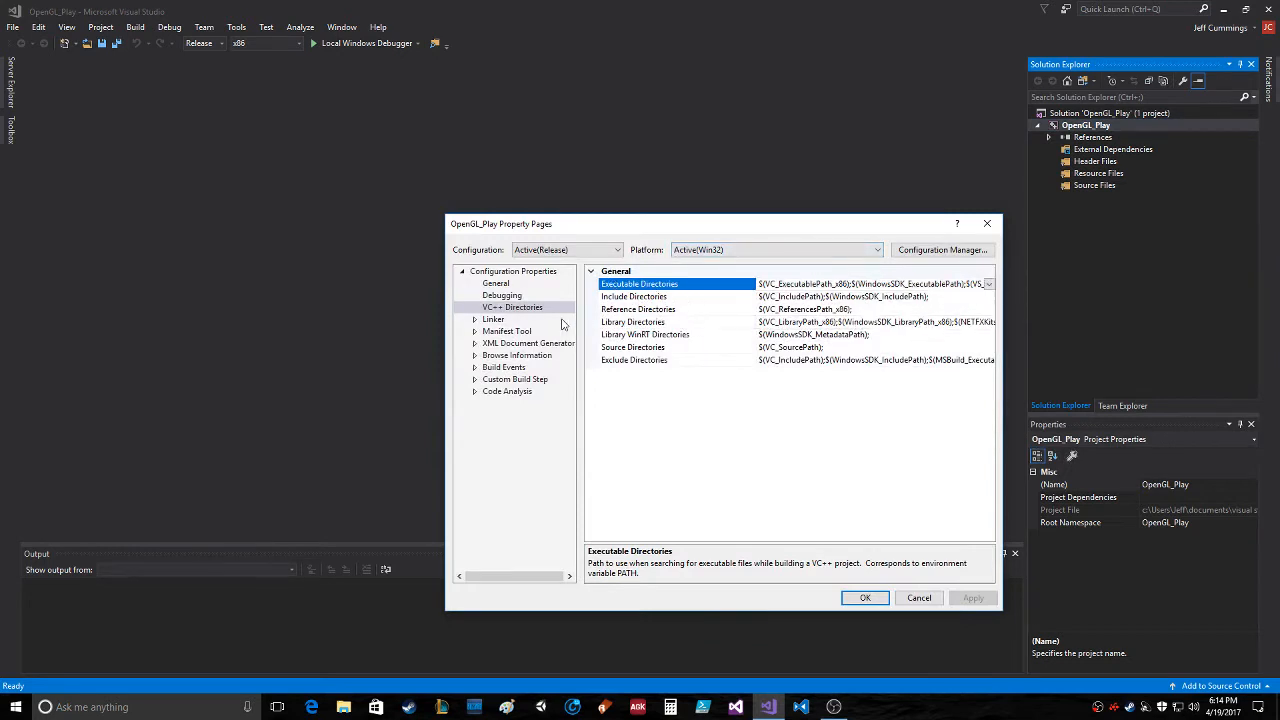
pyautogui.click(634, 296)
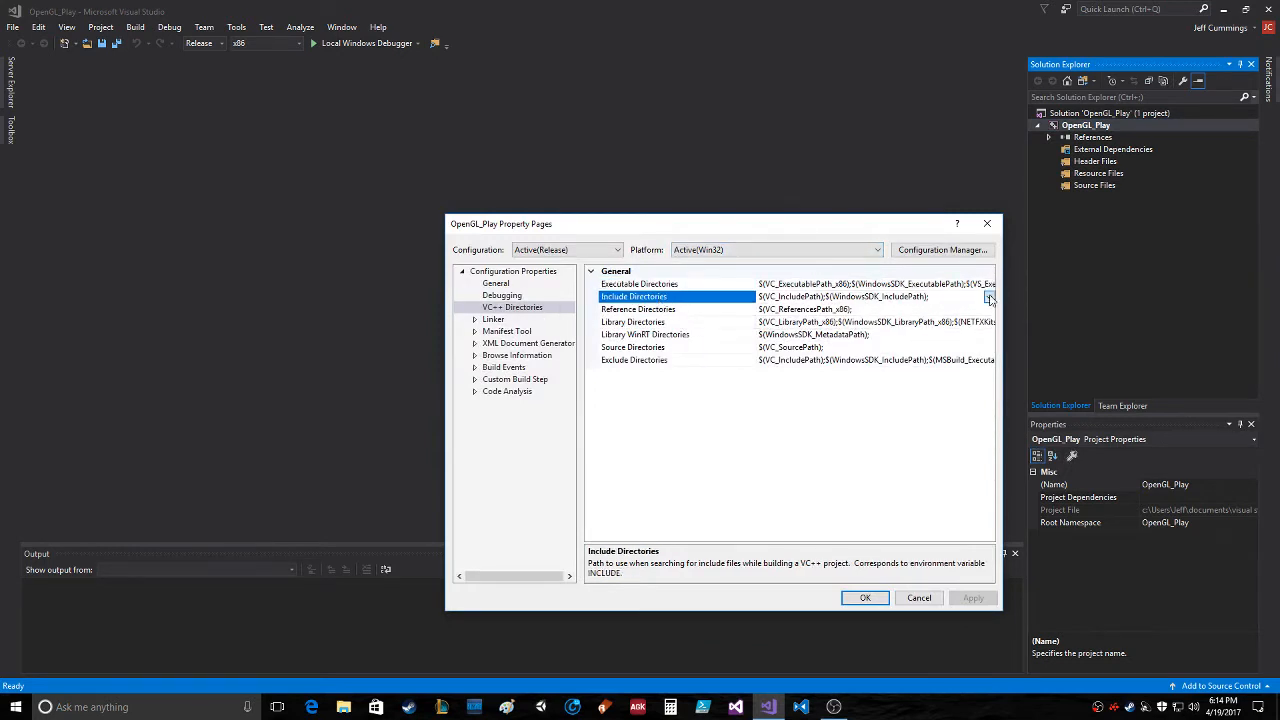
pyautogui.click(988, 296)
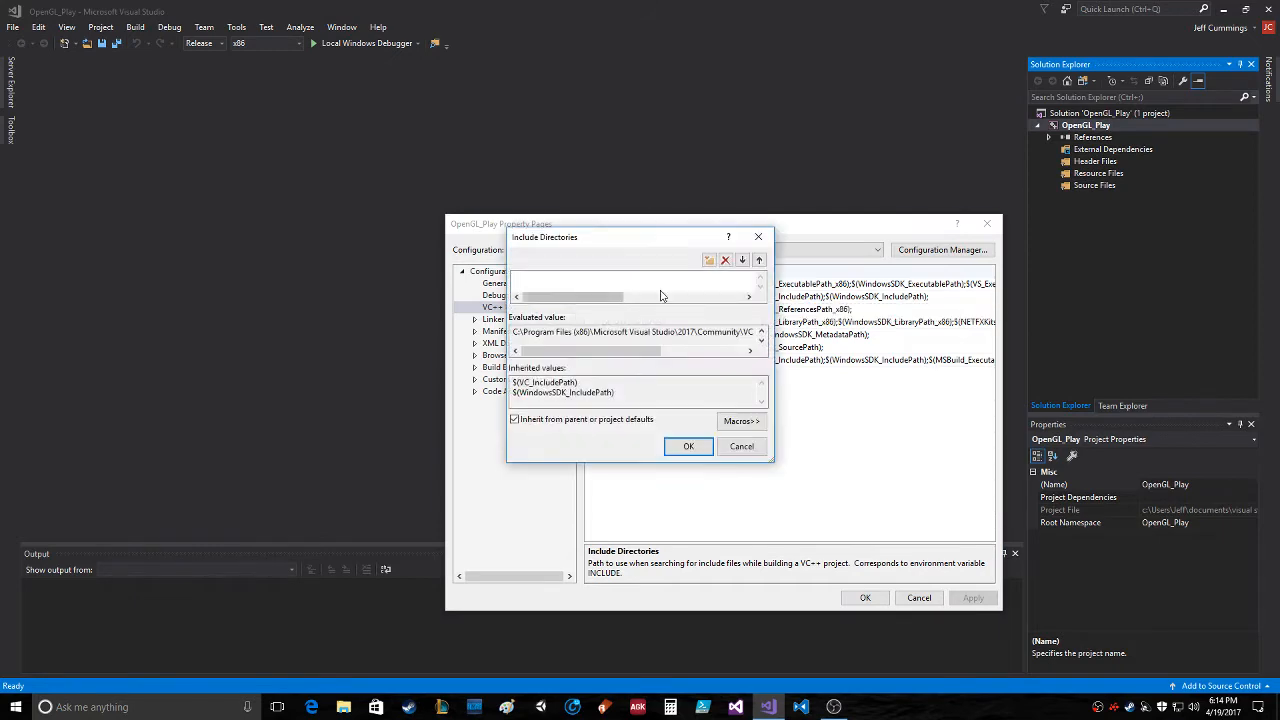
pyautogui.click(708, 260)
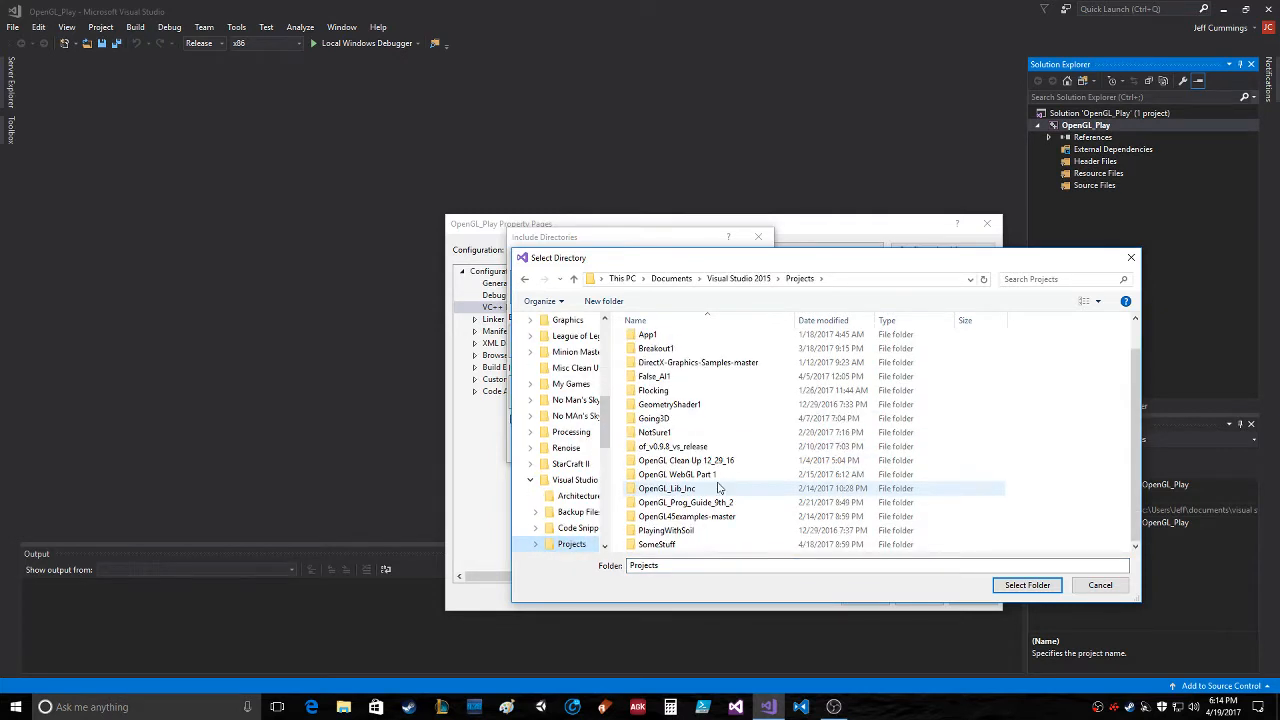
pyautogui.doubleClick(666, 488)
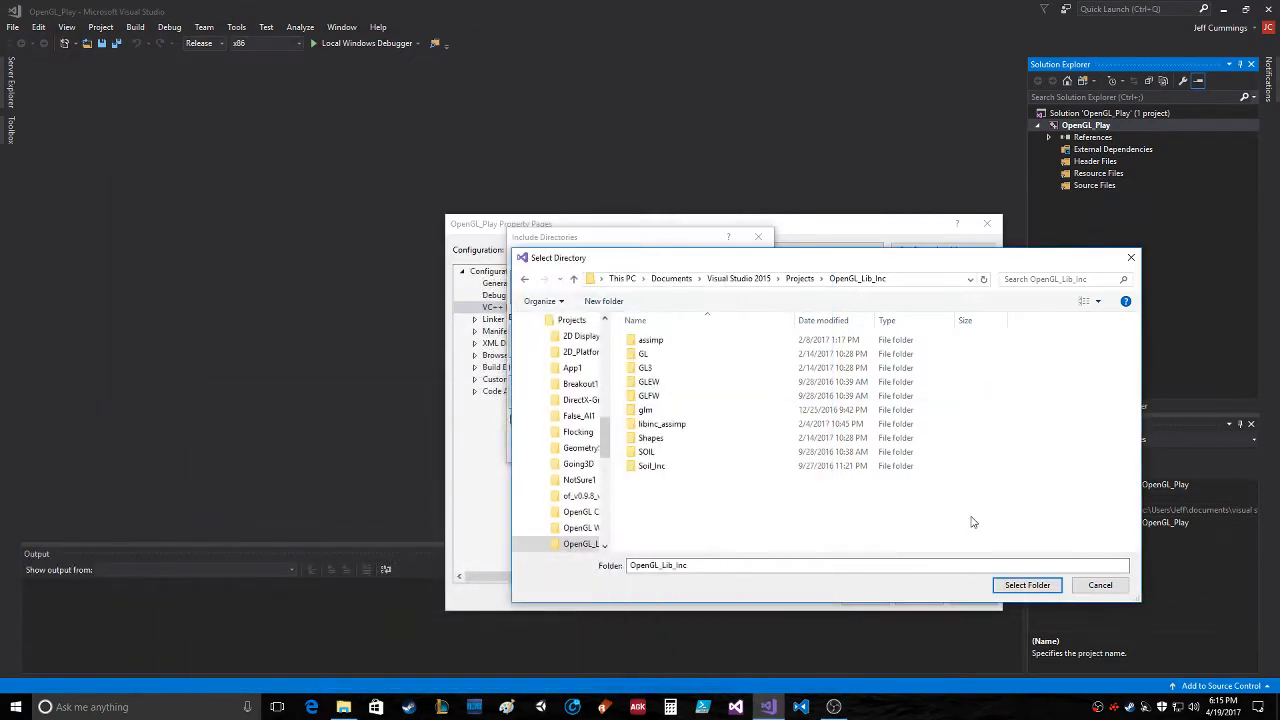
pyautogui.click(1026, 584)
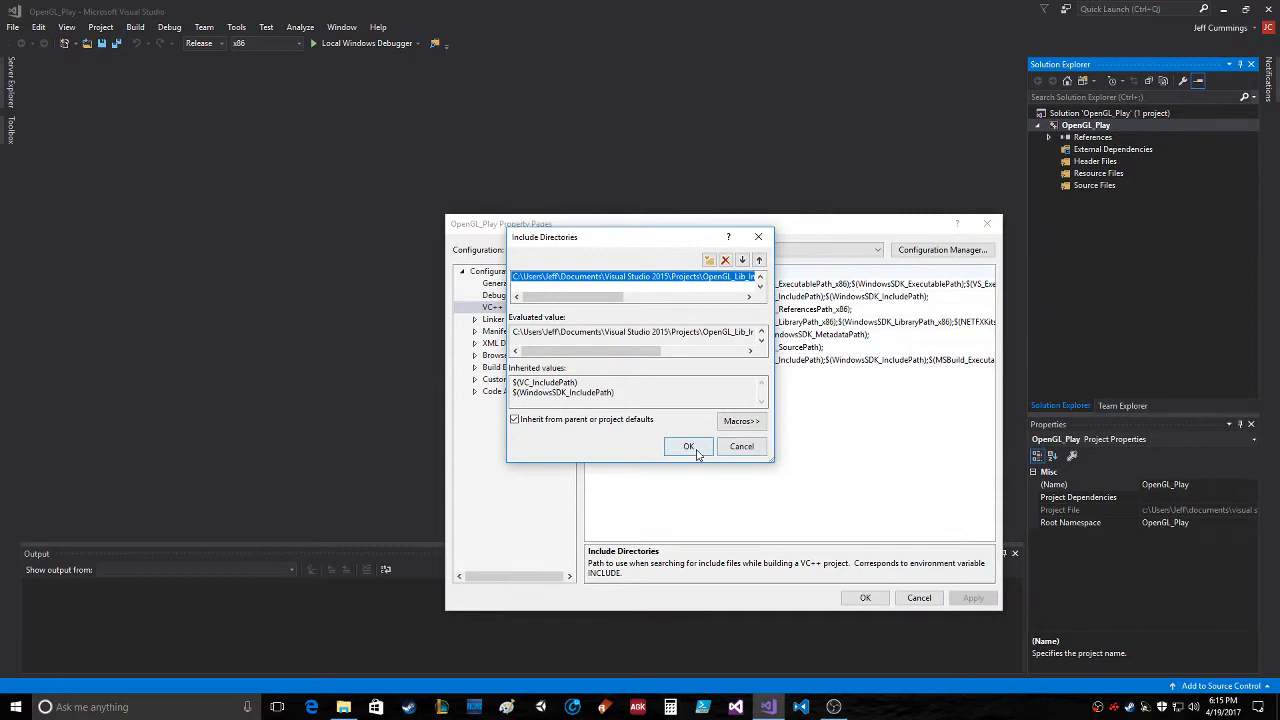
pyautogui.click(688, 446)
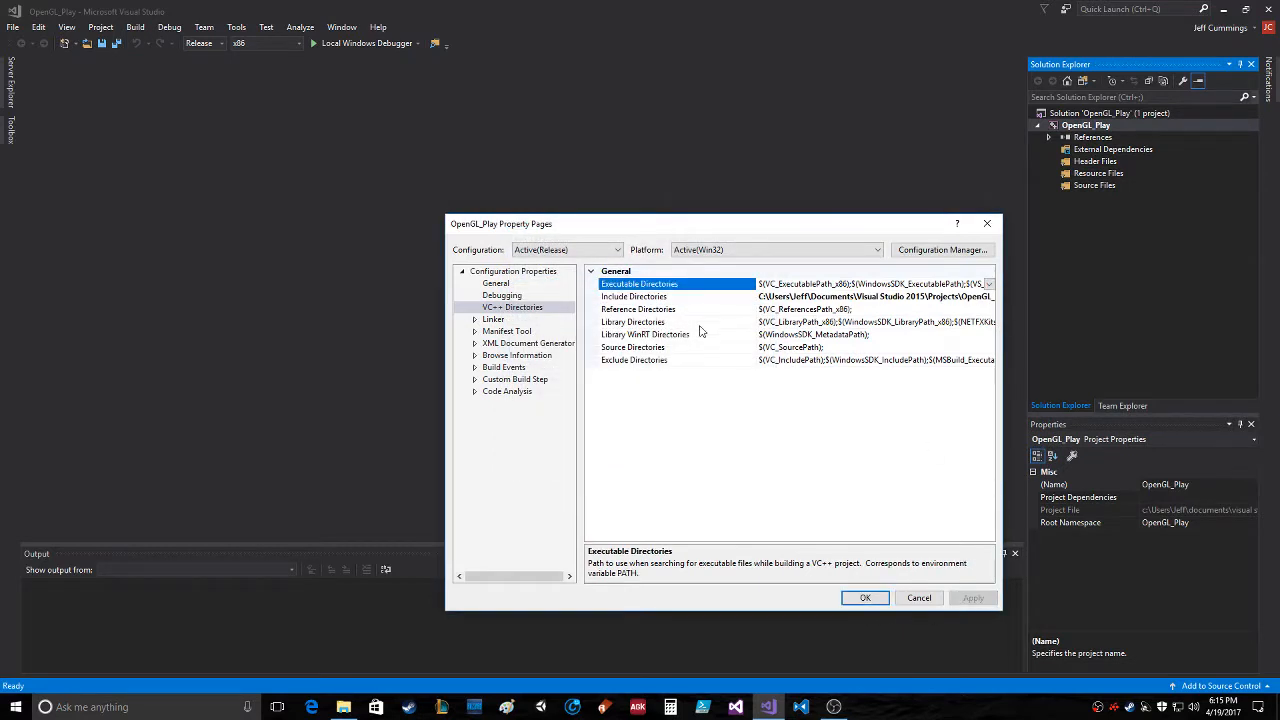
# Add Documents > Visual Studio 2015 > Projects > OpenGL_Lib_Inc to the Library Directories
pyautogui.click(632, 320)
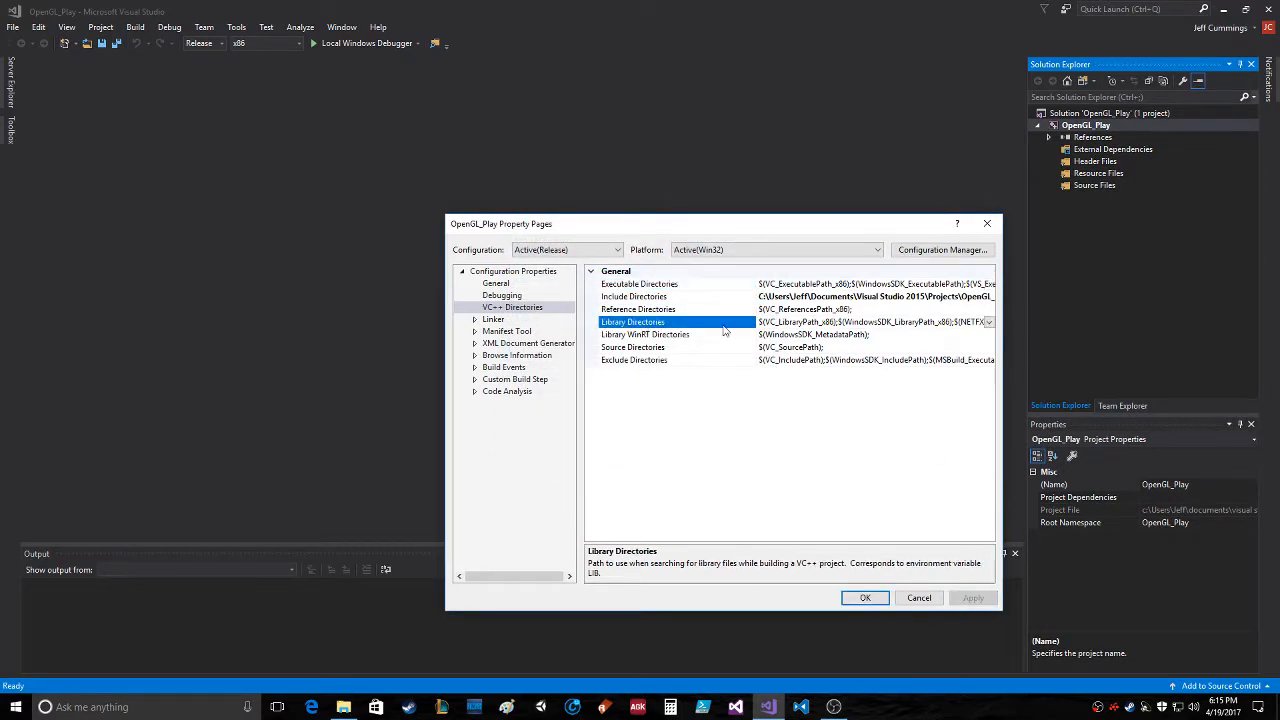
pyautogui.click(988, 320)
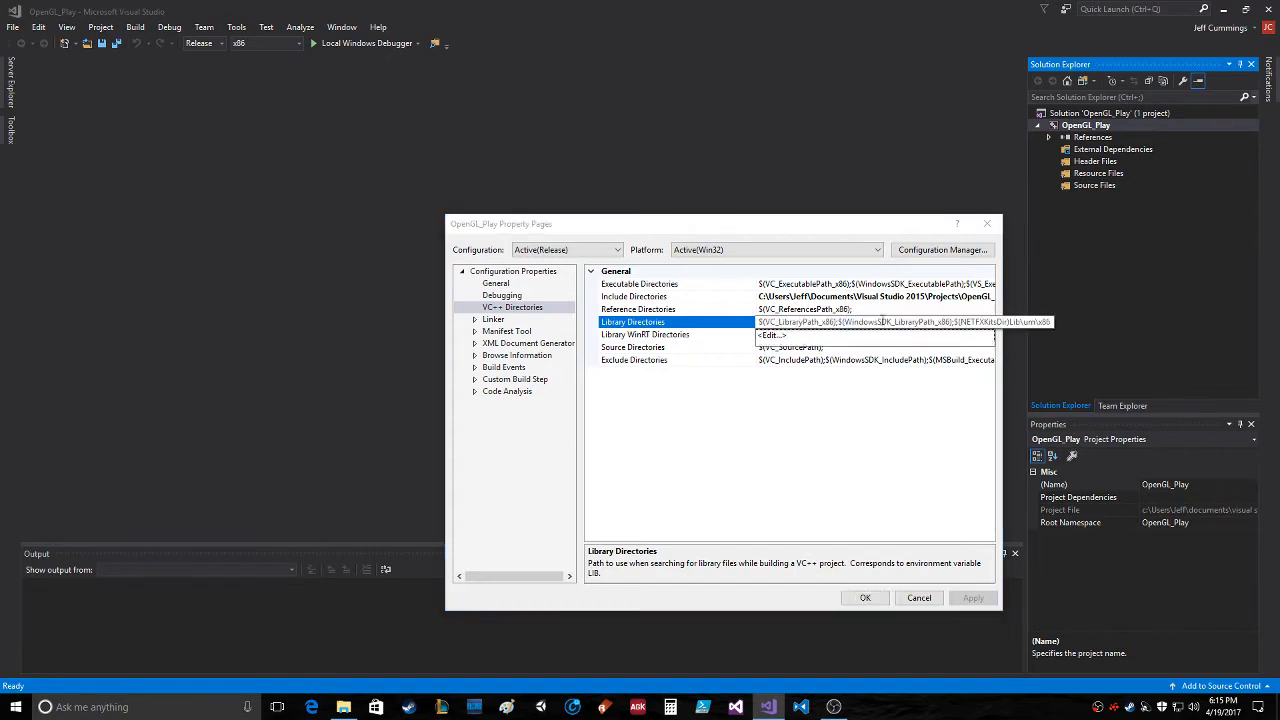
pyautogui.click(770, 336)
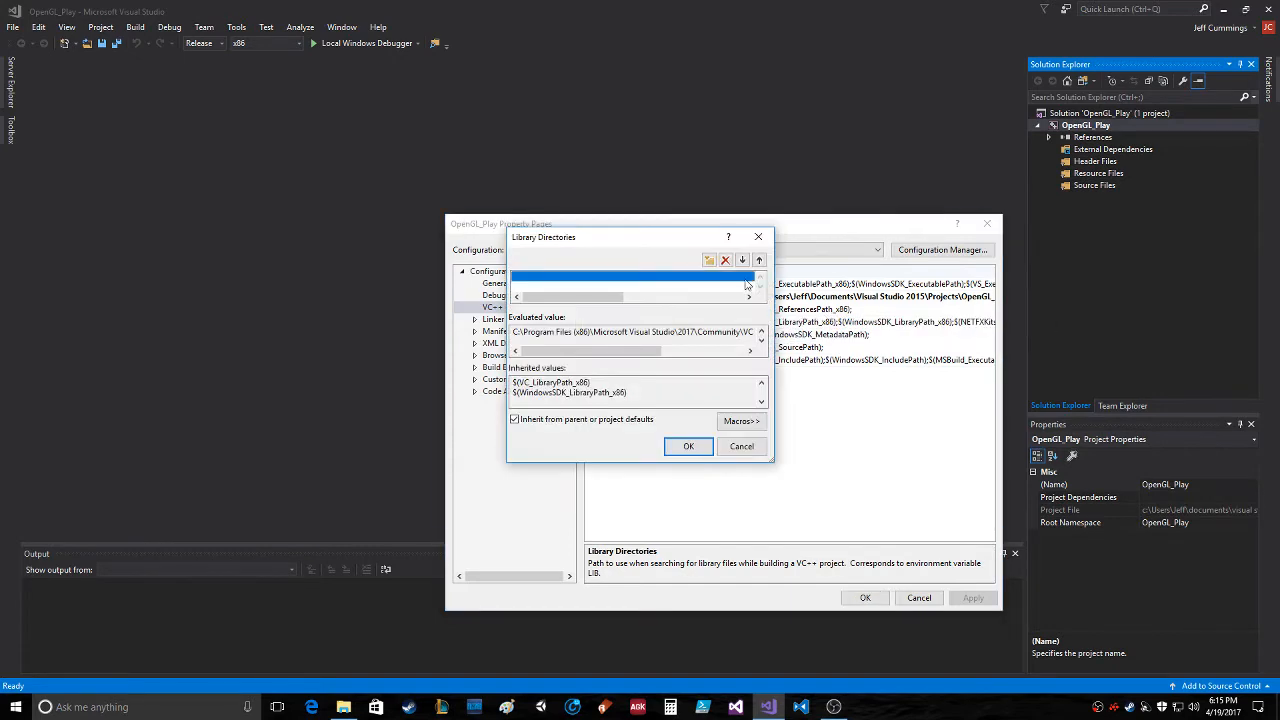
pyautogui.click(708, 260)
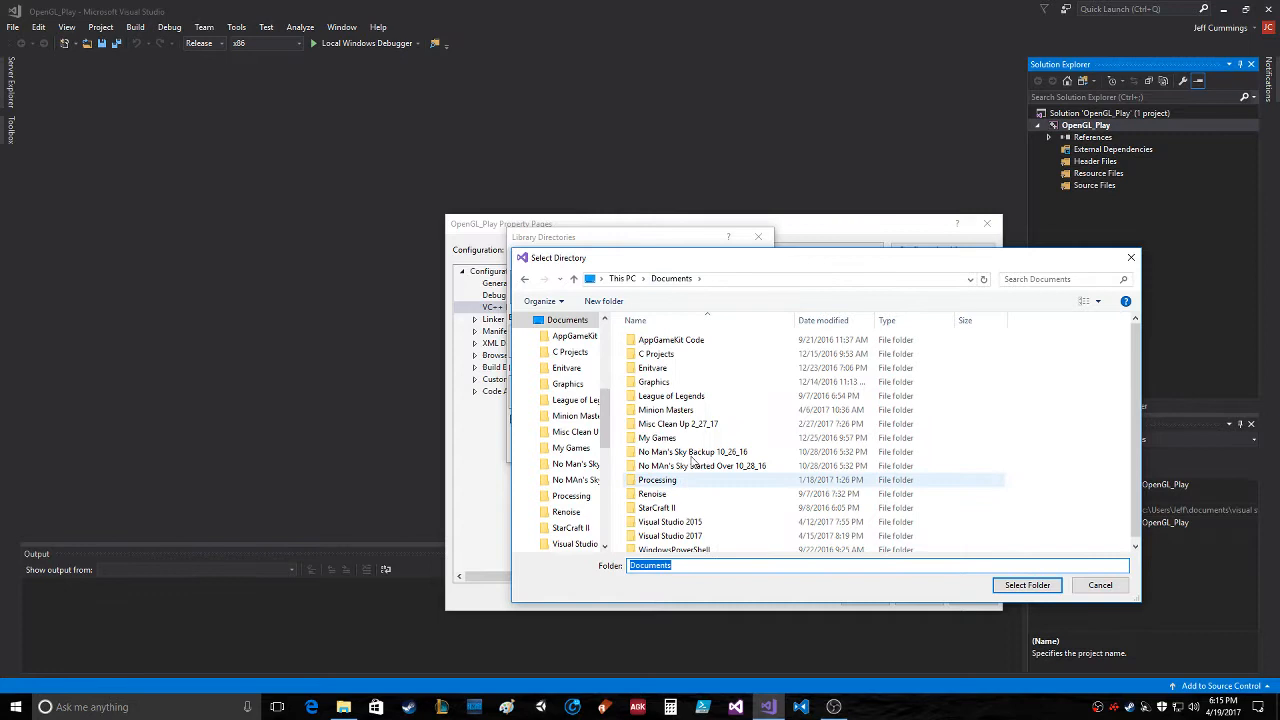
pyautogui.doubleClick(670, 520)
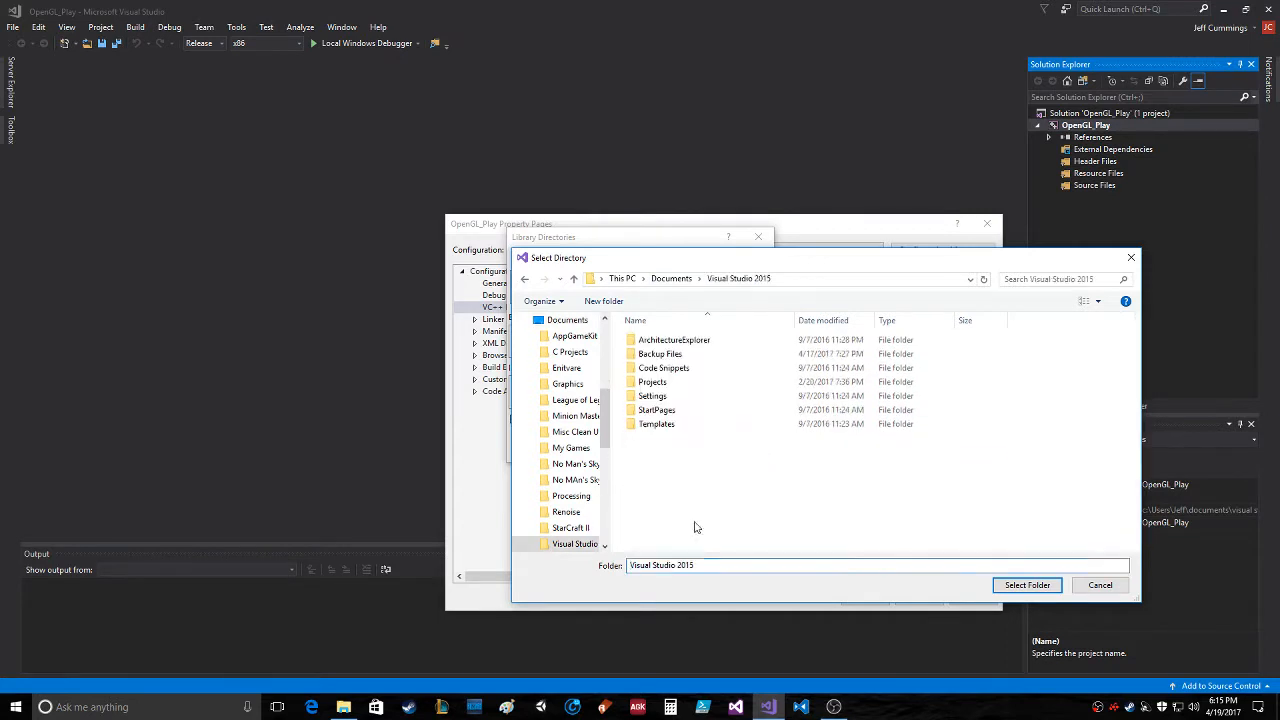
pyautogui.doubleClick(652, 382)
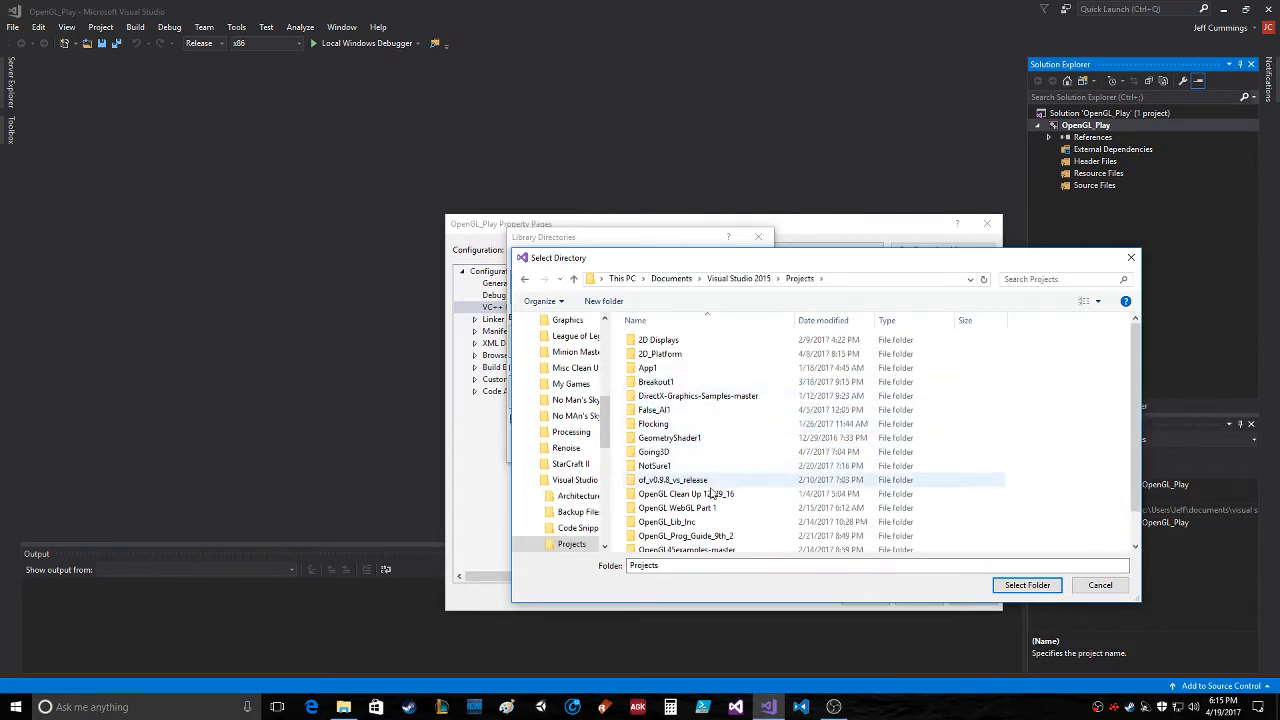
pyautogui.doubleClick(668, 520)
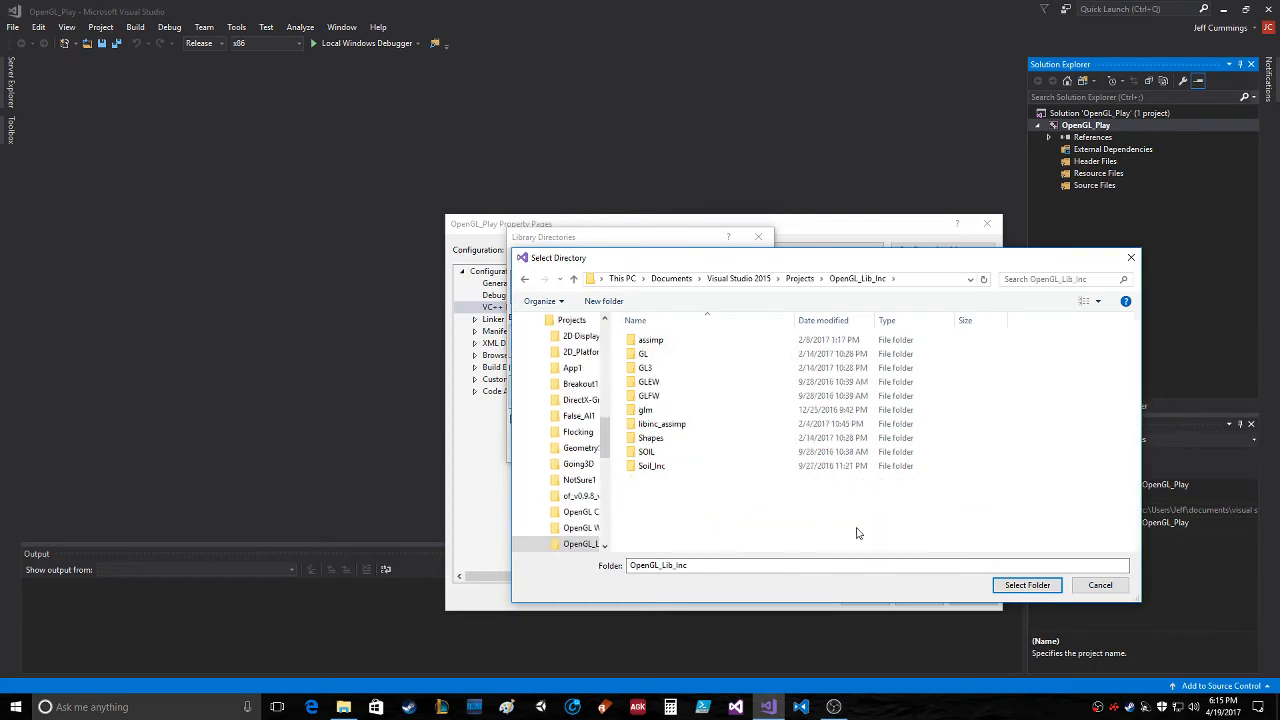
pyautogui.click(1026, 584)
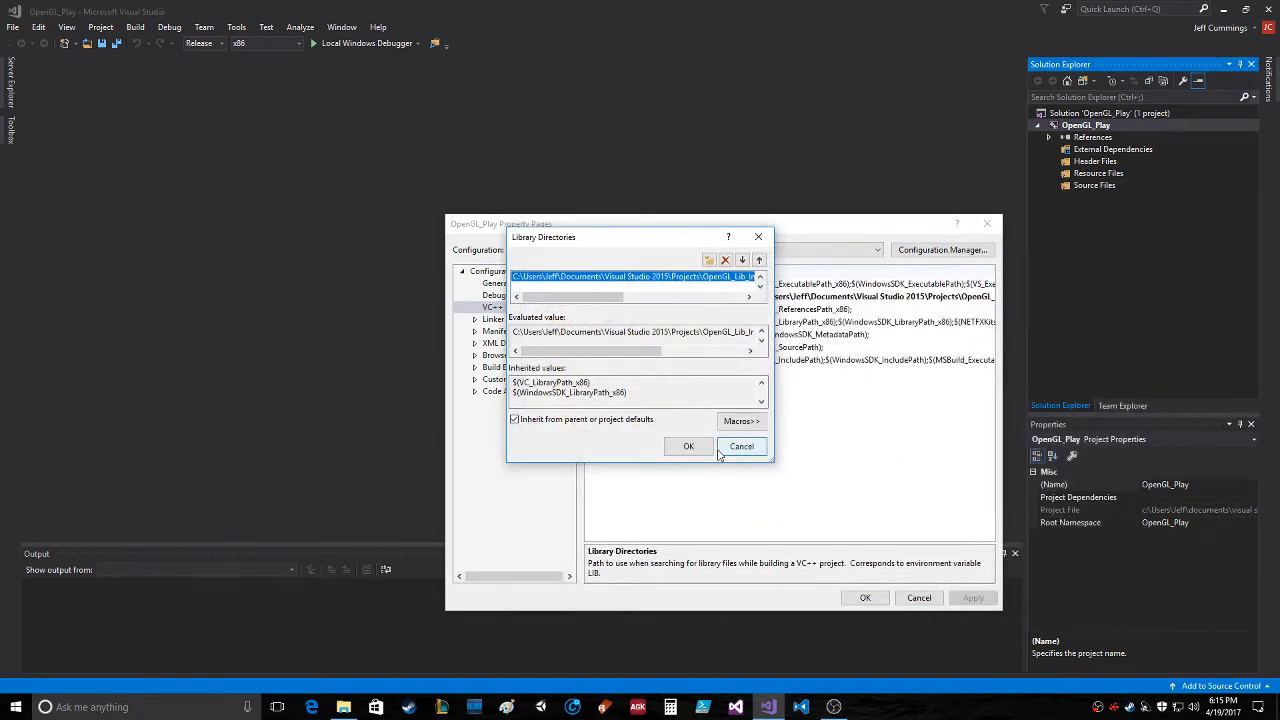
pyautogui.click(742, 446)
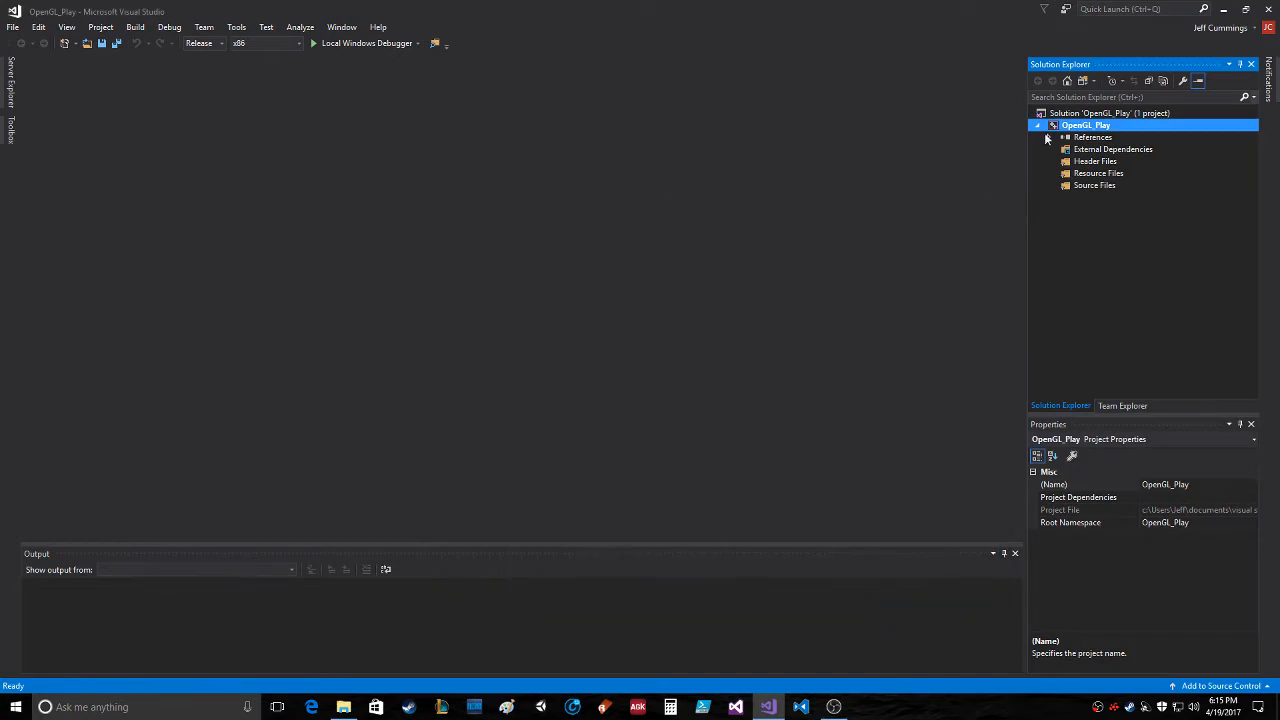
# Enter opengl32.lib in the linker's Additional Dependencies for OpenGL_Play
pyautogui.rightClick(1088, 124)
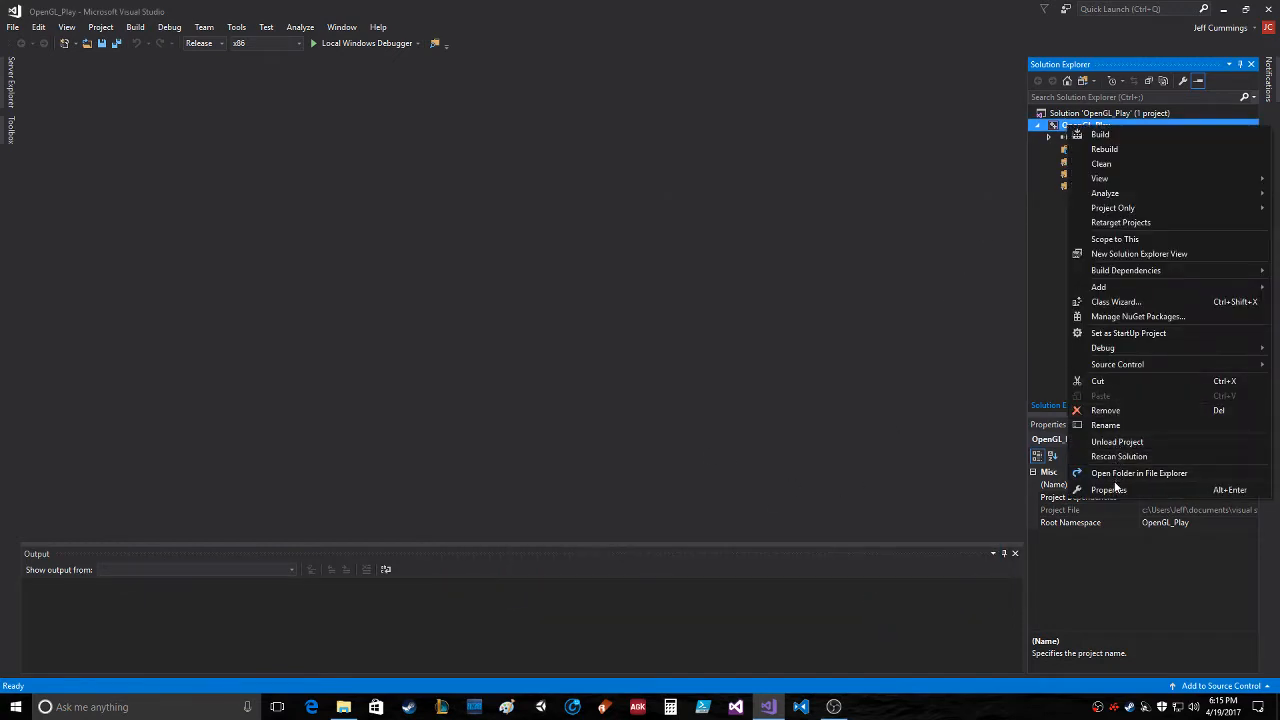
pyautogui.click(1108, 488)
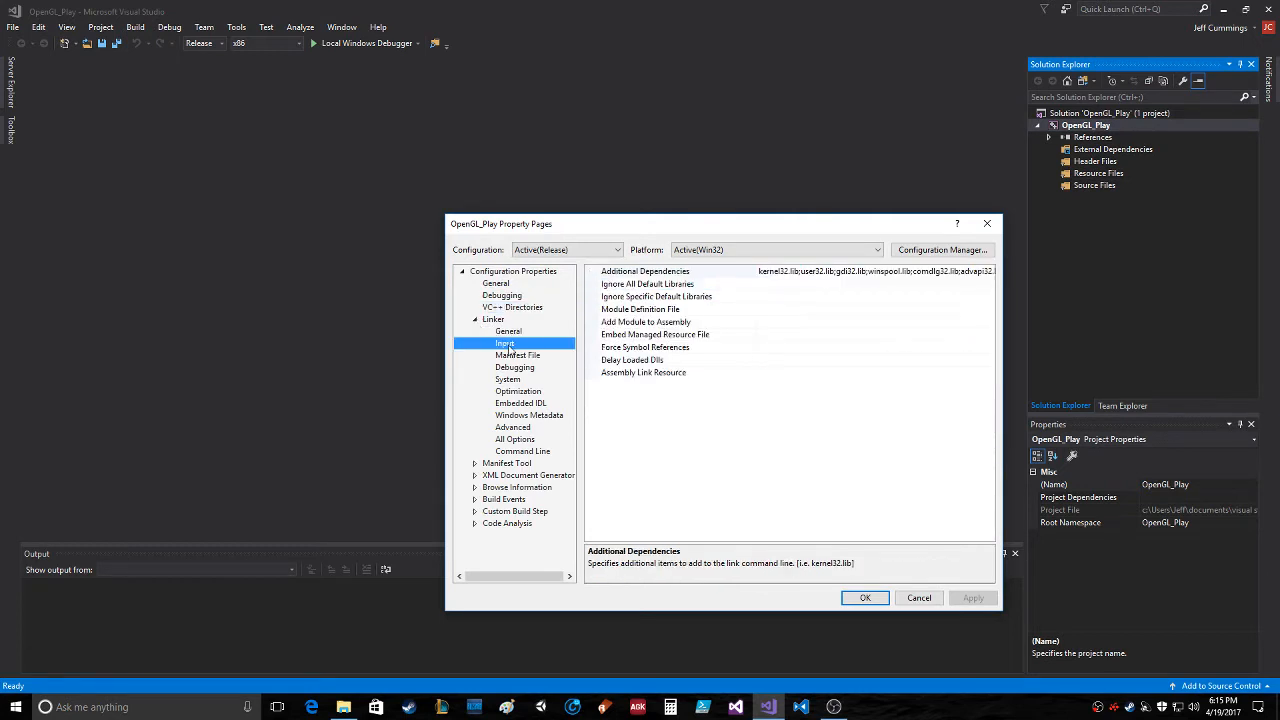
pyautogui.click(644, 272)
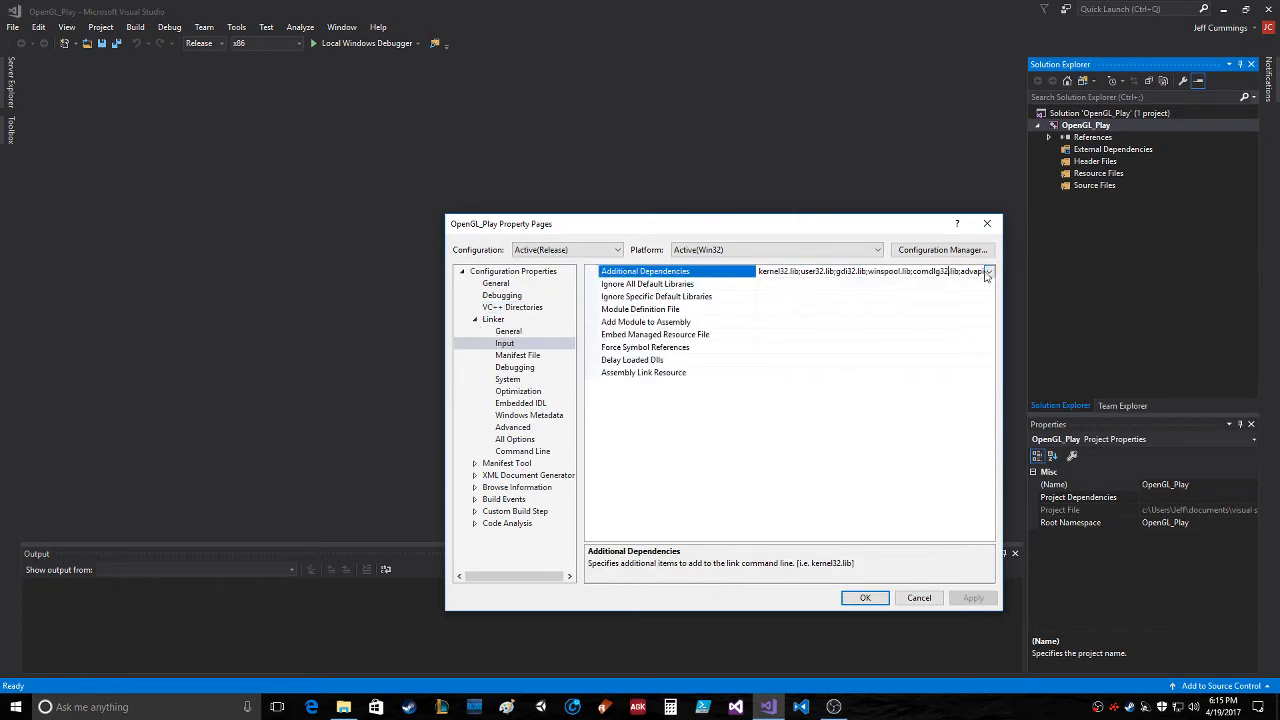
pyautogui.click(988, 272)
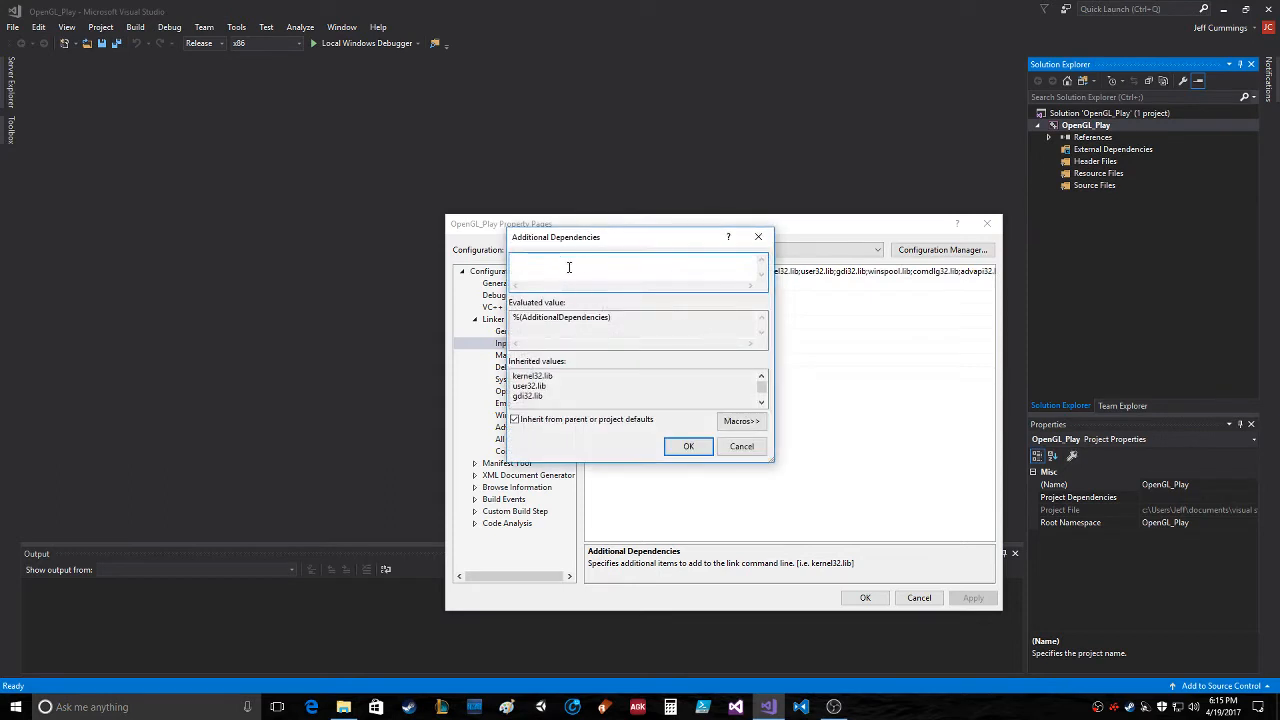
pyautogui.write('opengl32.lib')
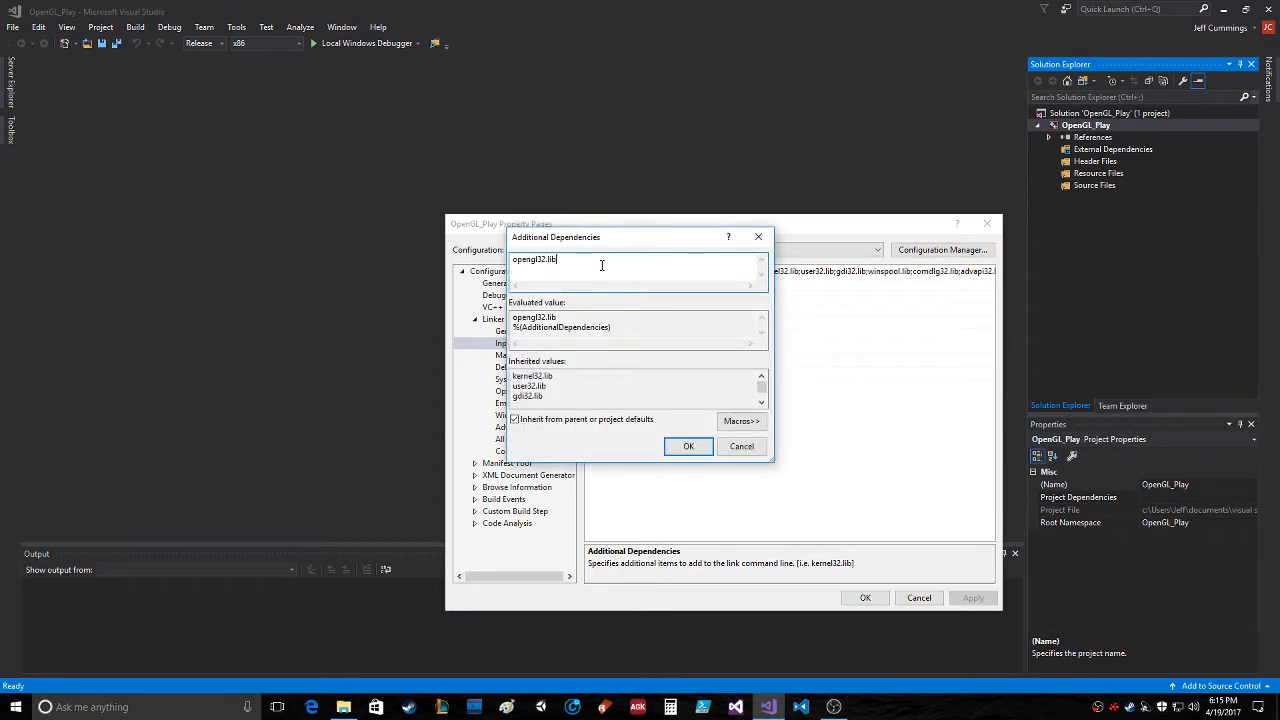
pyautogui.click(688, 446)
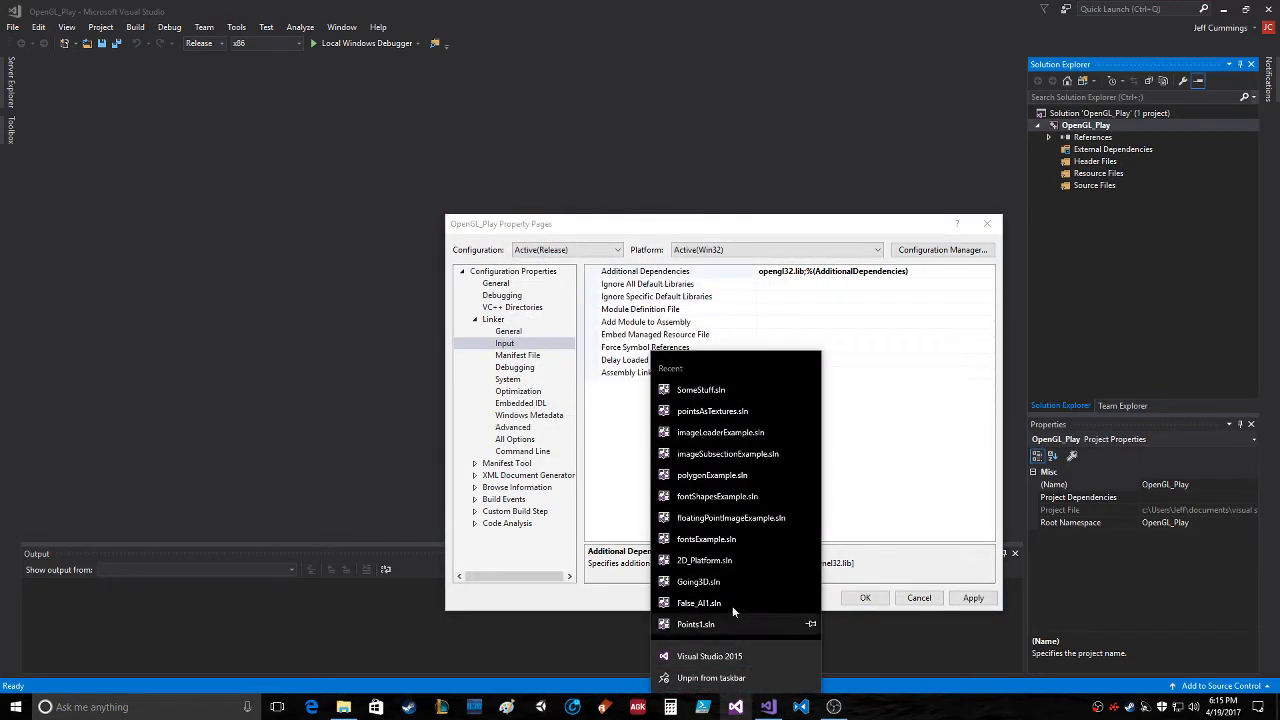
# Bring up the recent SomeStuff solution and its project properties for reference
pyautogui.click(708, 656)
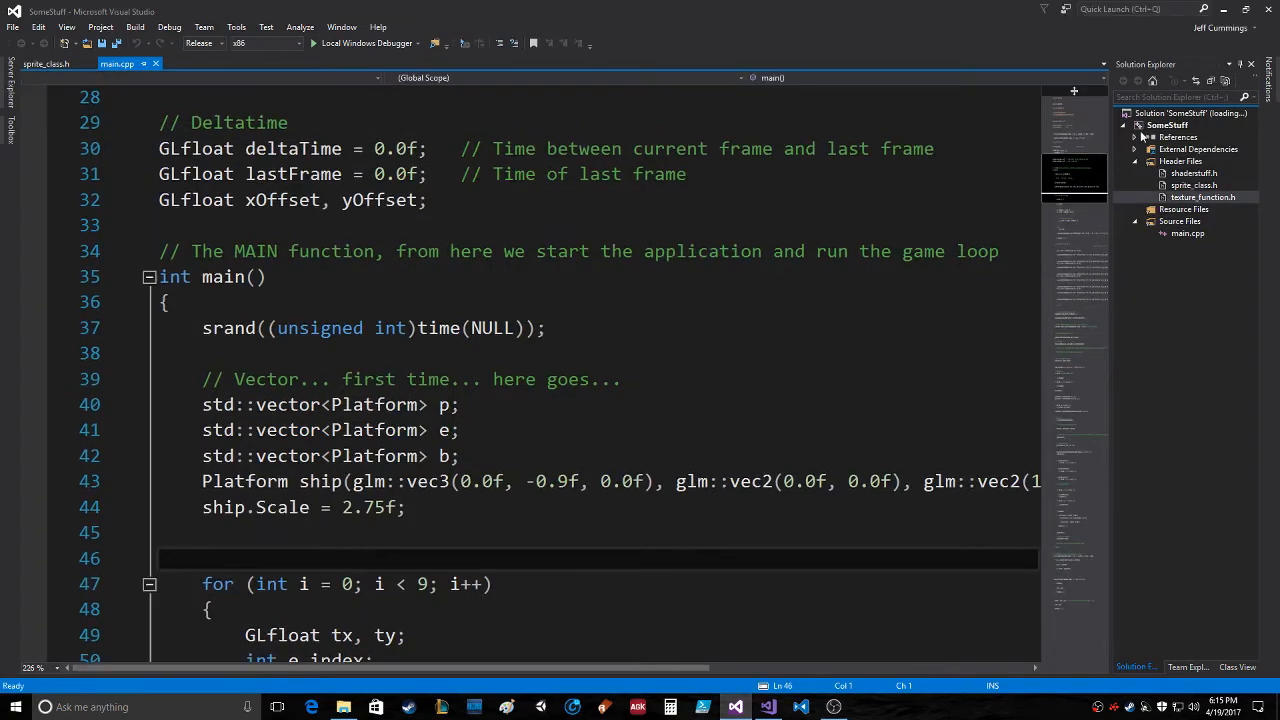
pyautogui.rightClick(1168, 124)
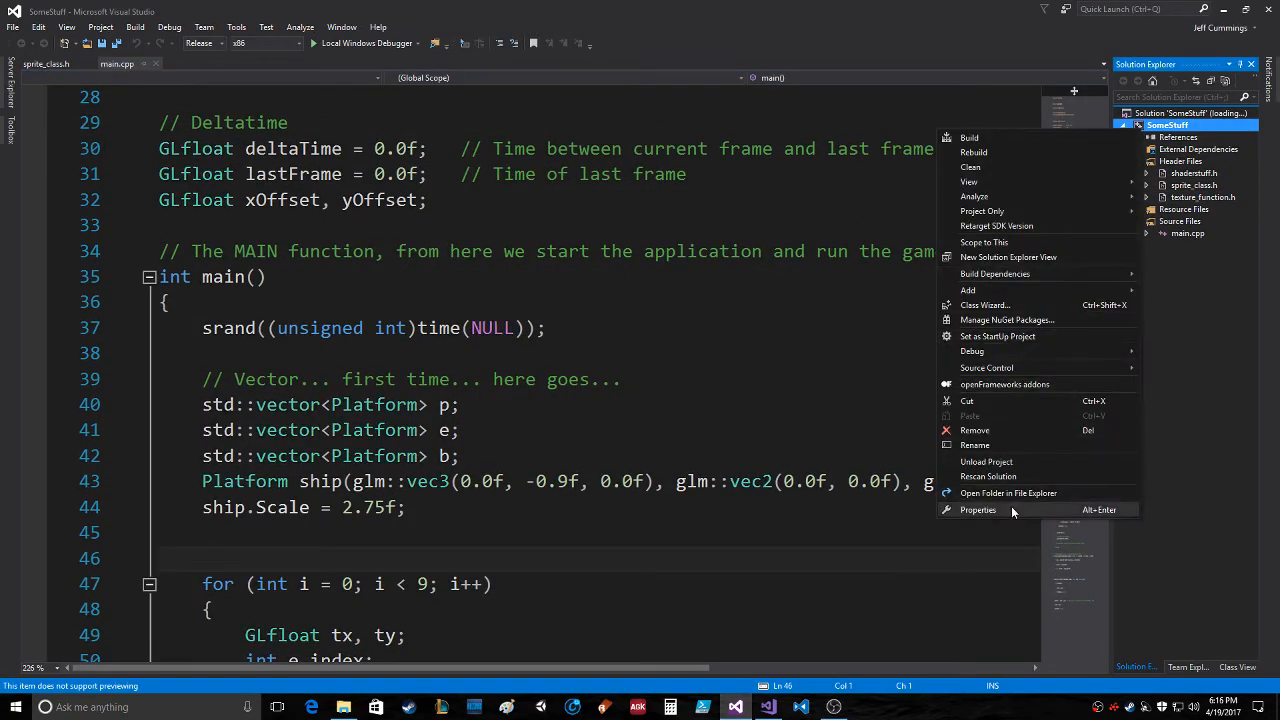
pyautogui.click(978, 510)
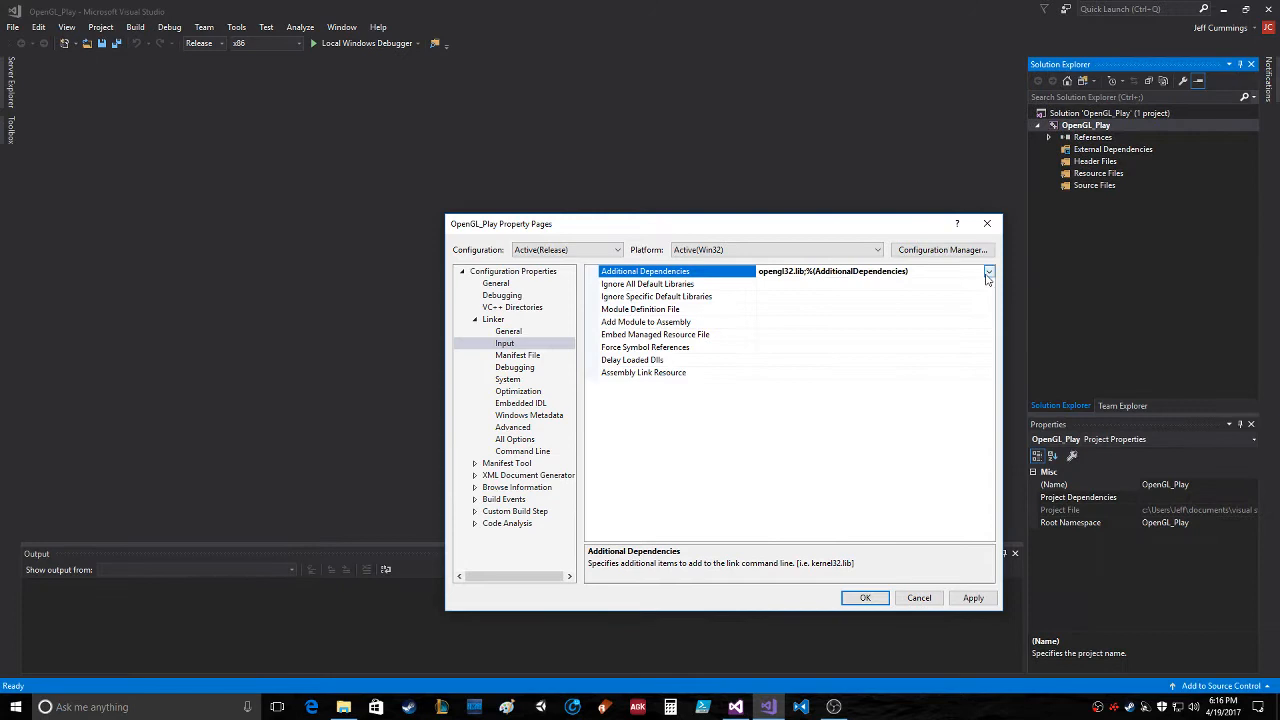
# Add libglew32.lib, glfw3.lib and soil.lib to the Additional Dependencies and apply the settings
pyautogui.click(988, 272)
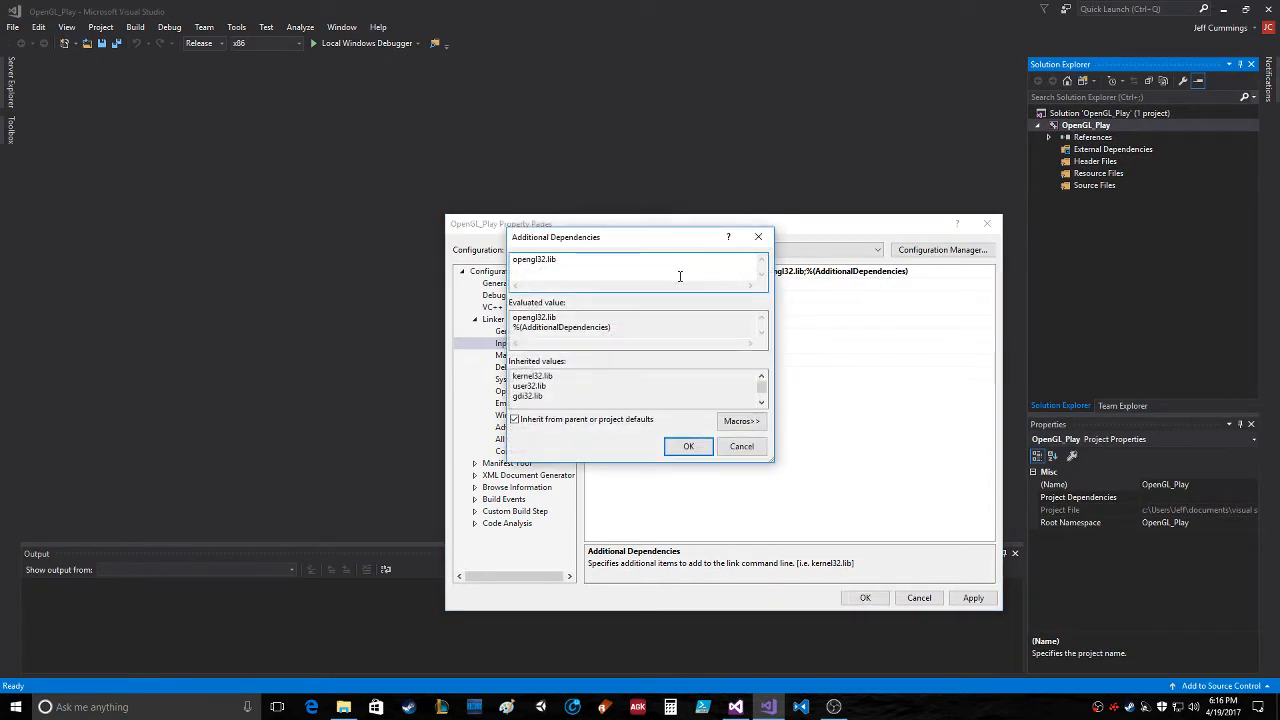
pyautogui.write('libgle')
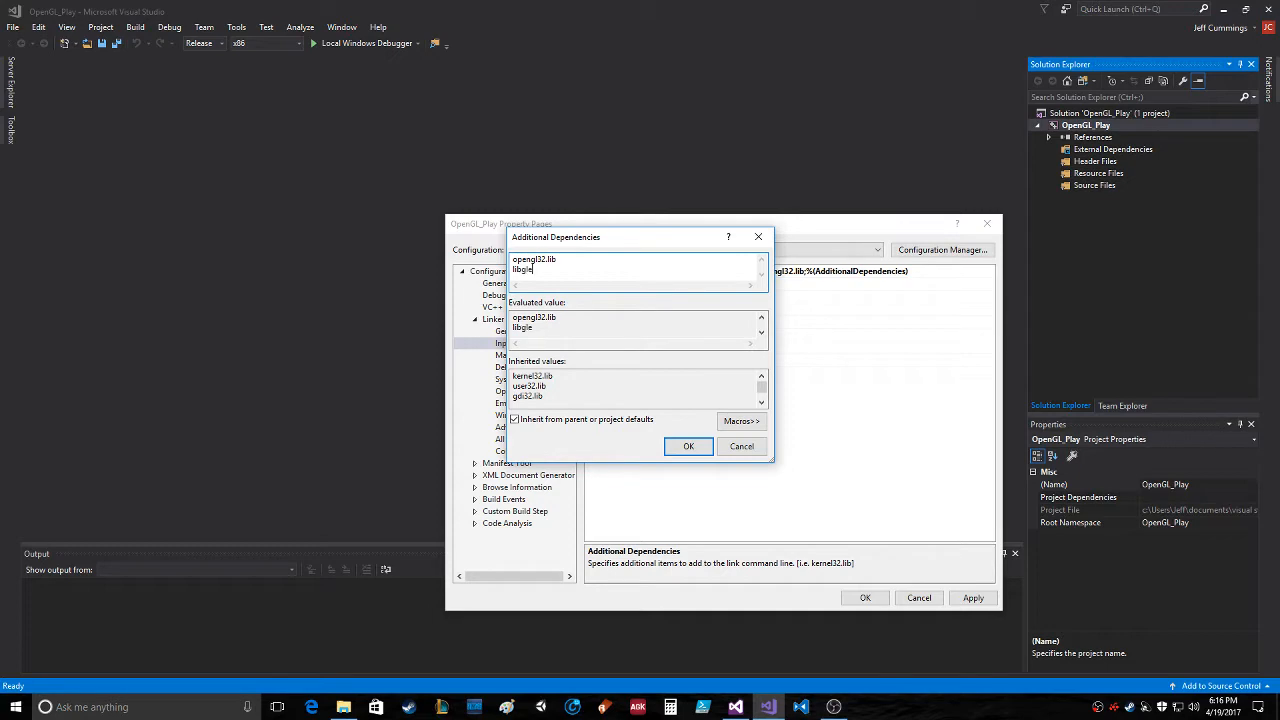
pyautogui.write('libglew32.lib')
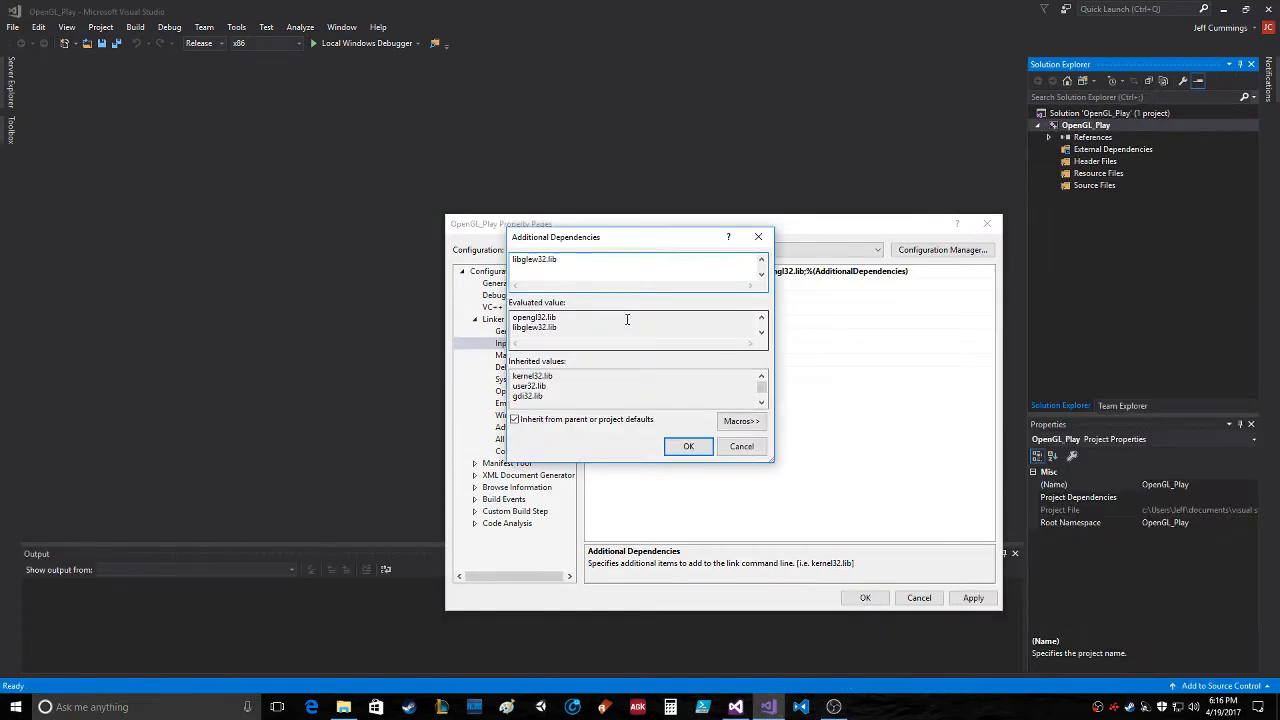
pyautogui.write('glfw3.lib')
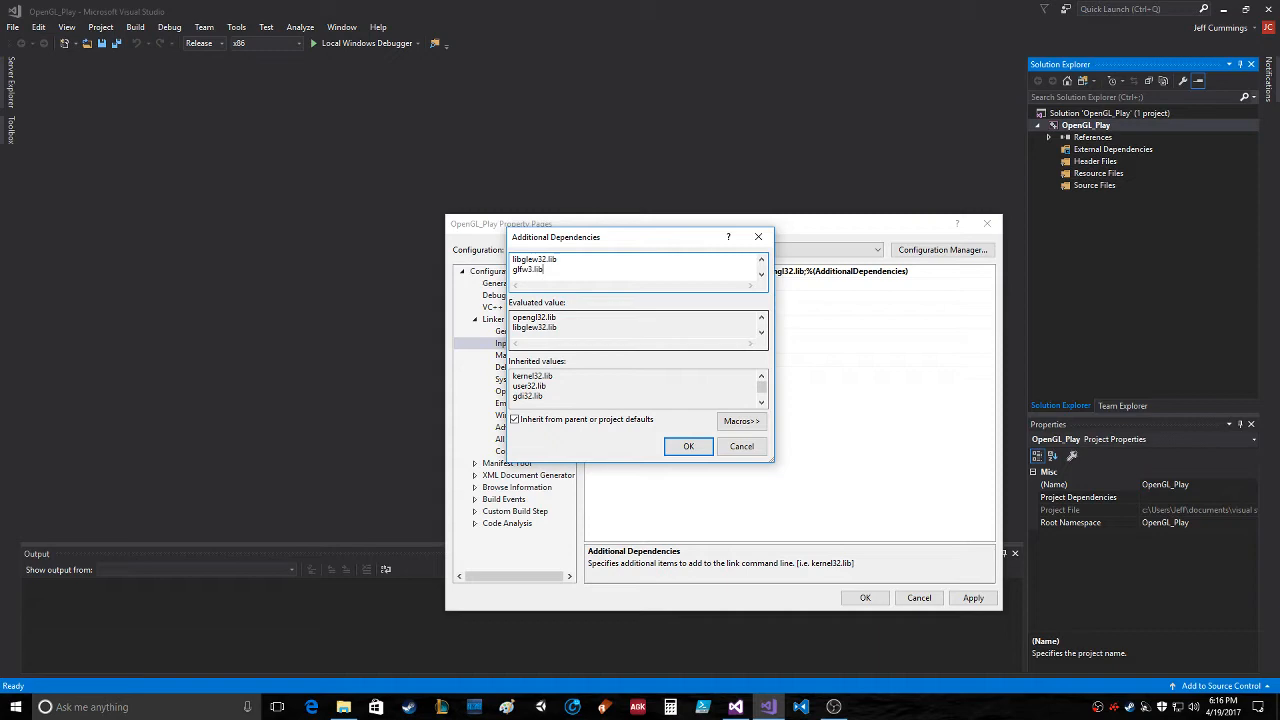
pyautogui.write('soil')
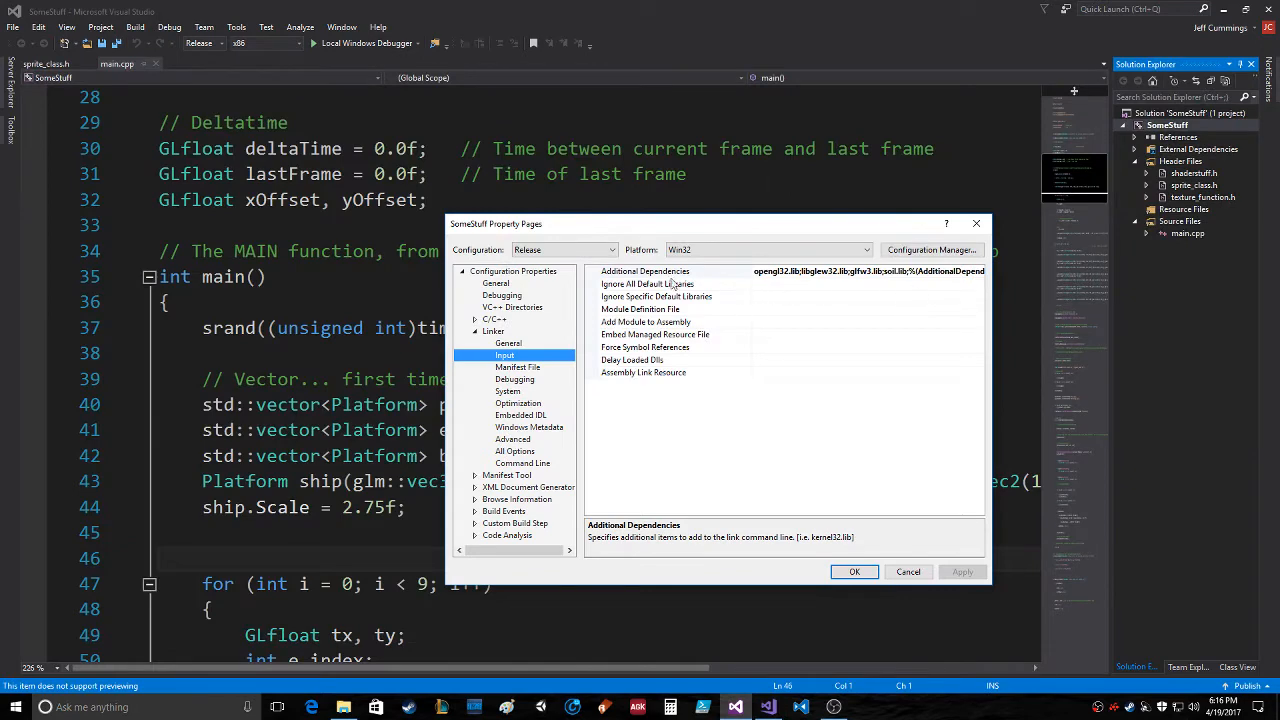
pyautogui.click(976, 272)
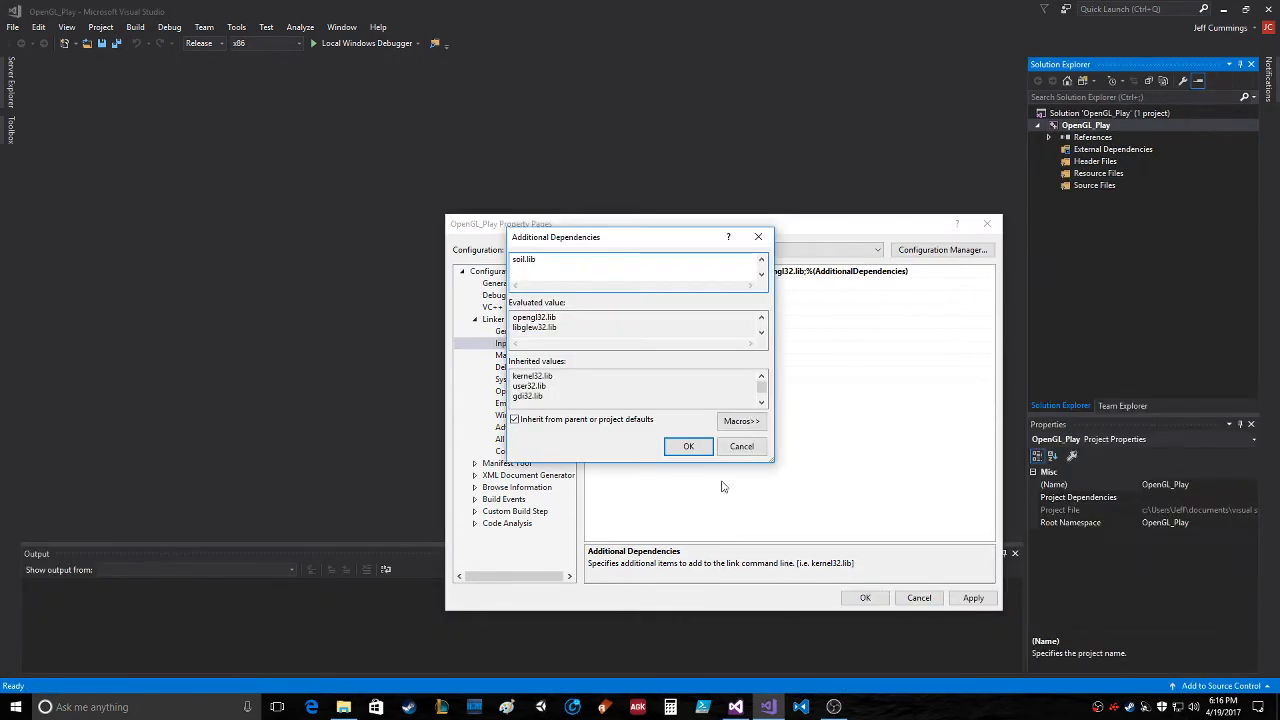
pyautogui.click(688, 446)
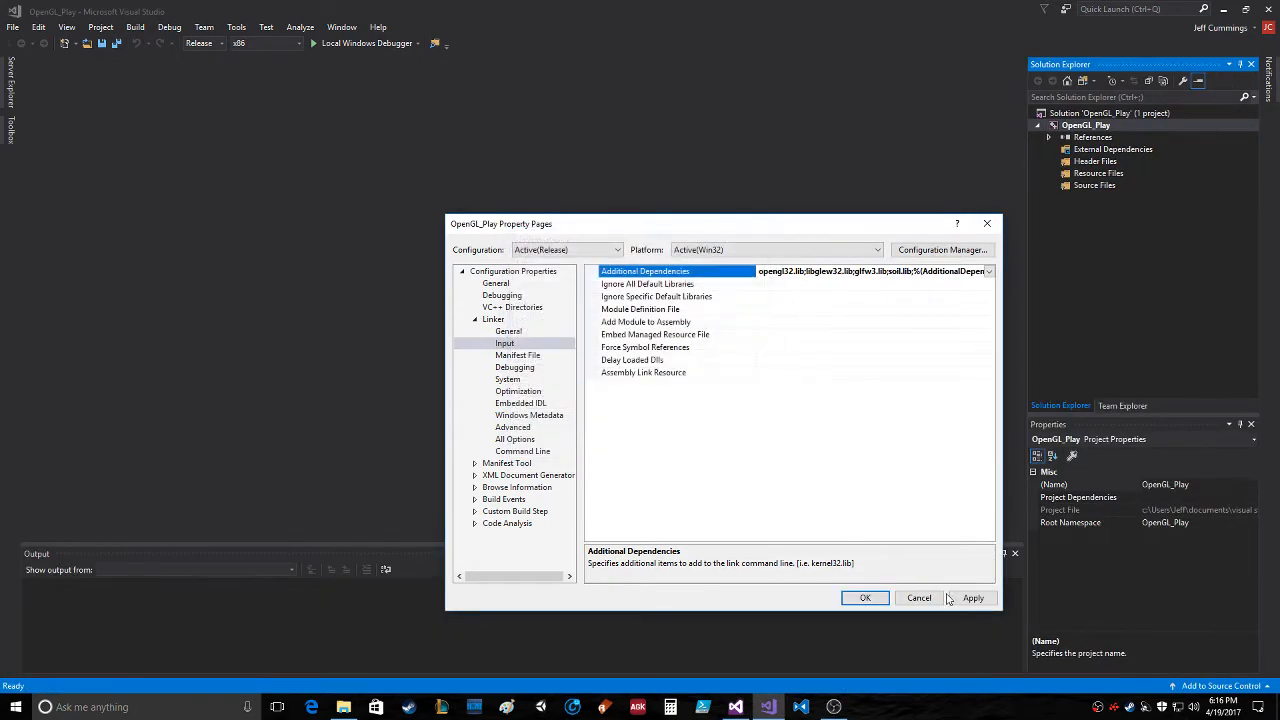
pyautogui.click(864, 596)
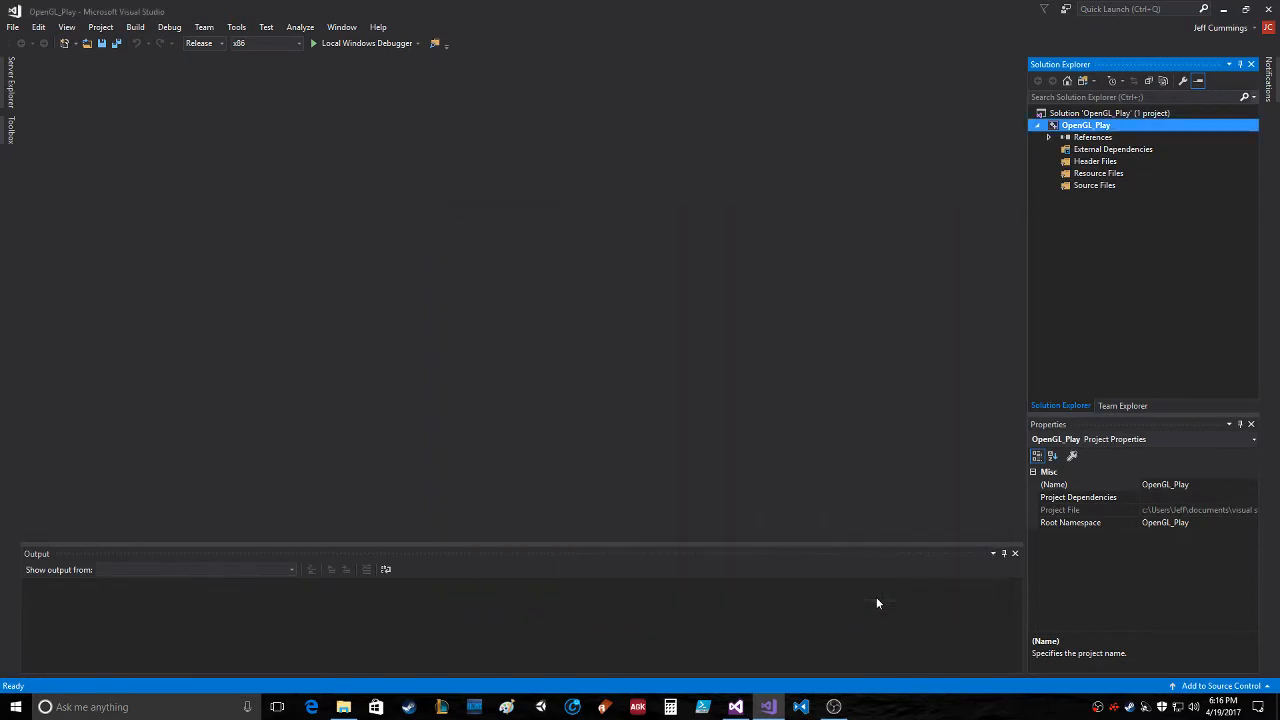
# Browse Projects > SomeStuff > SomeStuff and view the saved working main code file
pyautogui.click(1094, 184)
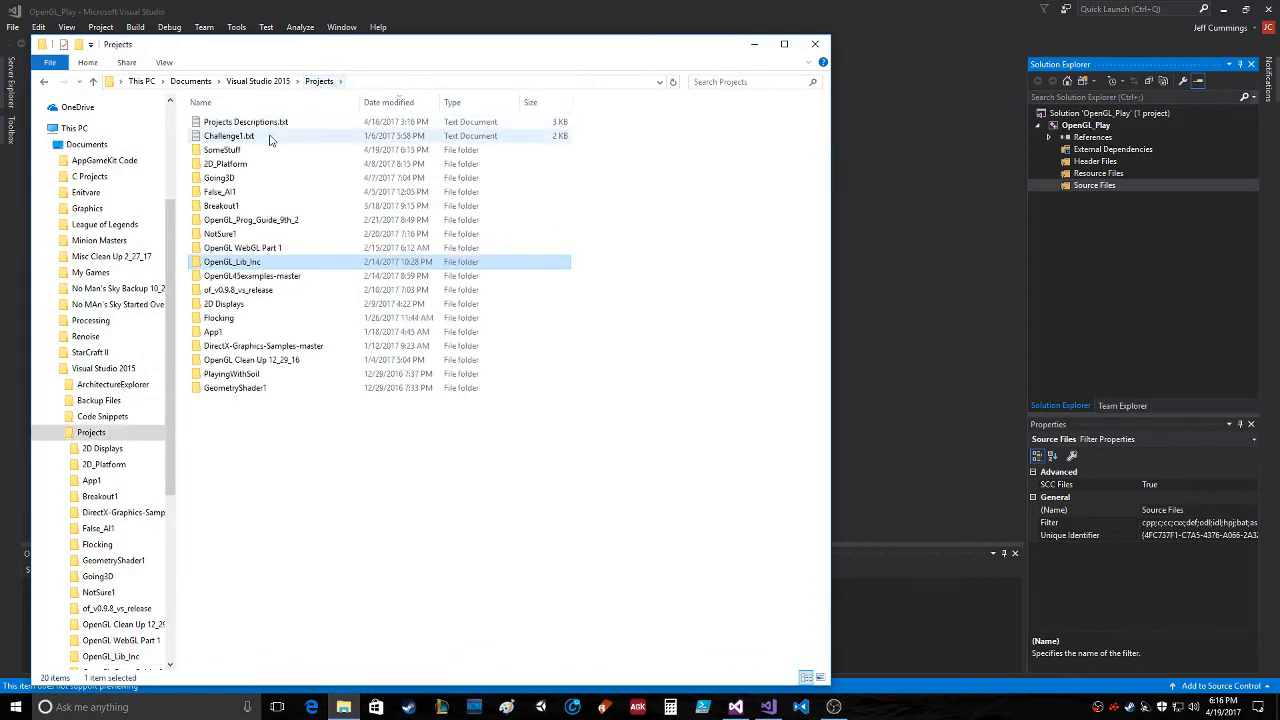
pyautogui.doubleClick(222, 148)
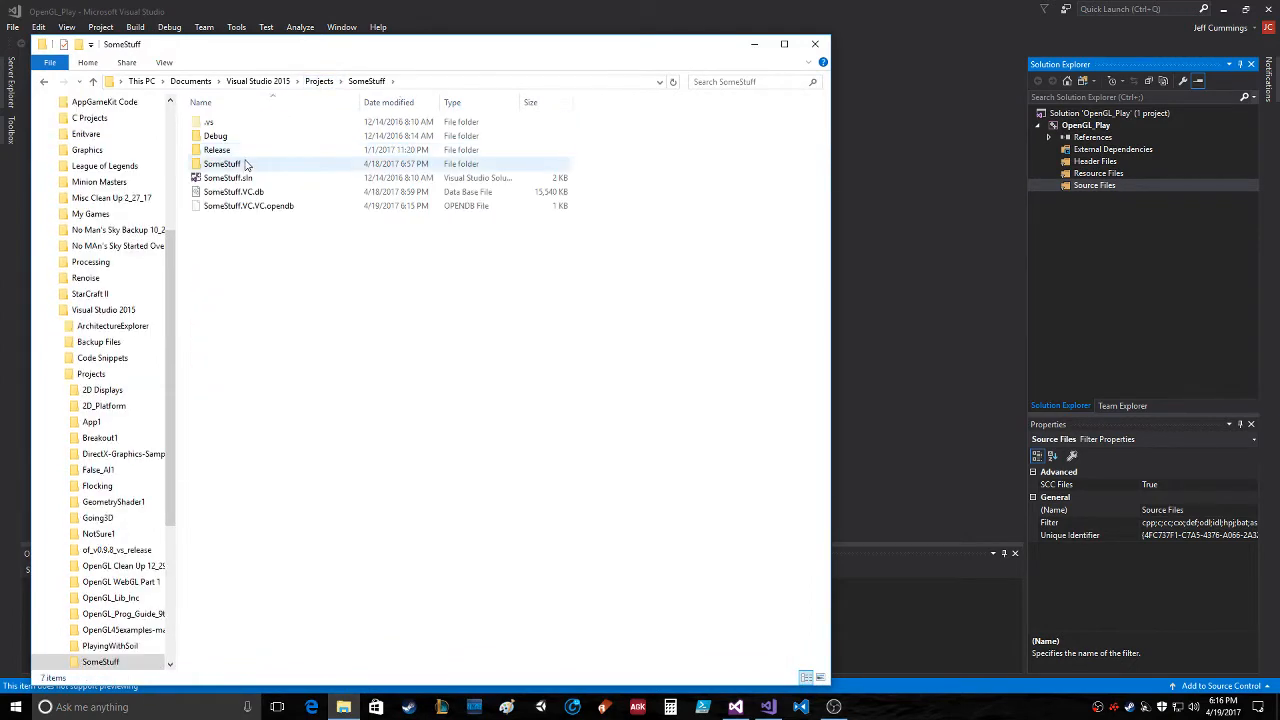
pyautogui.doubleClick(222, 164)
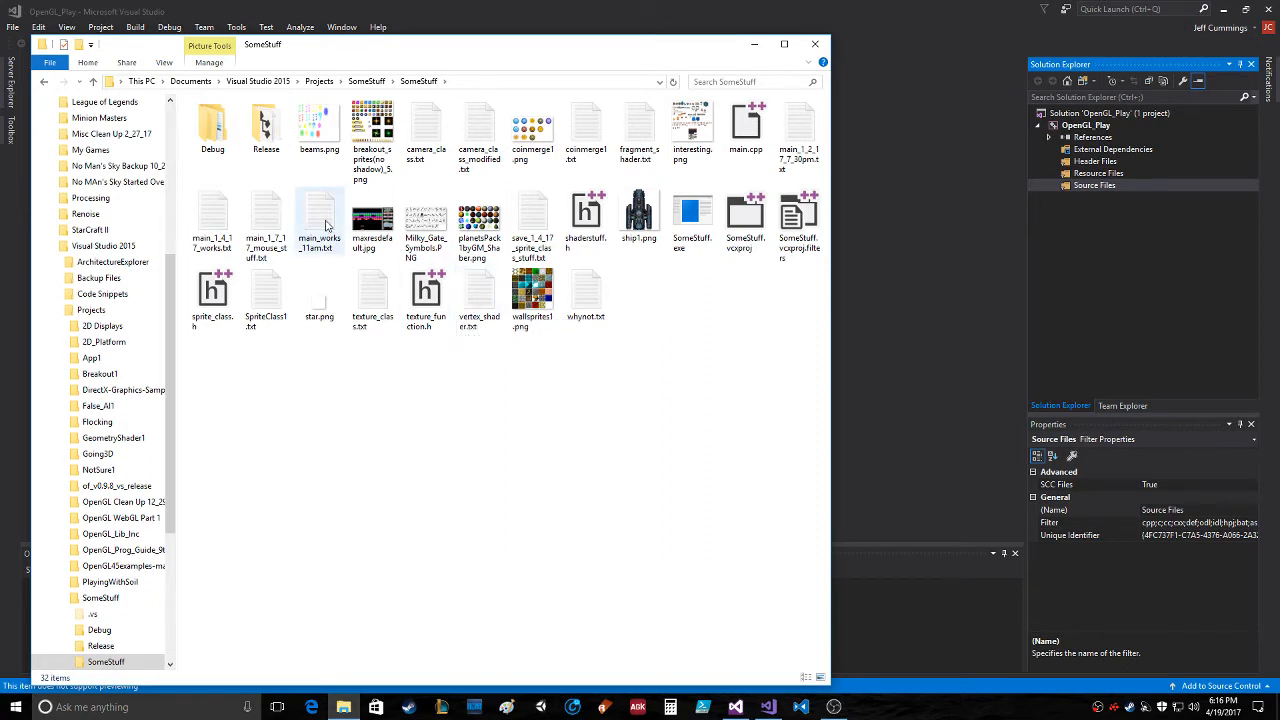
pyautogui.moveTo(320, 212)
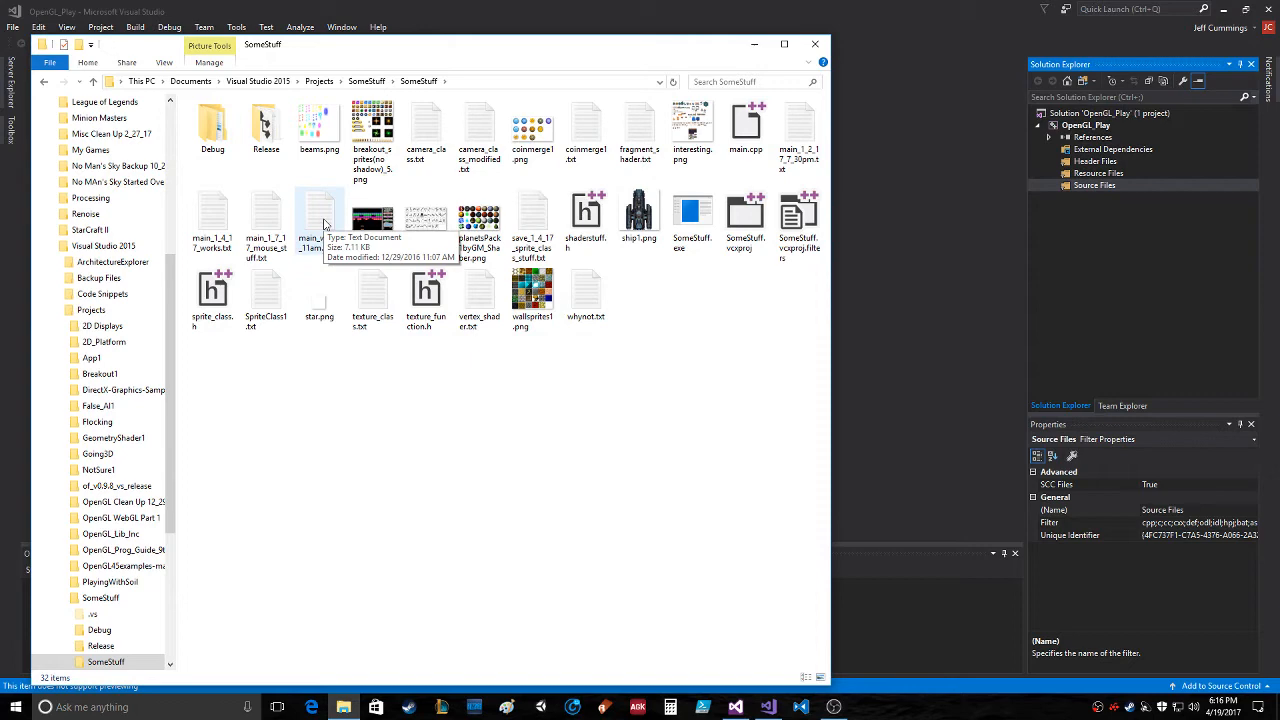
pyautogui.doubleClick(320, 218)
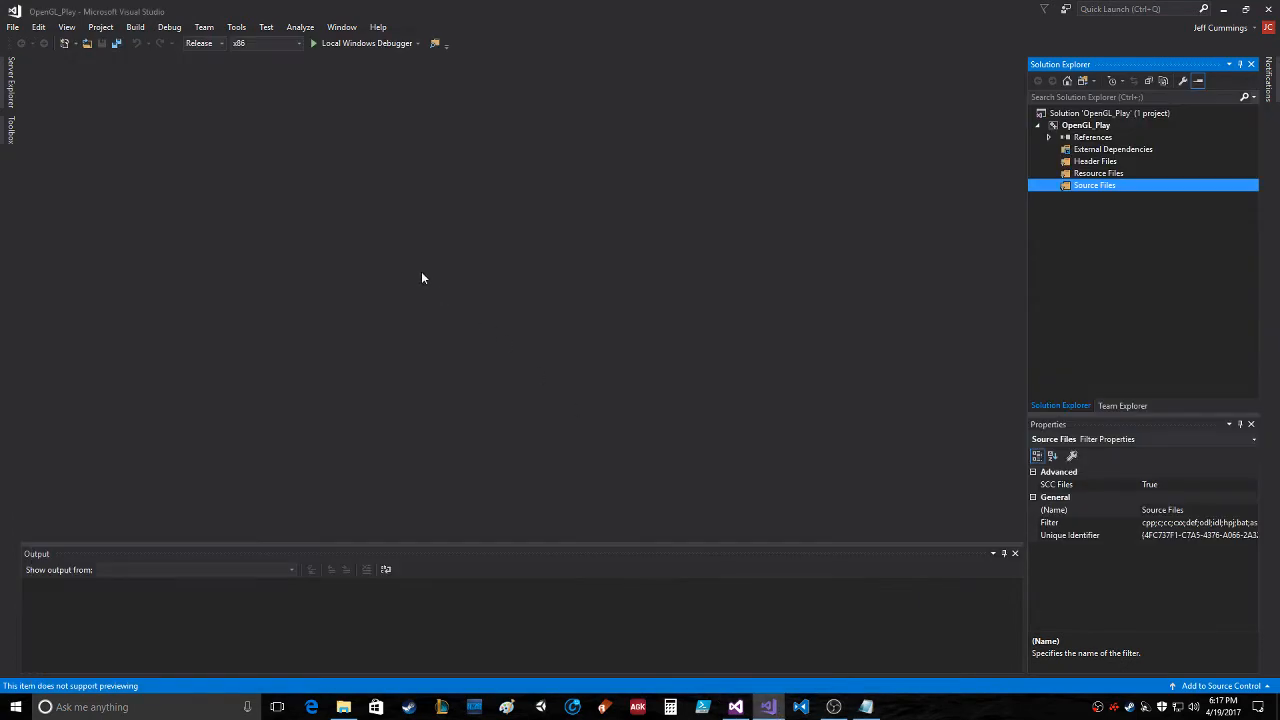
# Create a new C++ source file named main.cpp under the project's Source Files
pyautogui.rightClick(1094, 184)
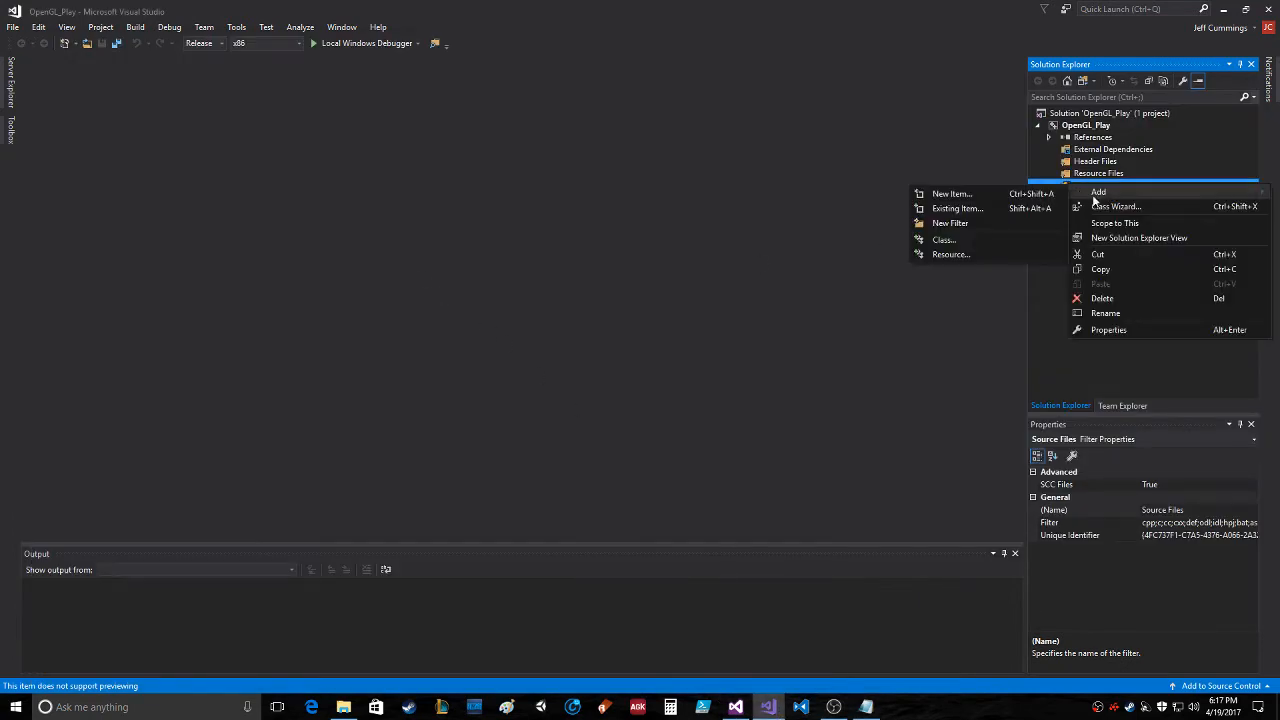
pyautogui.click(952, 192)
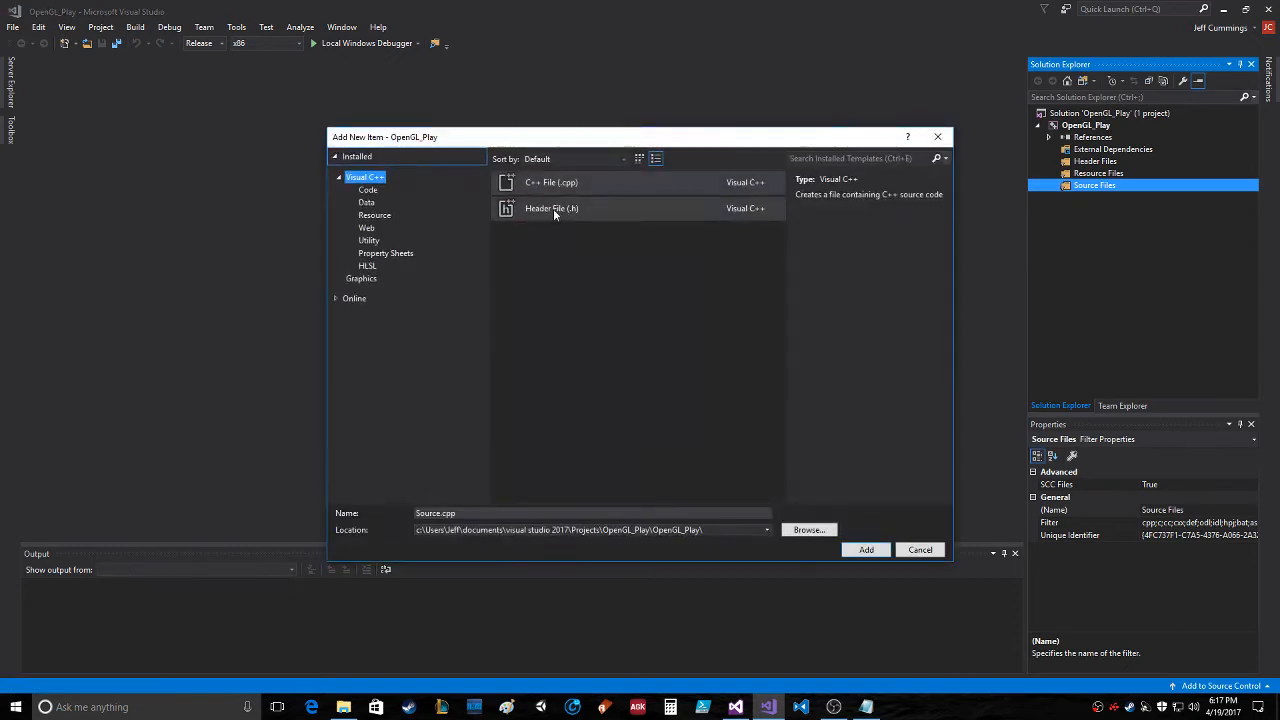
pyautogui.click(552, 182)
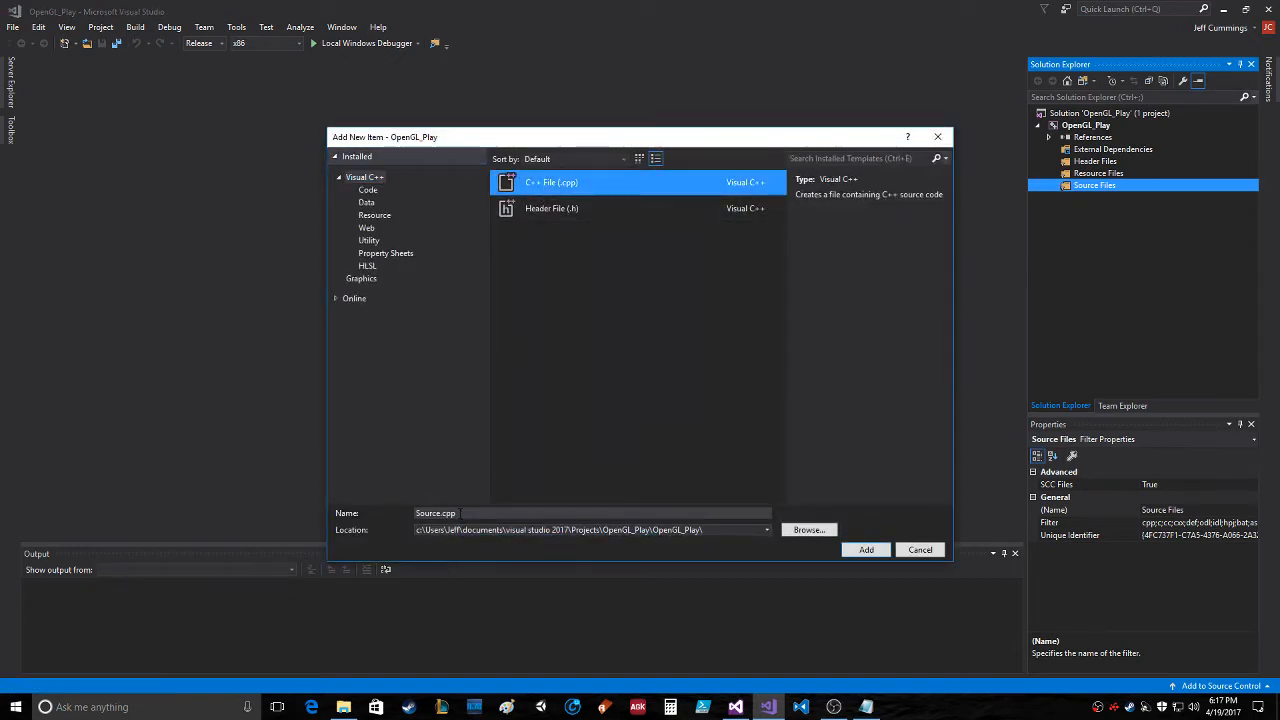
pyautogui.write('main.cpp')
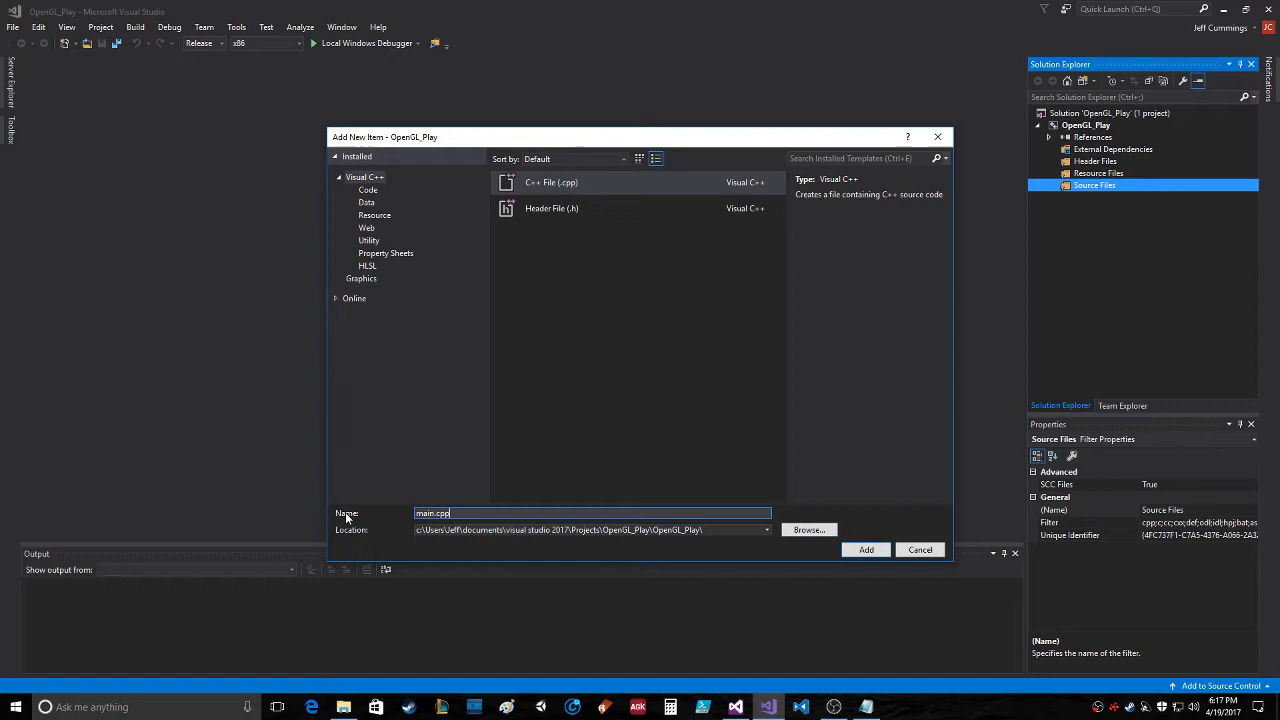
pyautogui.click(864, 548)
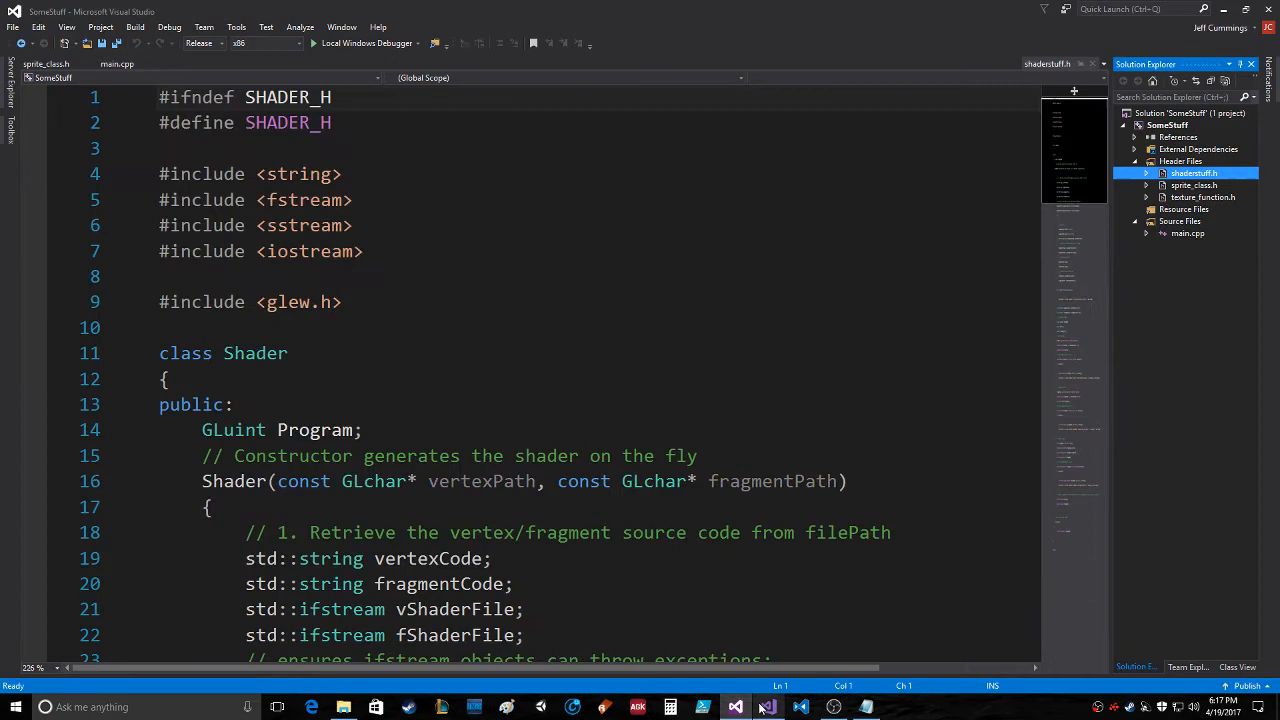
# Copy shaderstuff.h from the SomeStuff folder and paste it into the OpenGL_Play source folder
pyautogui.click(344, 708)
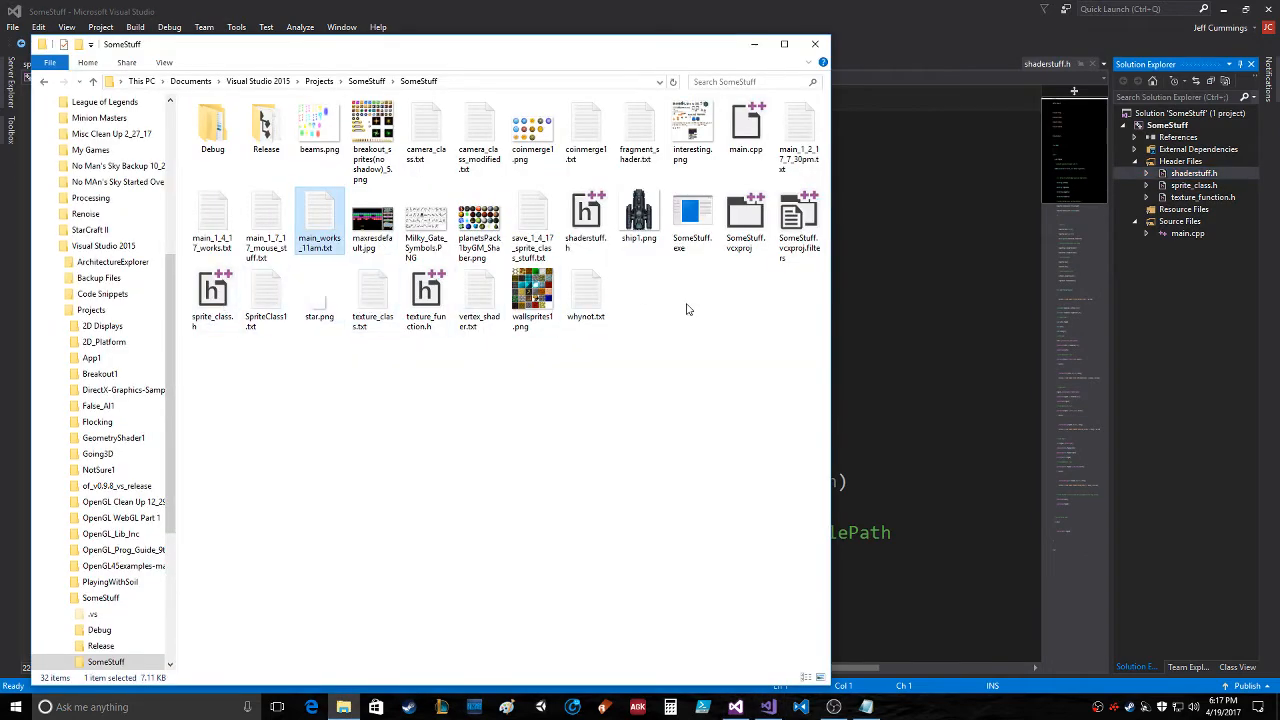
pyautogui.click(586, 216)
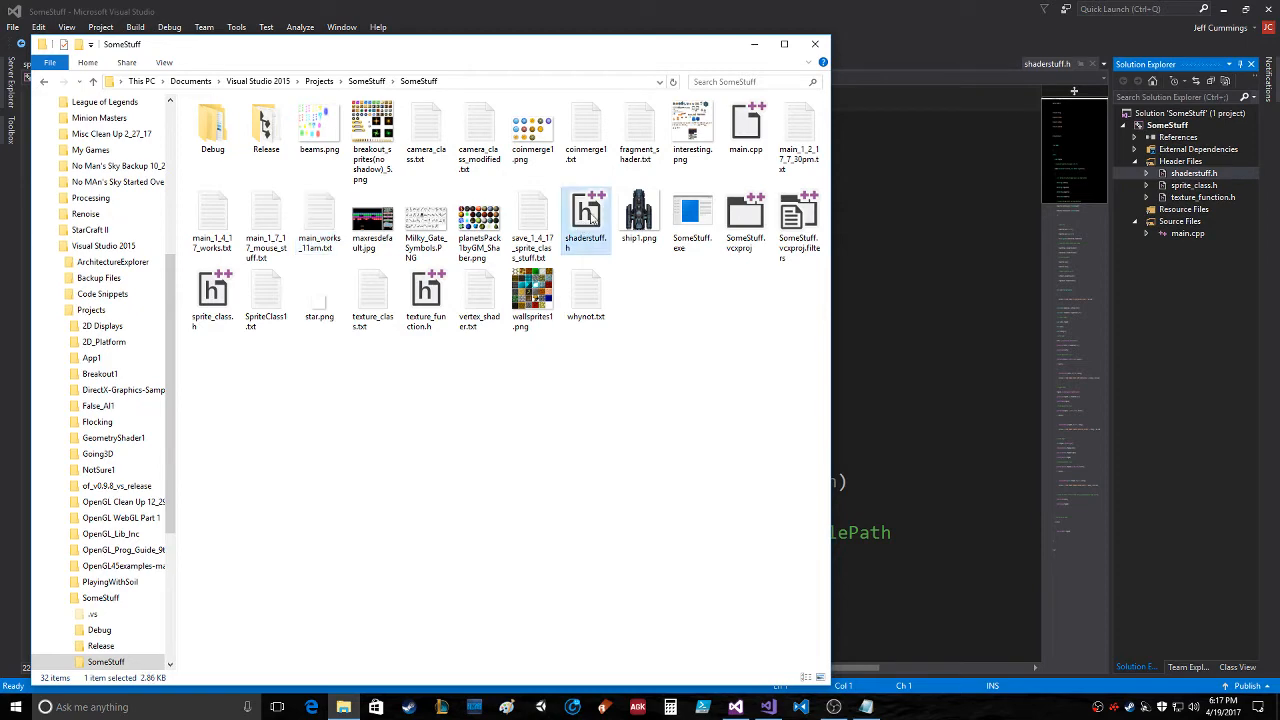
pyautogui.rightClick(584, 216)
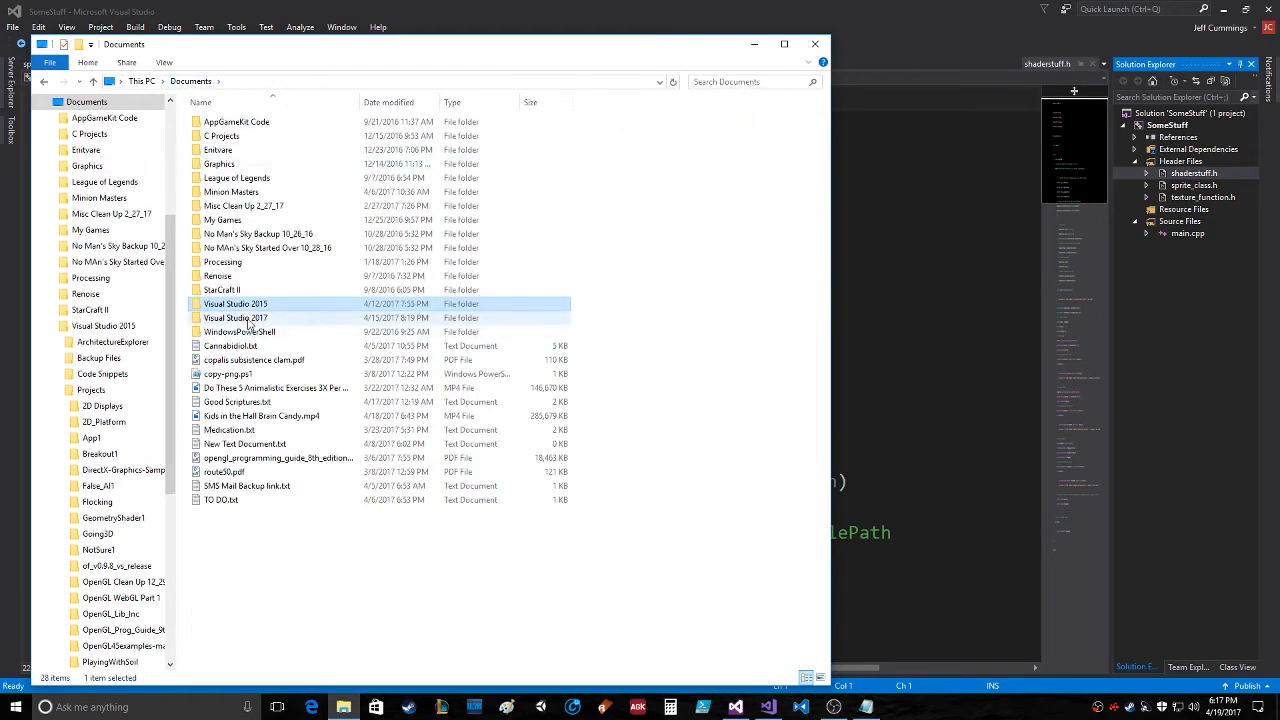
pyautogui.doubleClick(236, 318)
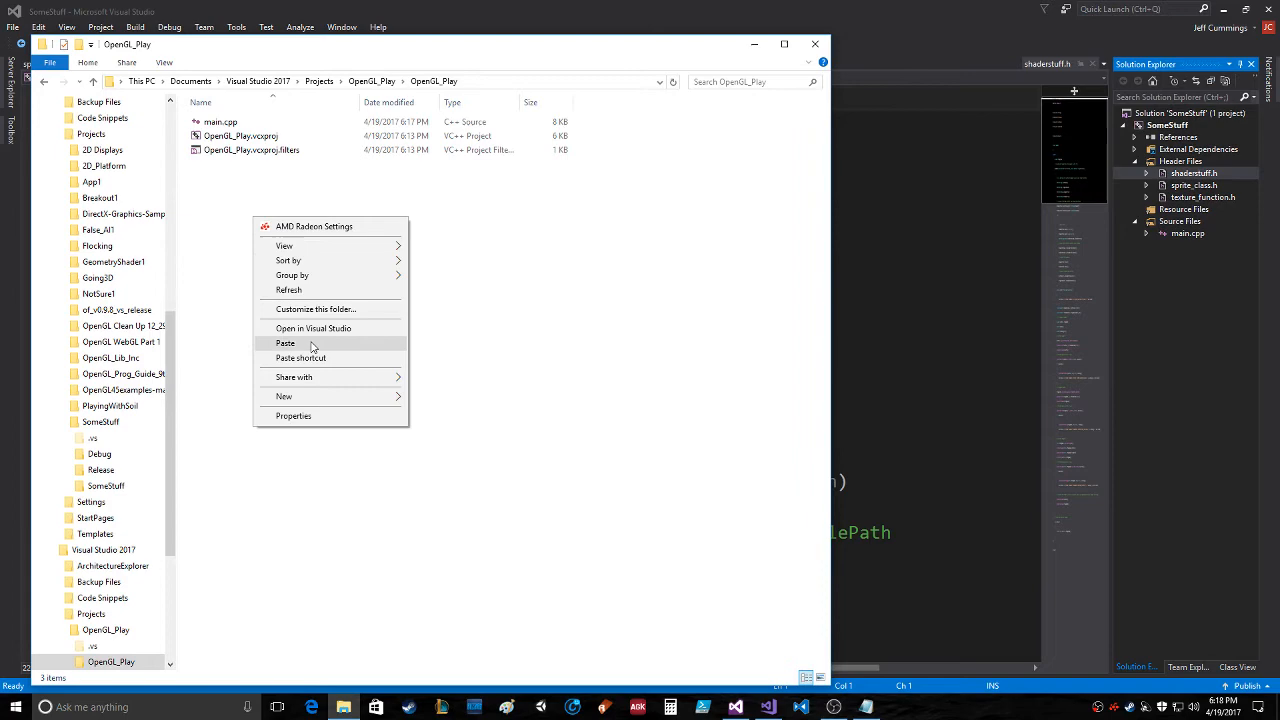
pyautogui.click(284, 344)
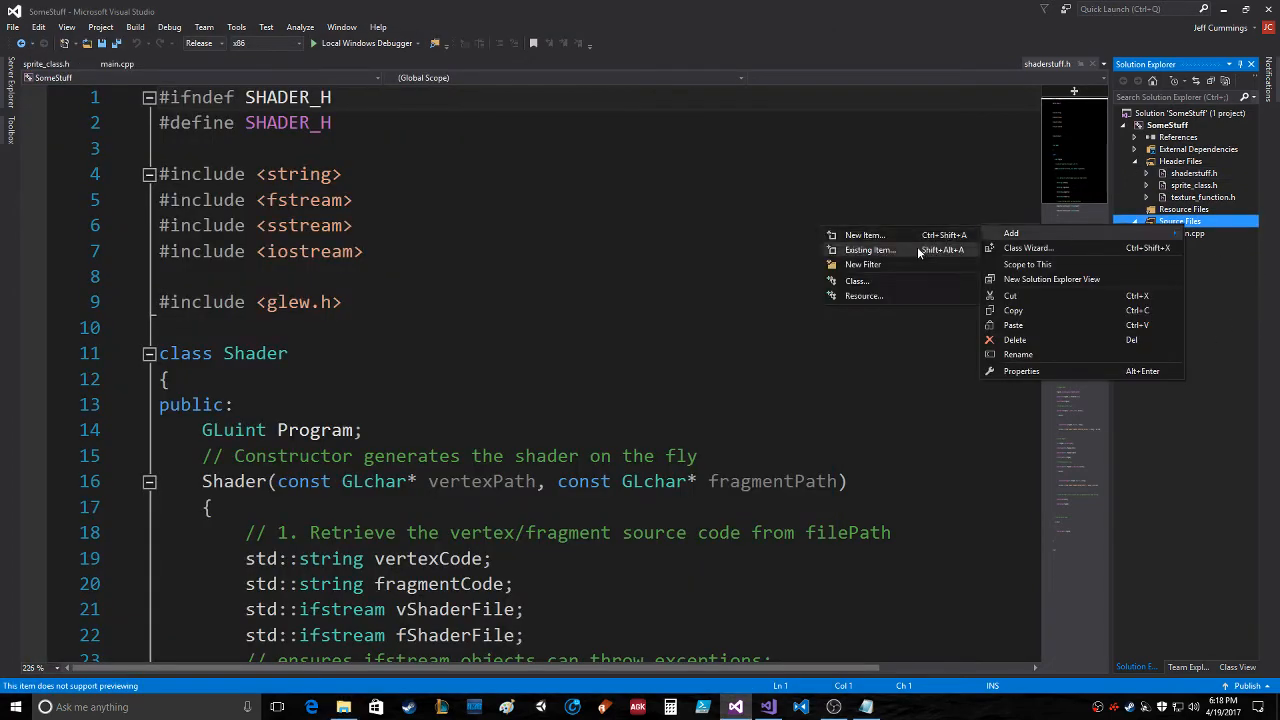
# Add the existing shaderstuff.h from Visual Studio 2017\Projects\OpenGL_Play\OpenGL_Play to Source Files
pyautogui.click(870, 248)
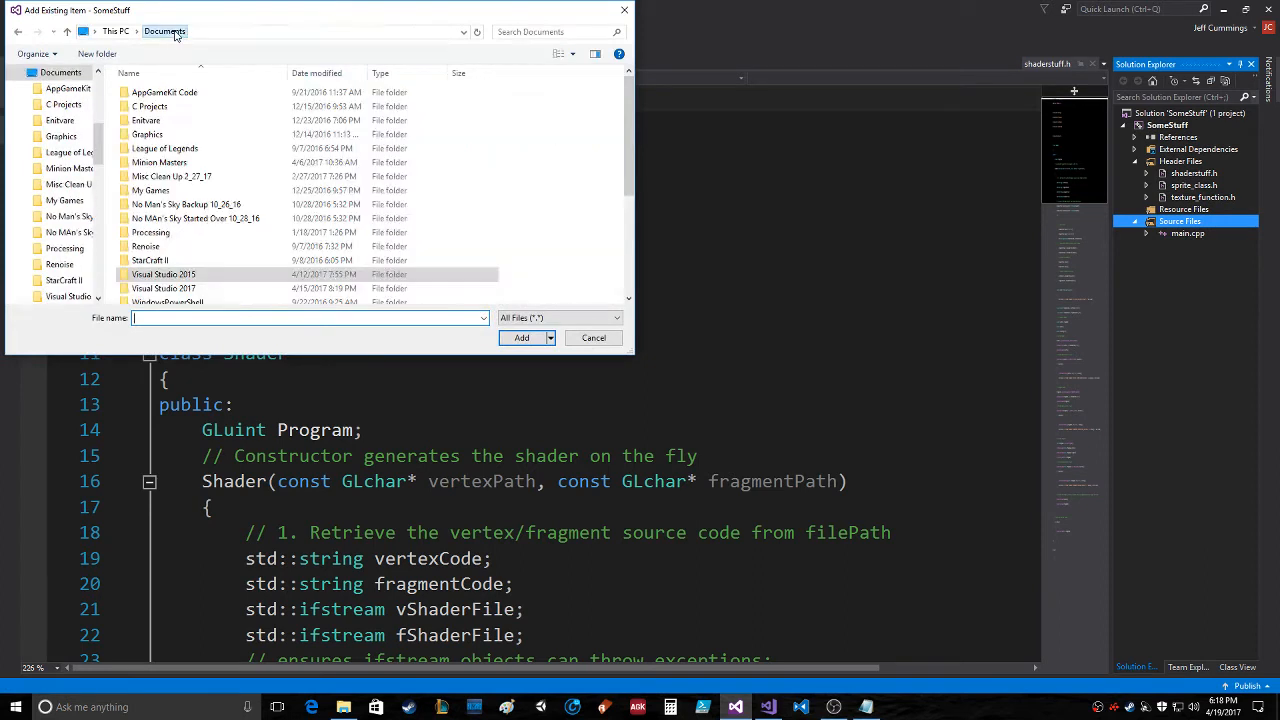
pyautogui.doubleClick(164, 288)
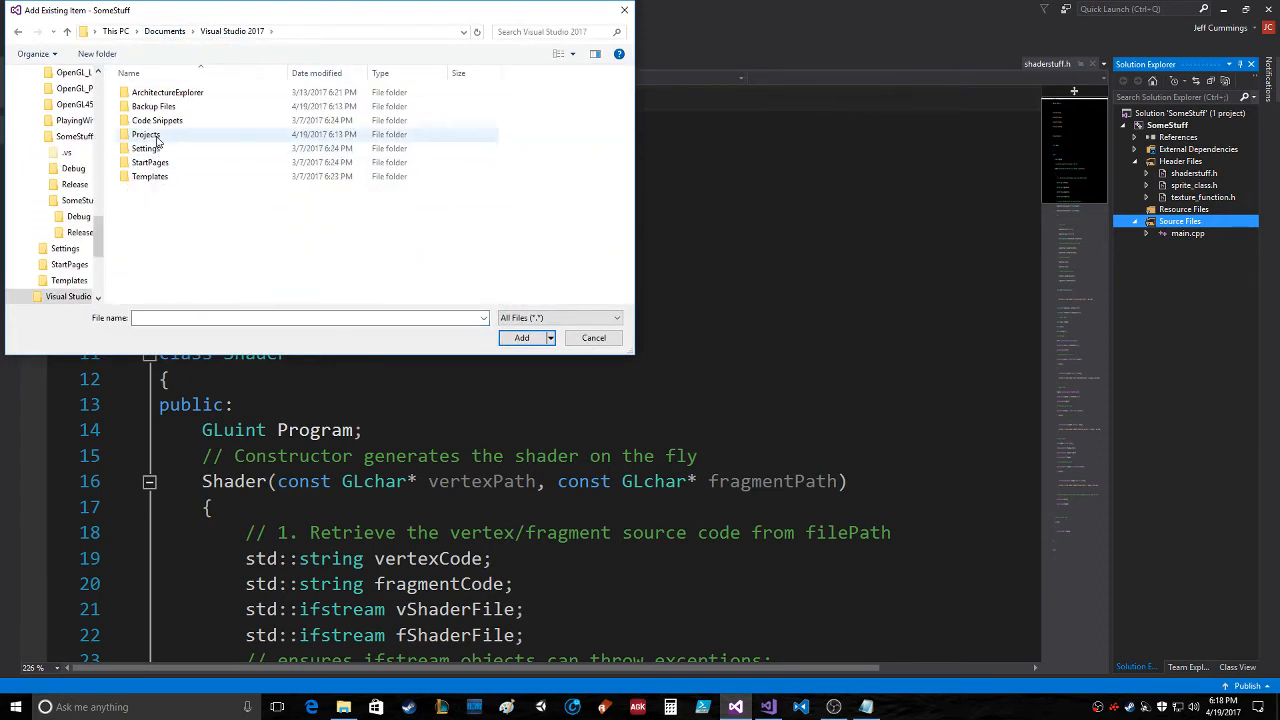
pyautogui.doubleClick(146, 134)
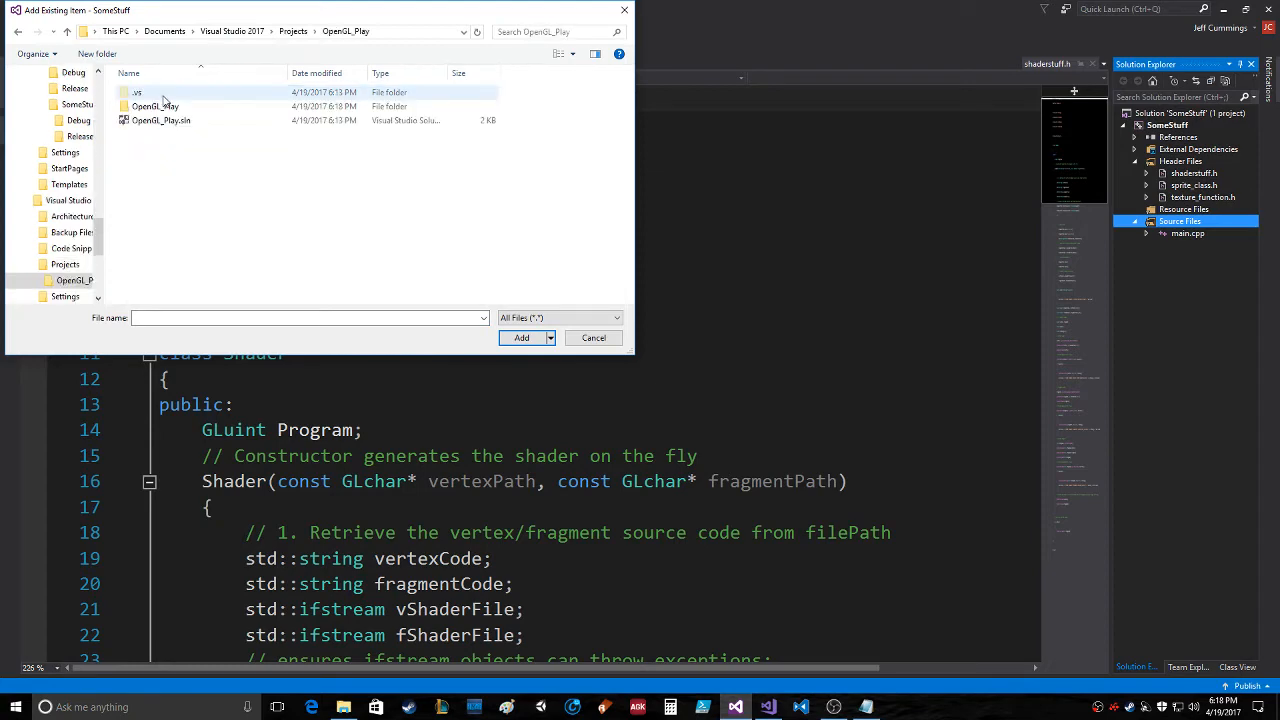
pyautogui.doubleClick(156, 106)
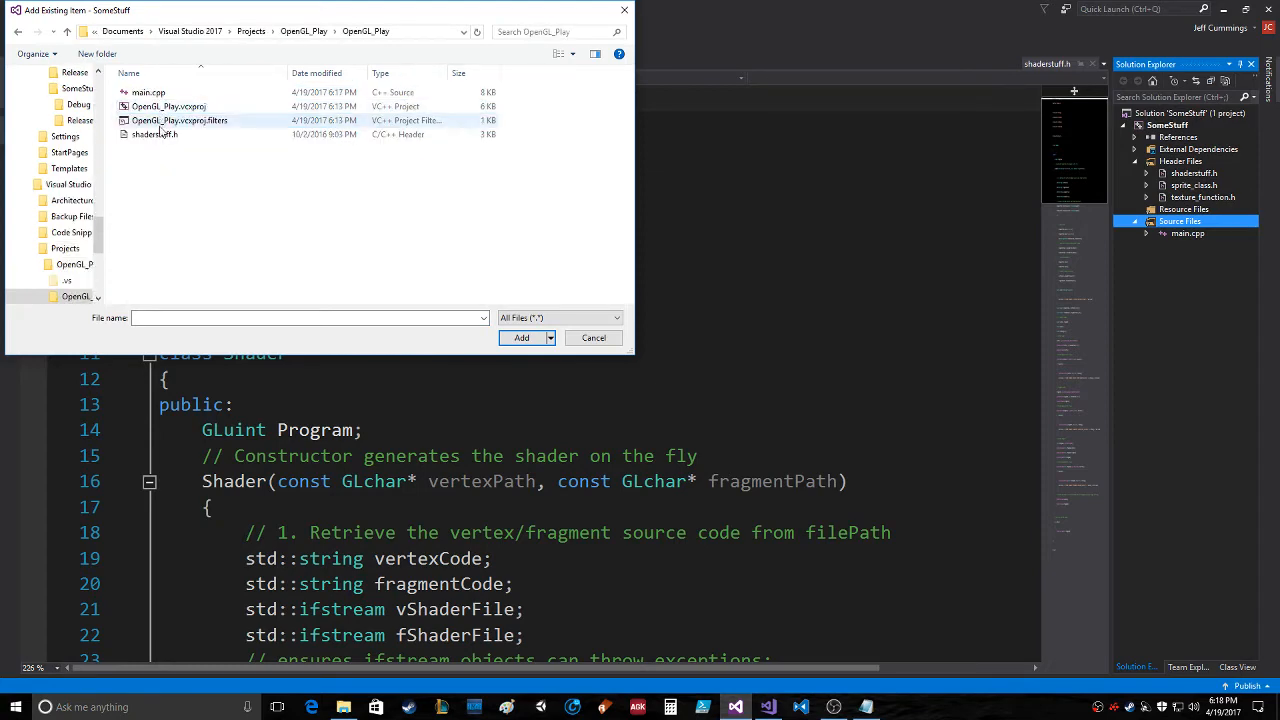
pyautogui.click(592, 336)
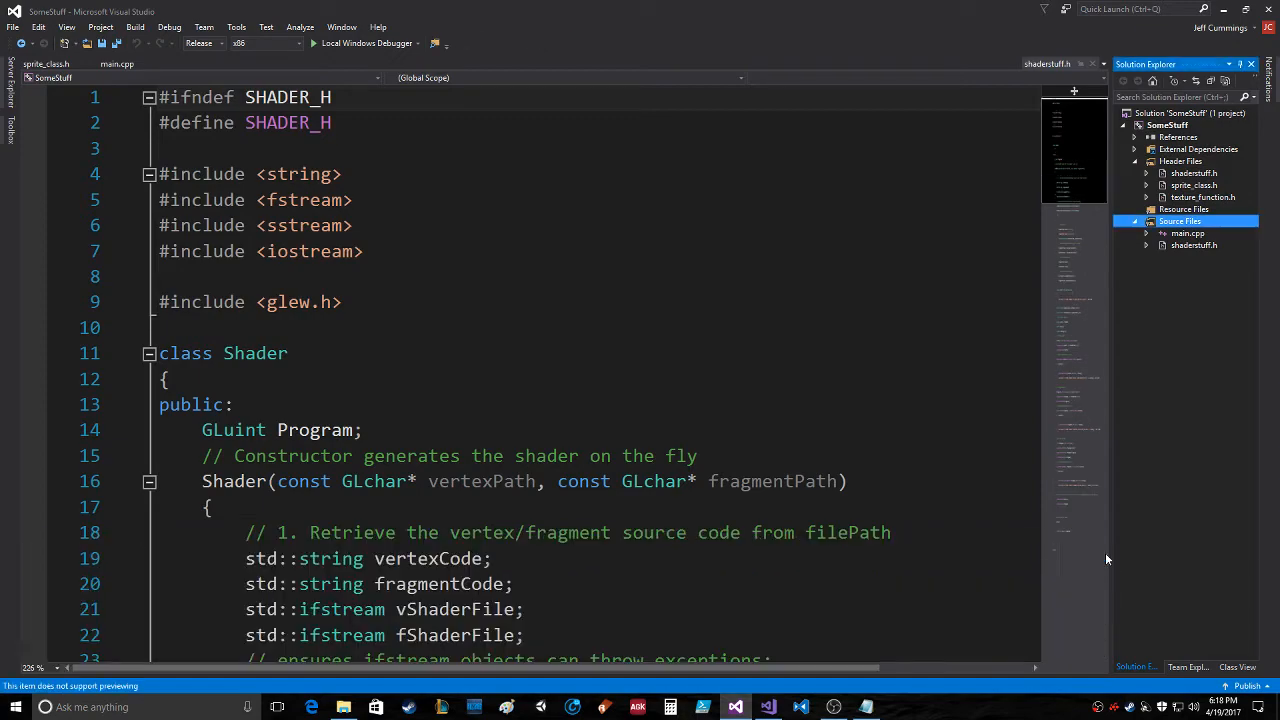
# Scroll down through main.cpp's shader setup code before switching to the OpenGL_Play window
pyautogui.scroll(-3)
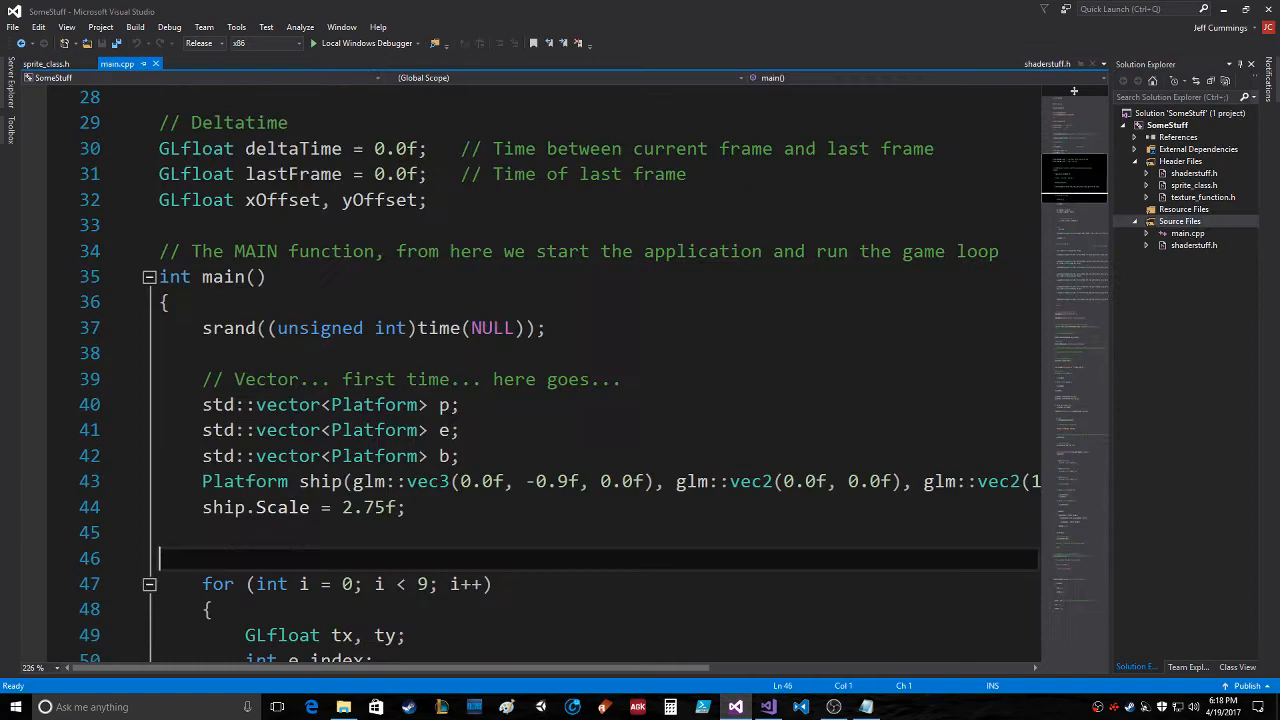
pyautogui.scroll(-3)
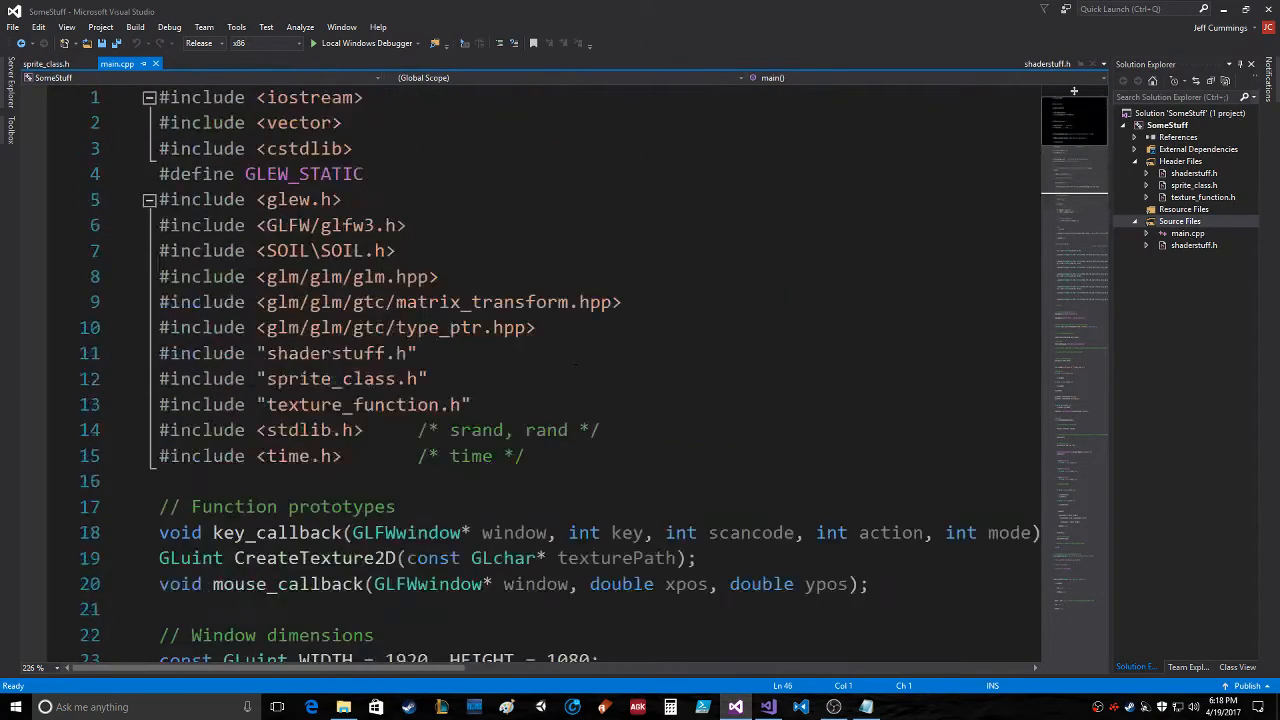
pyautogui.scroll(-3)
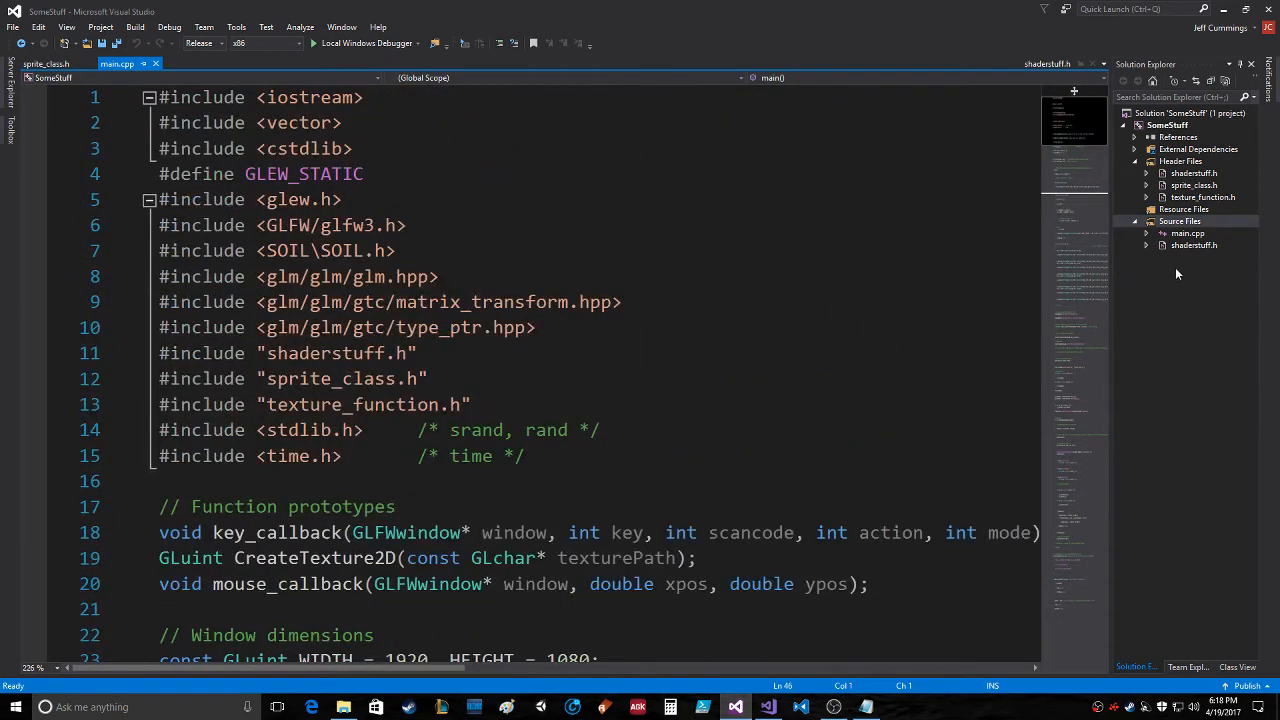
pyautogui.moveTo(1182, 262)
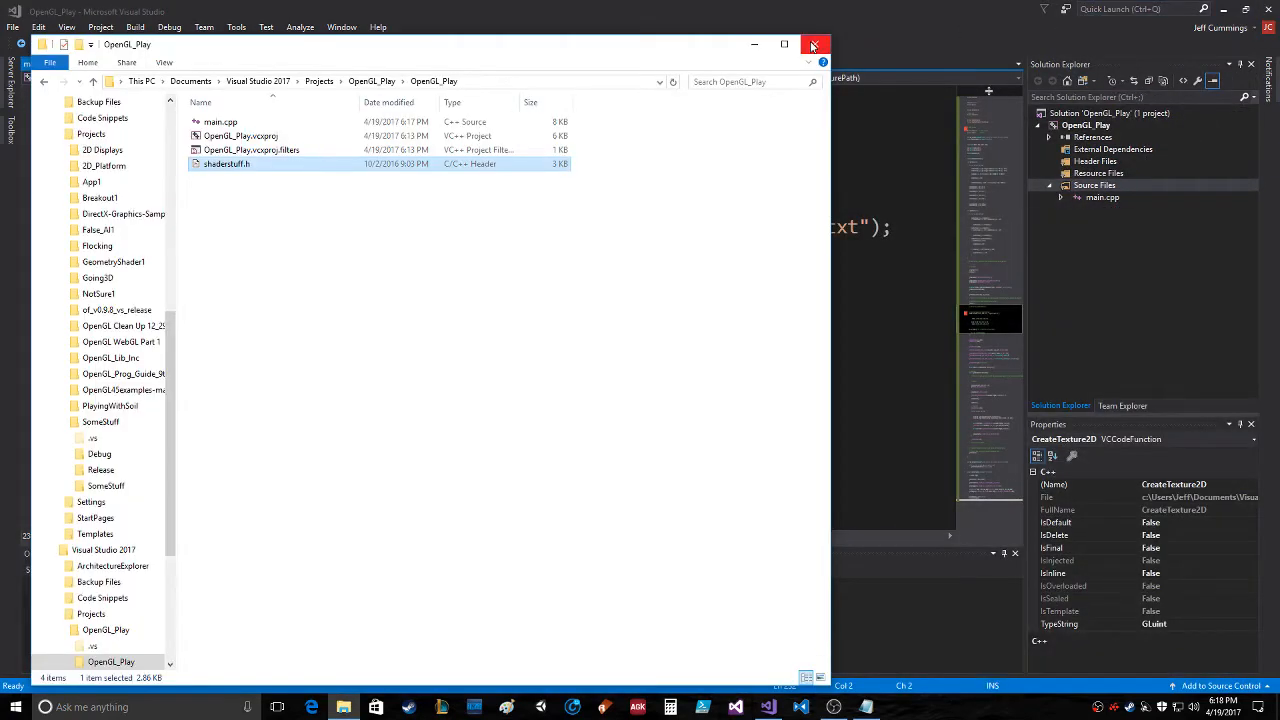
pyautogui.moveTo(816, 44)
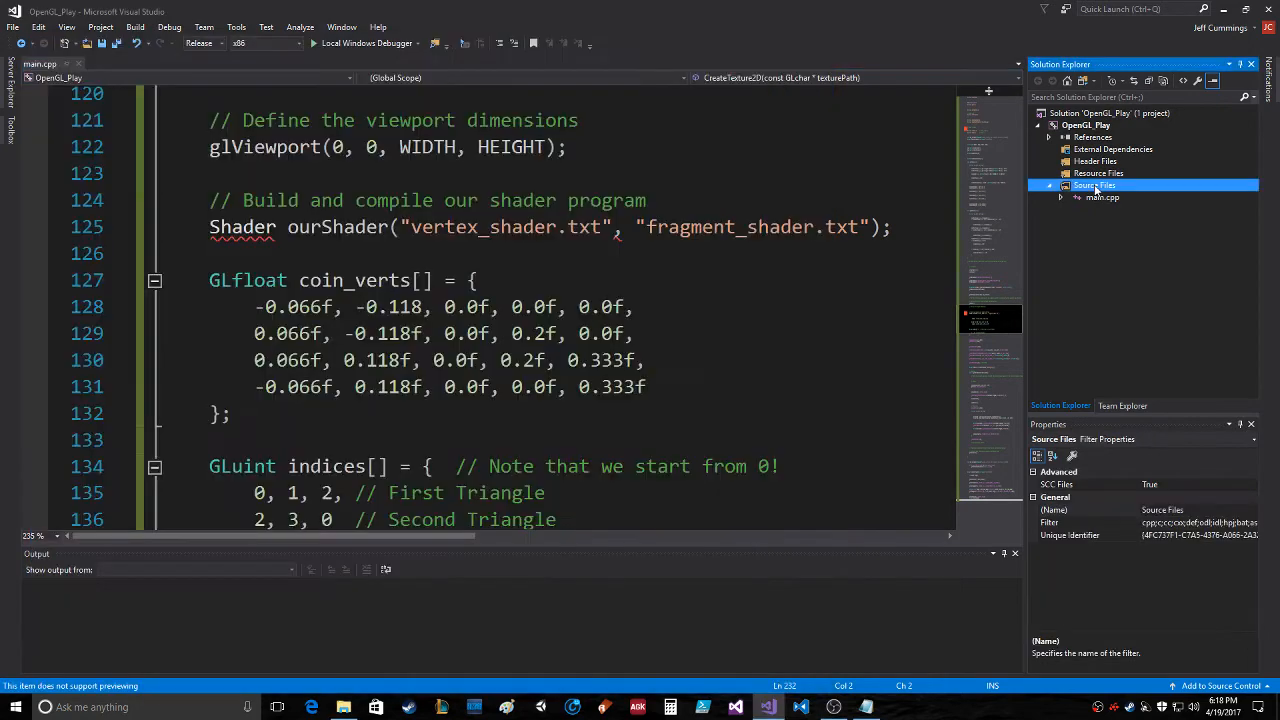
# Add existing item shaderstuff.h to Source Files, then build and run OpenGL_Play showing a white square
pyautogui.rightClick(1096, 184)
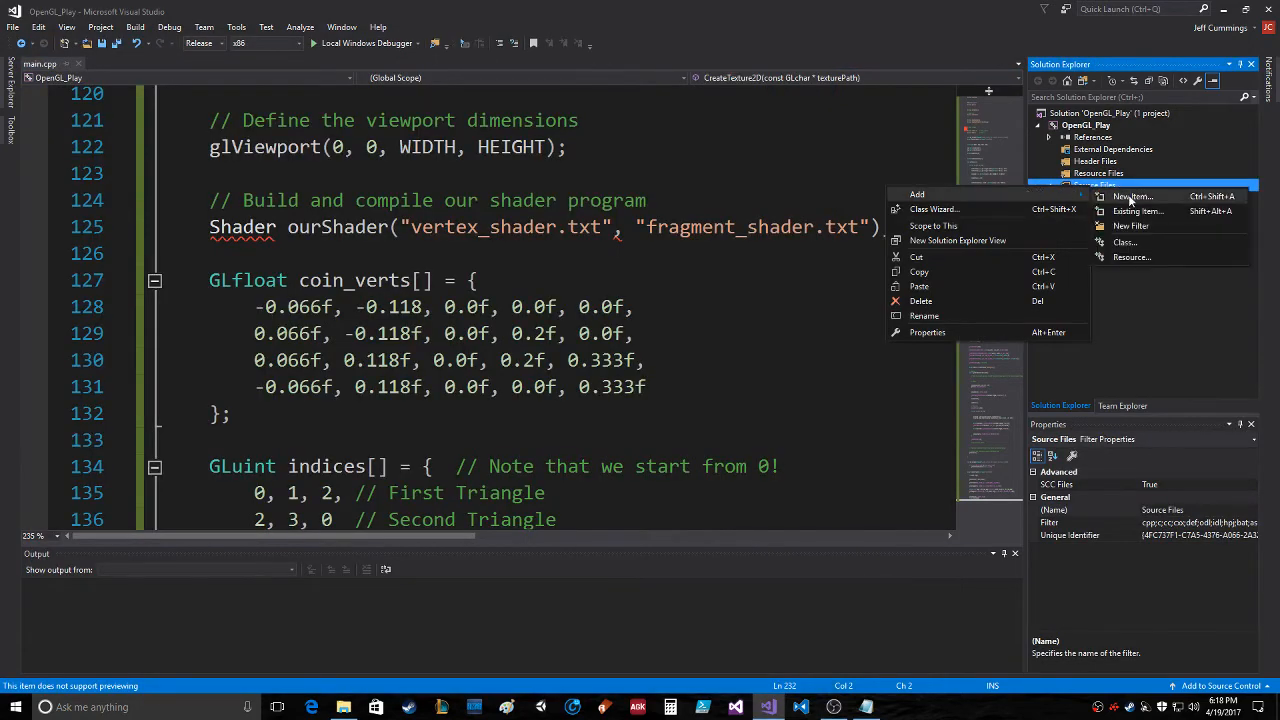
pyautogui.click(1138, 212)
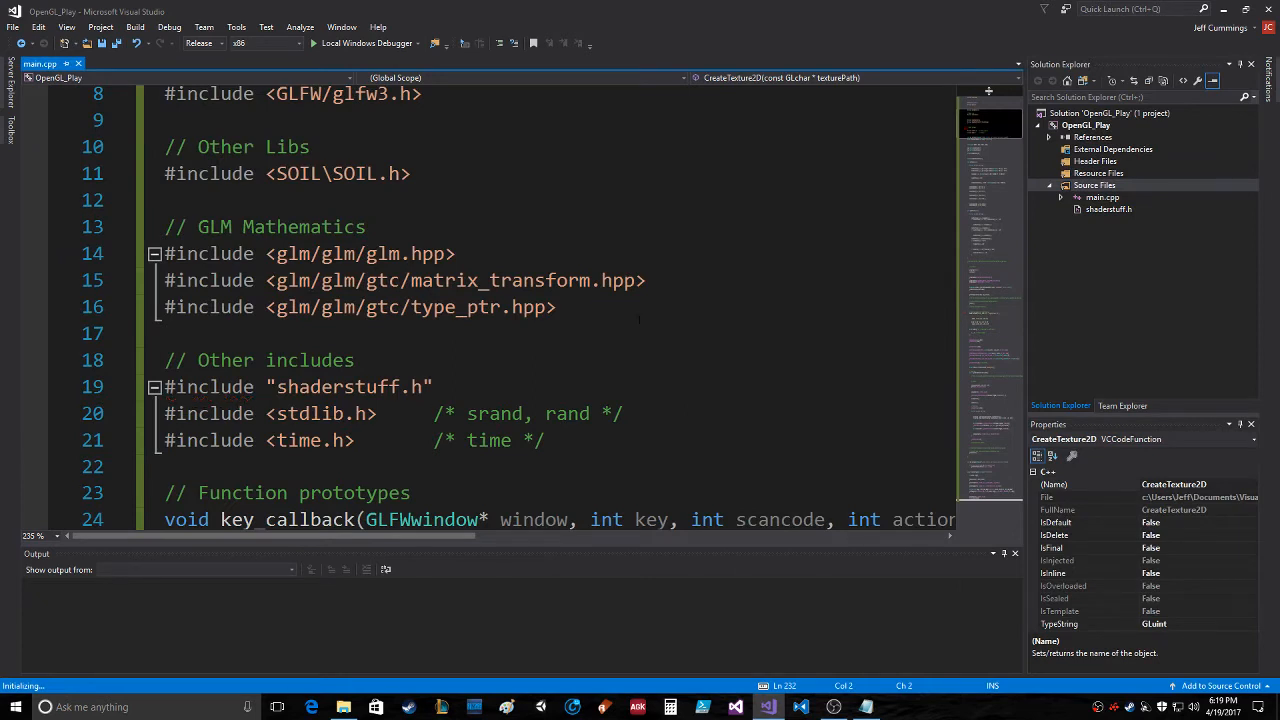
pyautogui.press('F7')
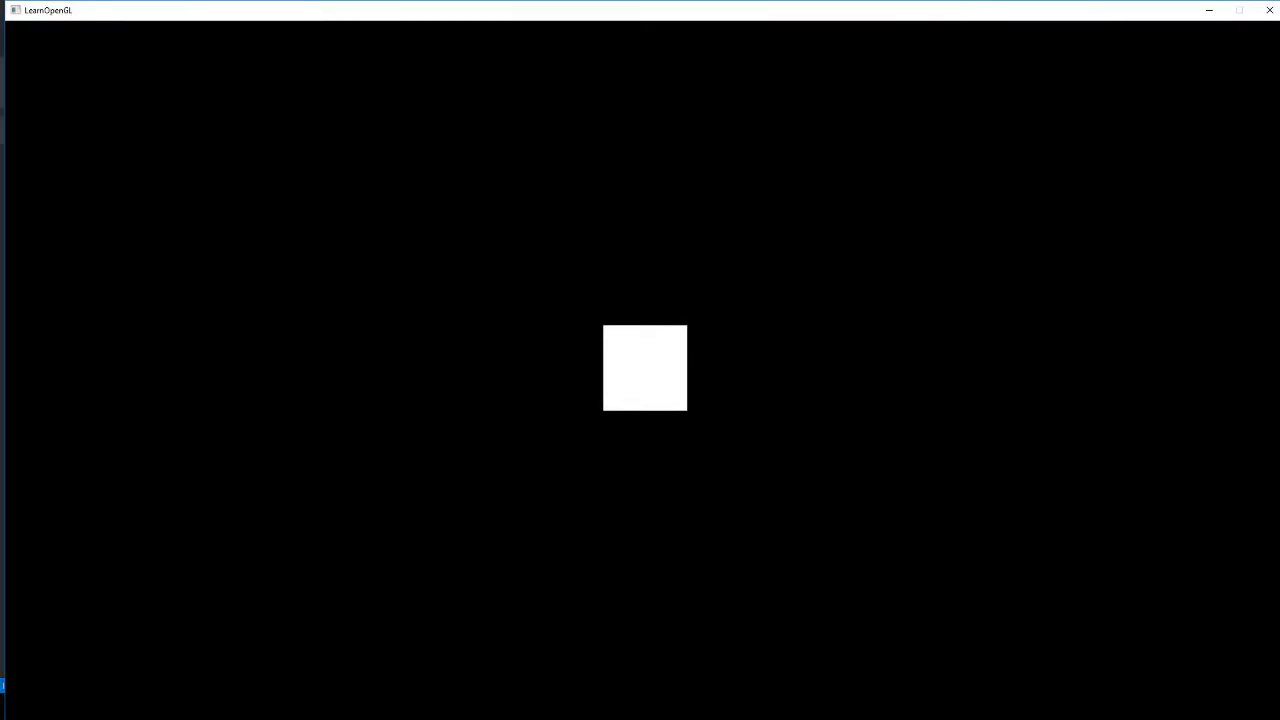
pyautogui.moveTo(1268, 12)
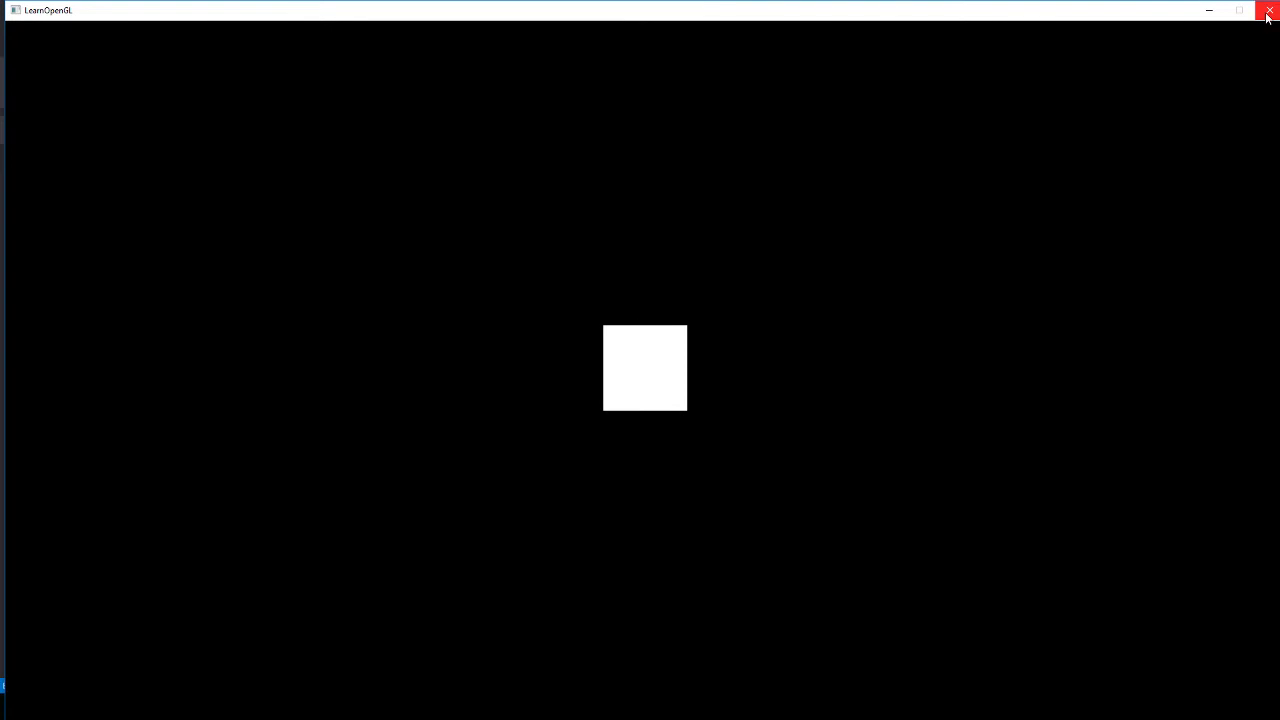
# Close the LearnOpenGL white-square window and scroll down to main.cpp's coin vertex code
pyautogui.click(1268, 10)
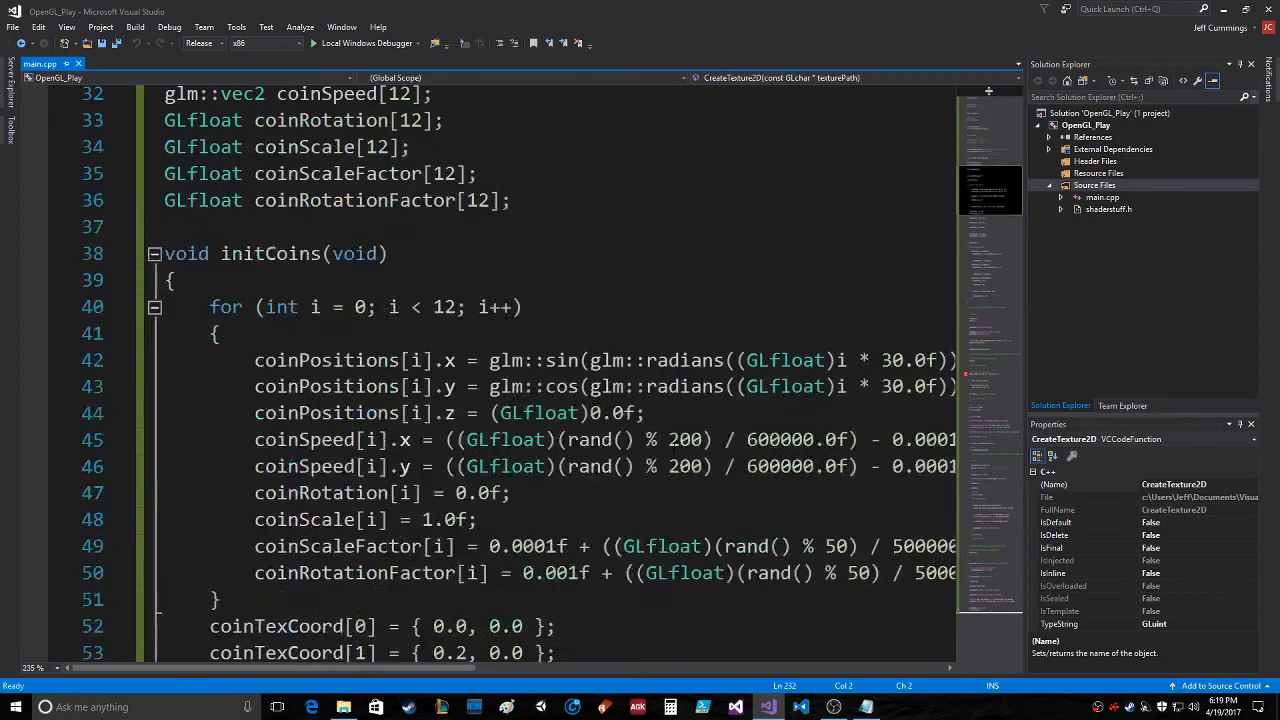
pyautogui.scroll(-3)
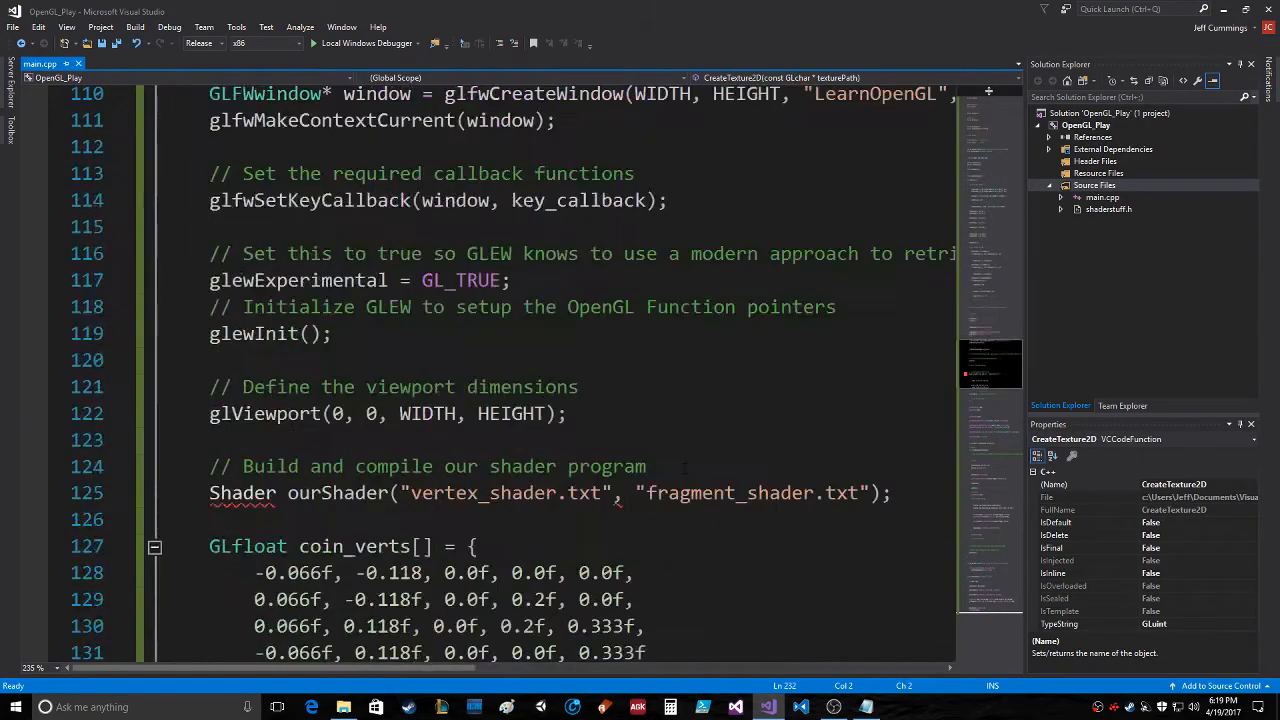
pyautogui.scroll(-3)
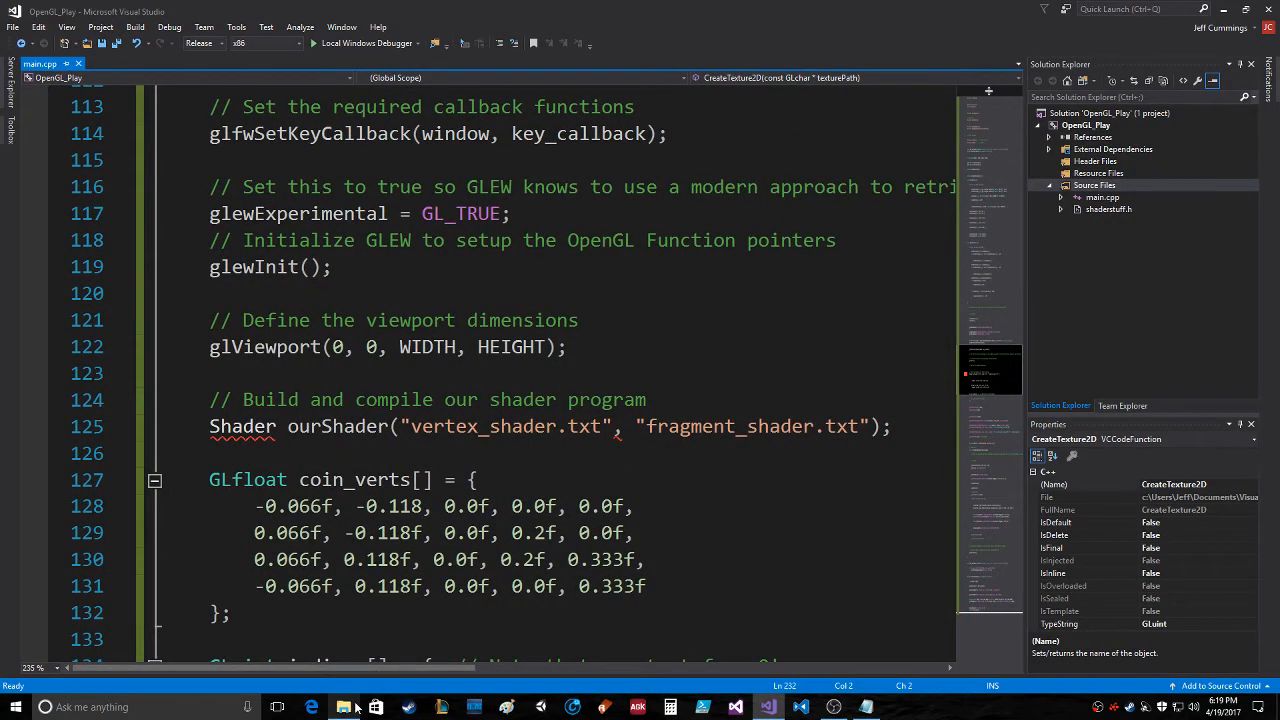
# Browse from Documents into Visual Studio 2015 > Projects > SomeStuff's inner source folder
pyautogui.click(344, 708)
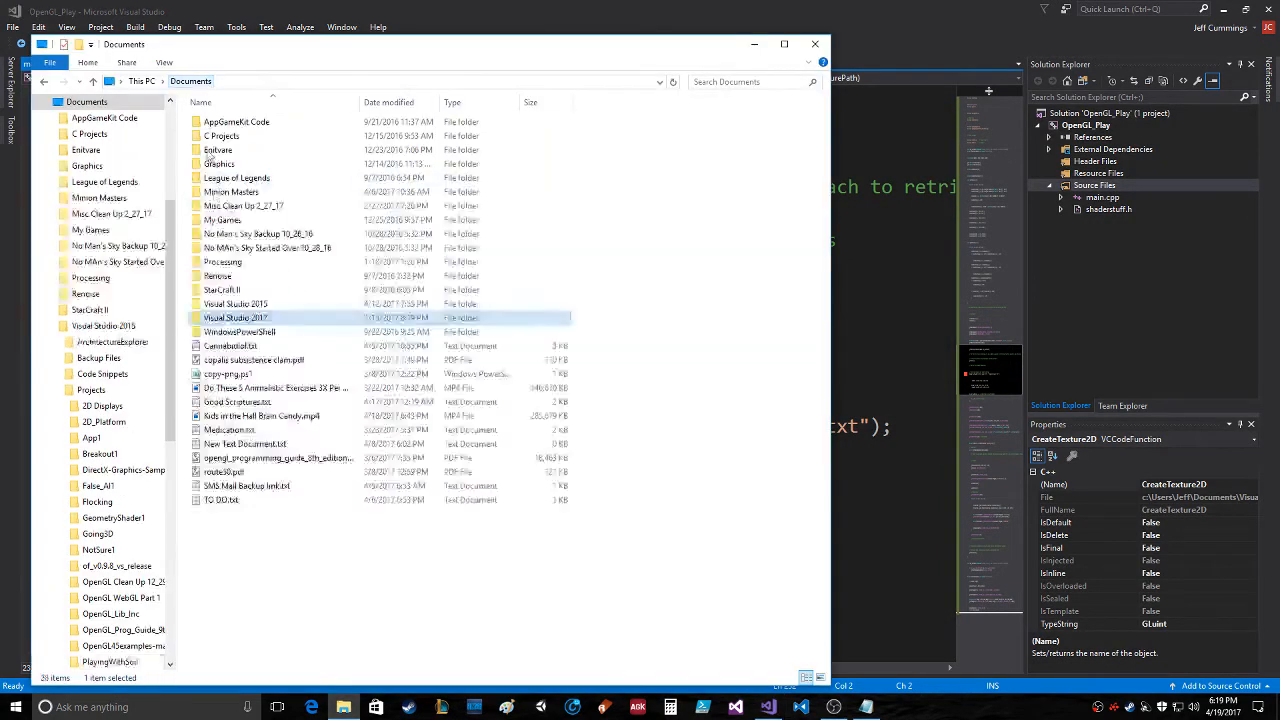
pyautogui.doubleClick(236, 304)
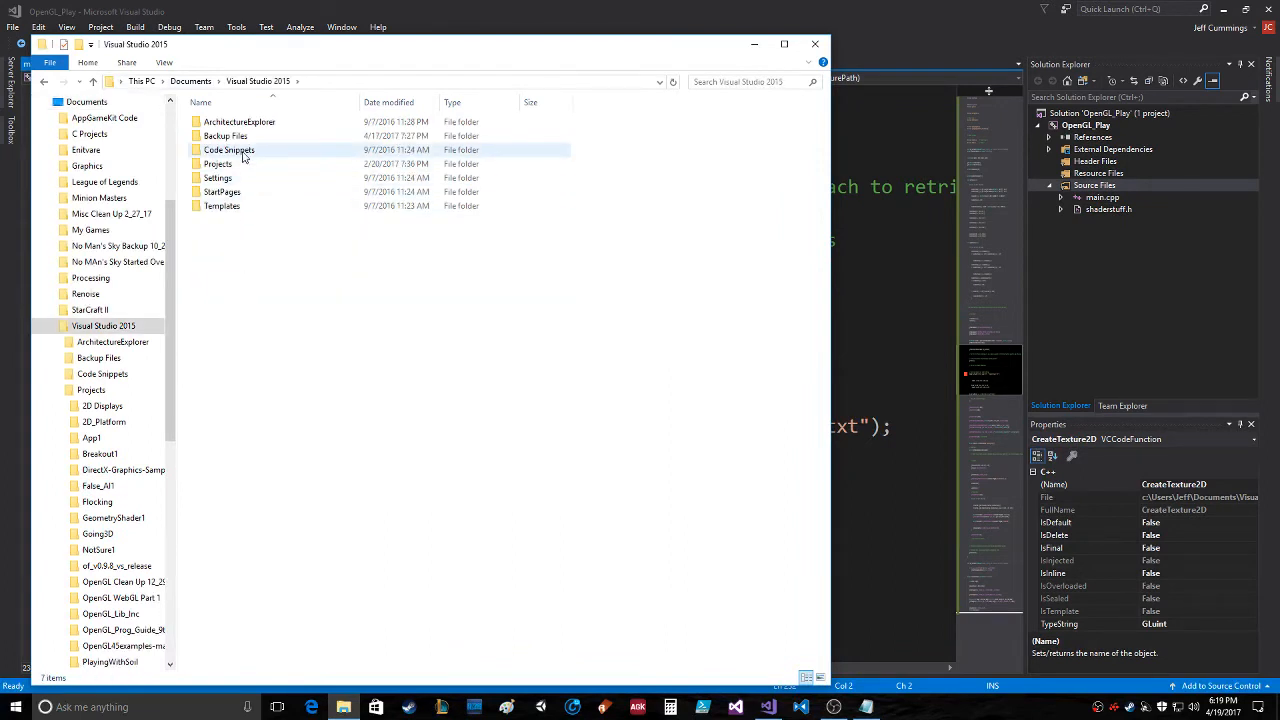
pyautogui.doubleClick(216, 164)
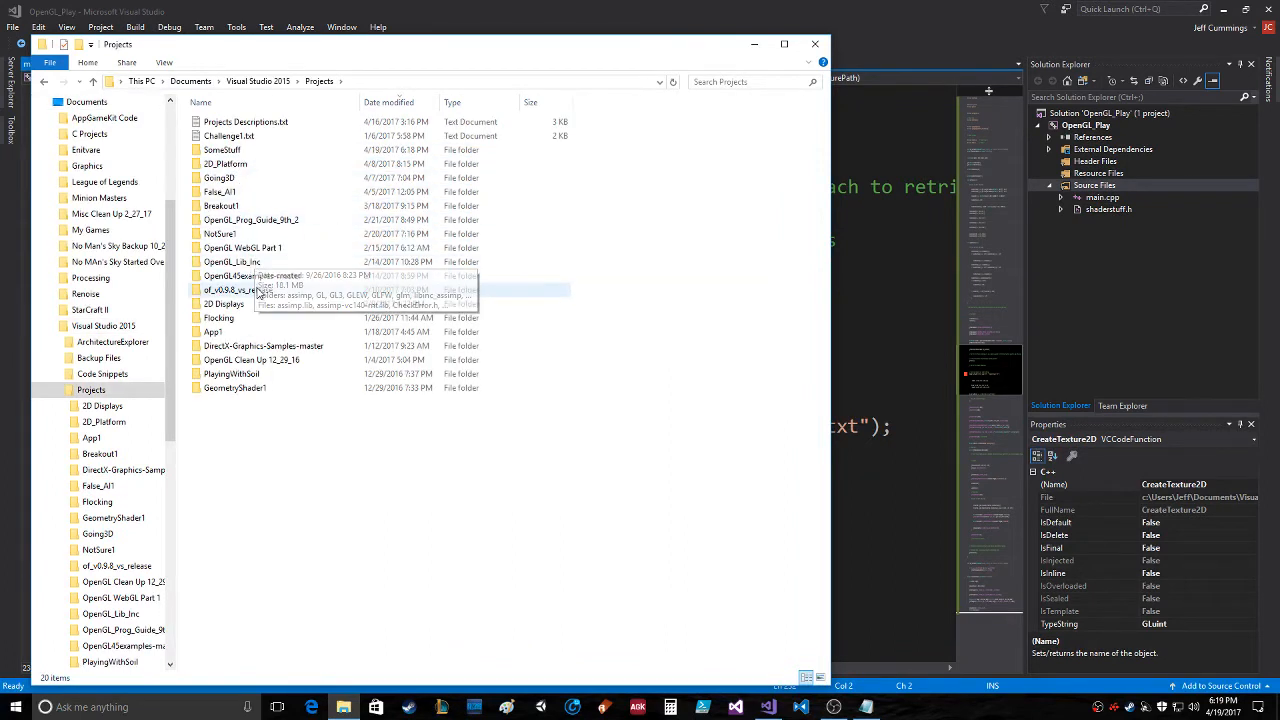
pyautogui.doubleClick(222, 148)
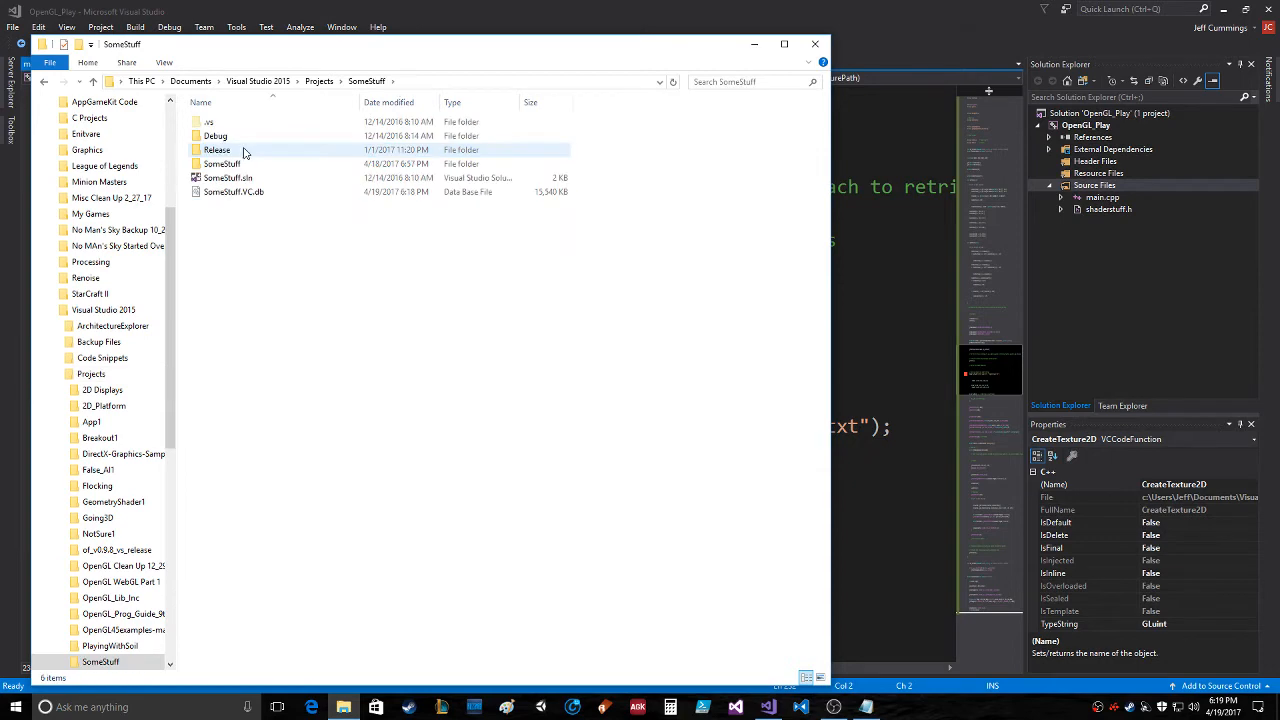
pyautogui.doubleClick(222, 164)
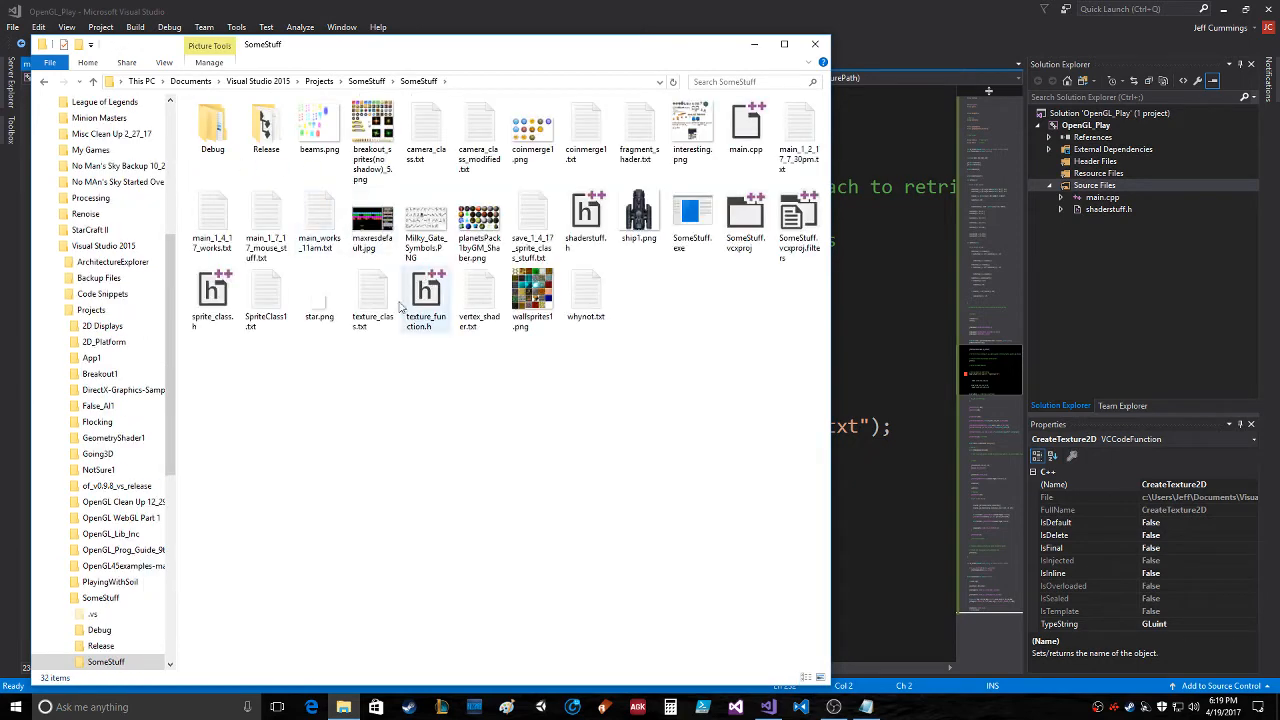
pyautogui.moveTo(480, 296)
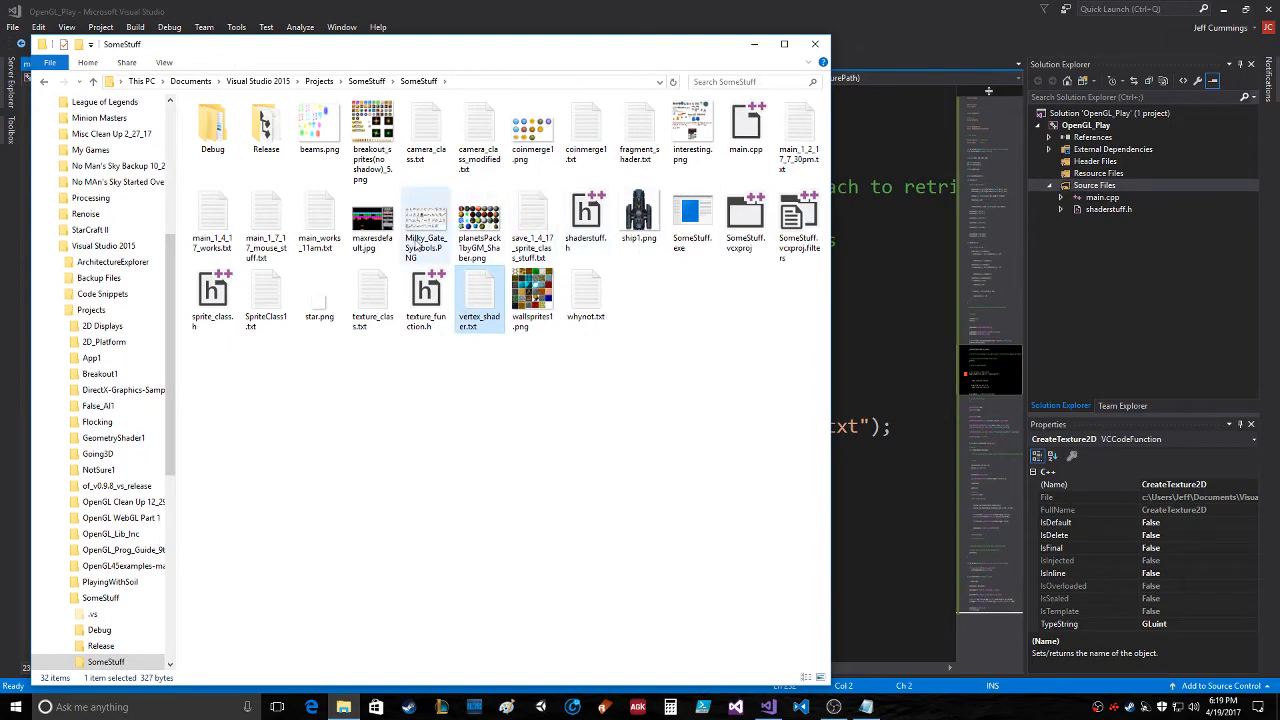
# Go to the Visual Studio 2017 OpenGL_Play folder and paste vertex_shader.txt and fragment_shader.txt there
pyautogui.click(640, 130)
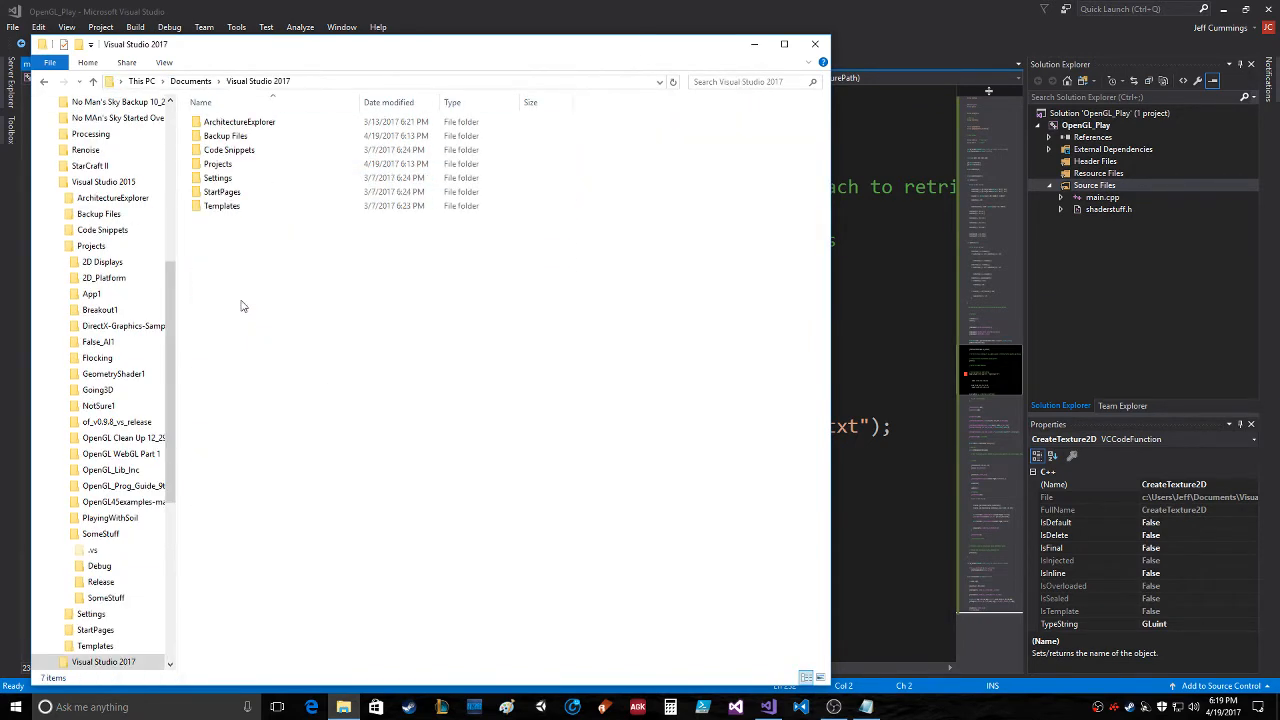
pyautogui.doubleClick(218, 164)
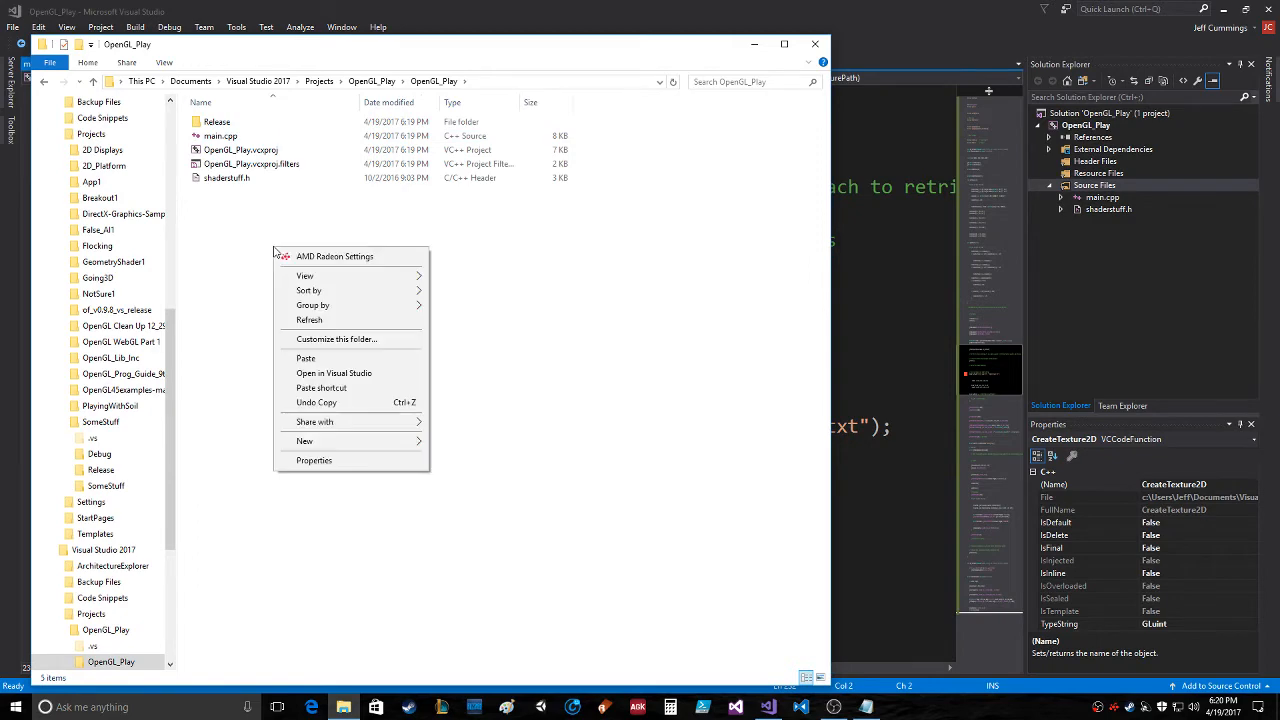
pyautogui.click(306, 358)
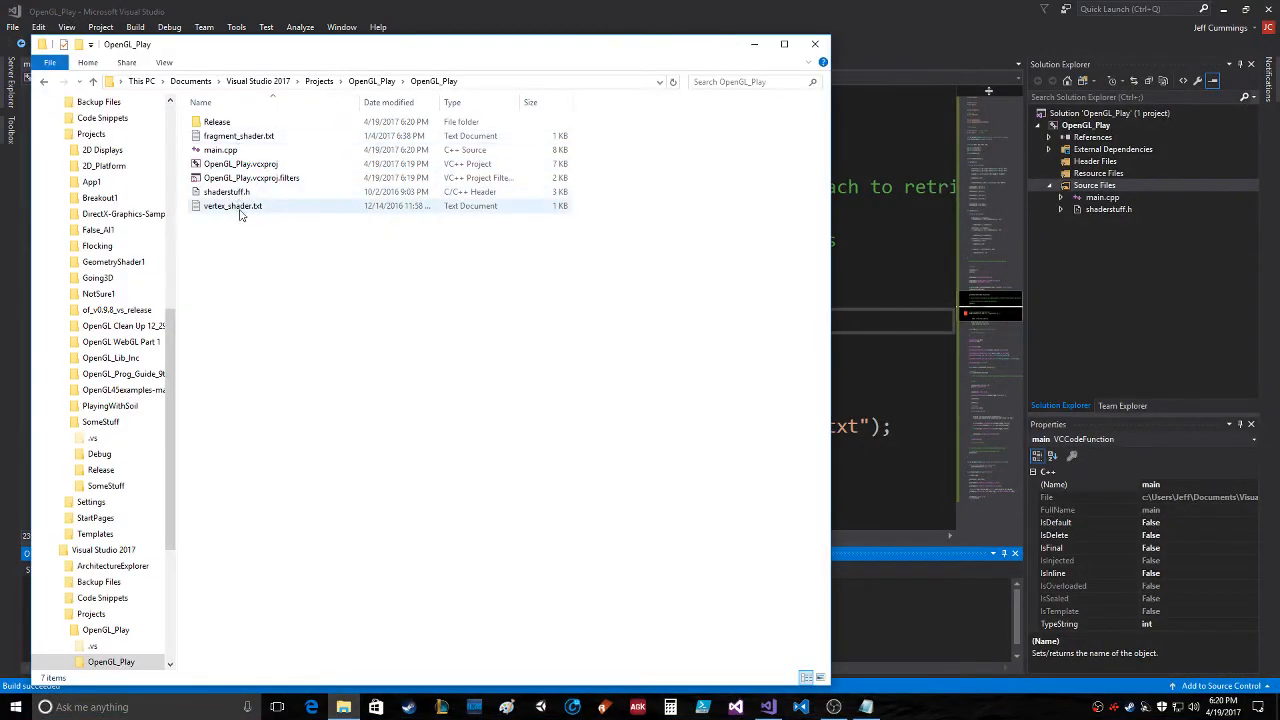
pyautogui.doubleClick(232, 204)
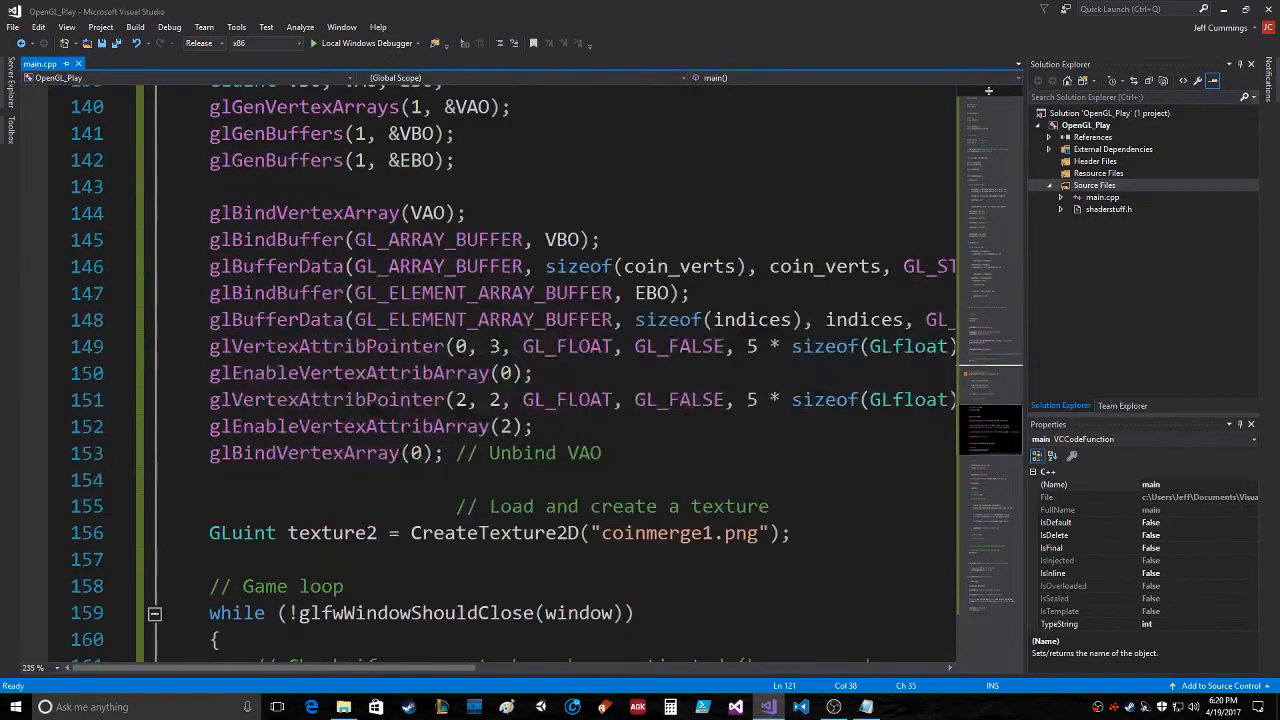
pyautogui.scroll(-3)
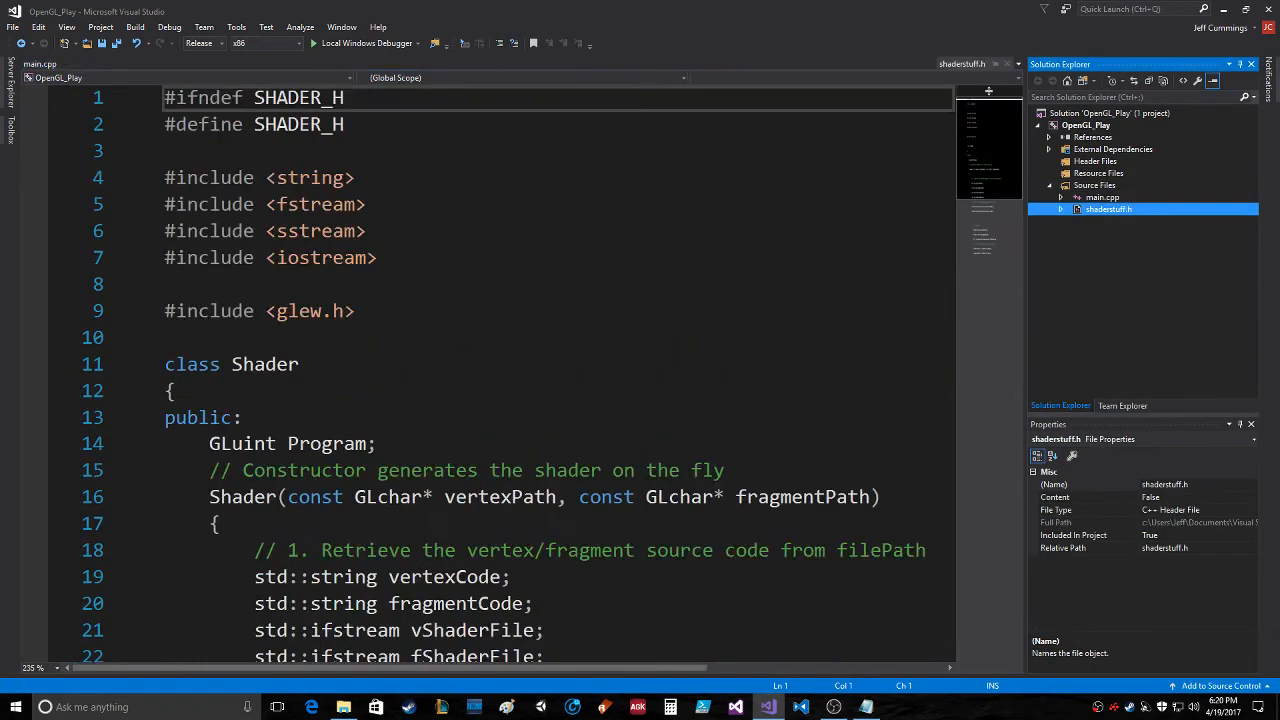
pyautogui.scroll(-3)
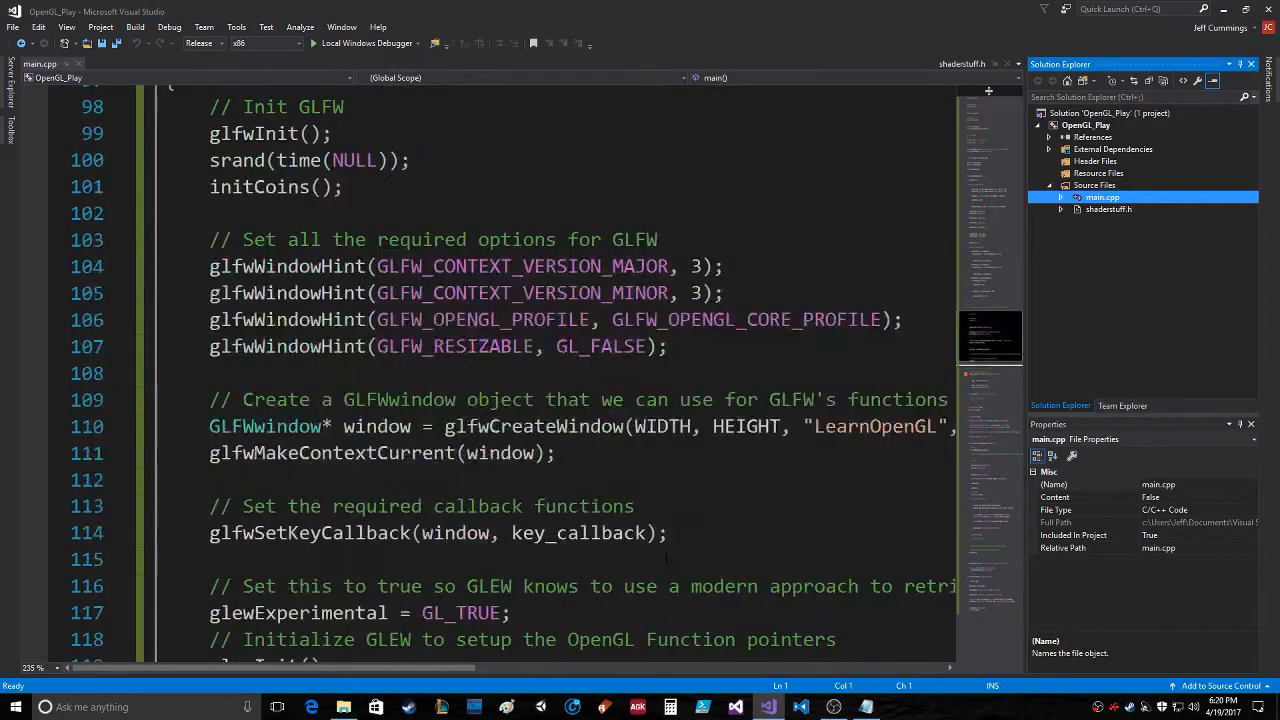
pyautogui.scroll(-3)
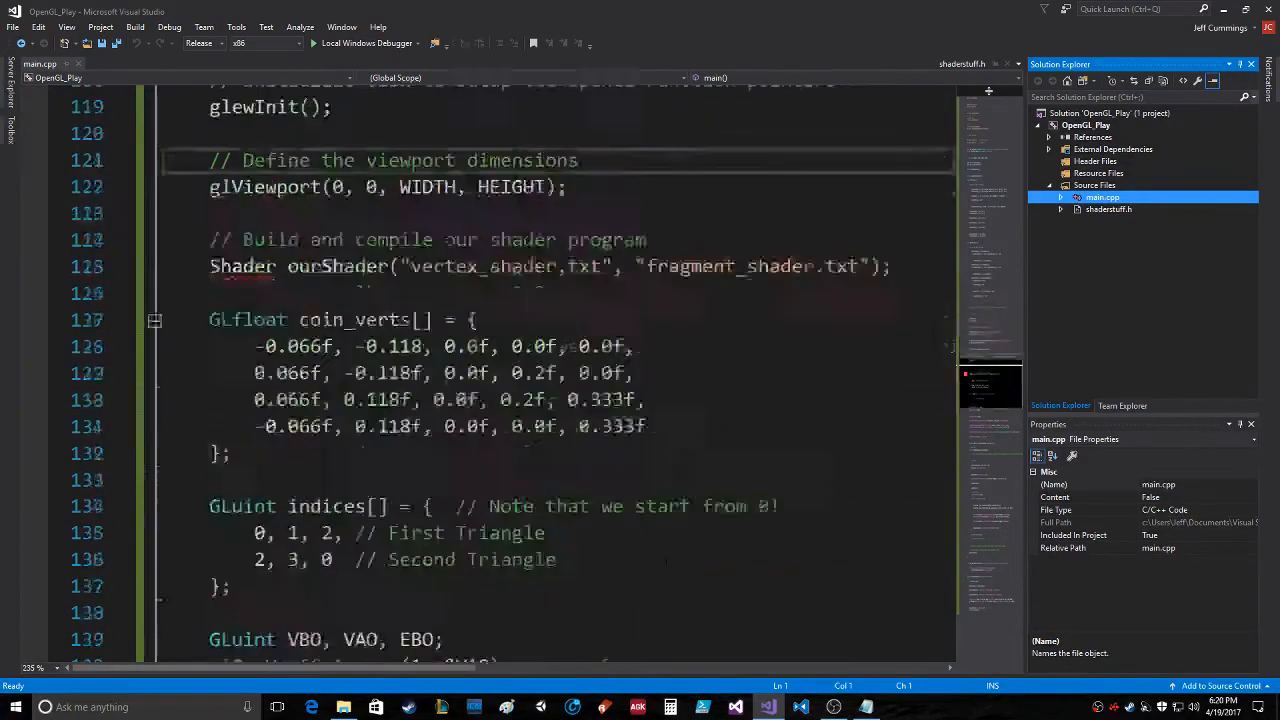
pyautogui.scroll(-3)
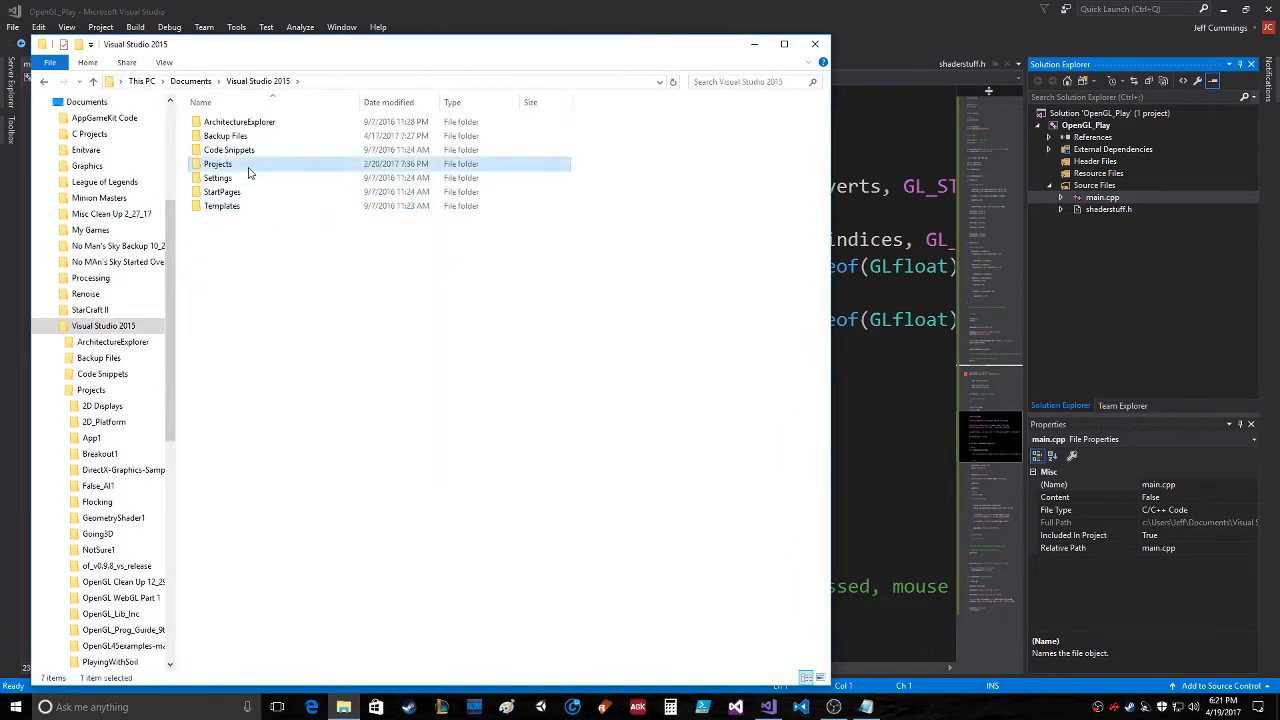
# Browse Projects > SomeStuff > inner SomeStuff folder of images and source files
pyautogui.doubleClick(216, 164)
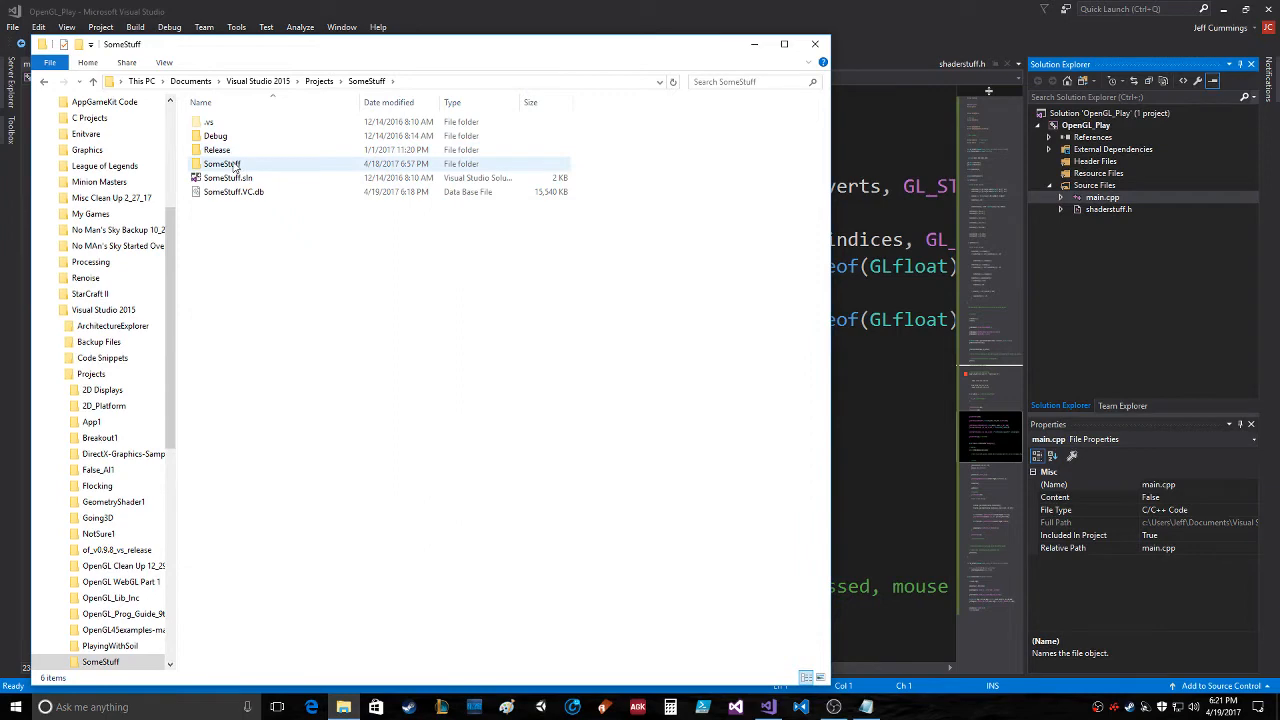
pyautogui.doubleClick(222, 164)
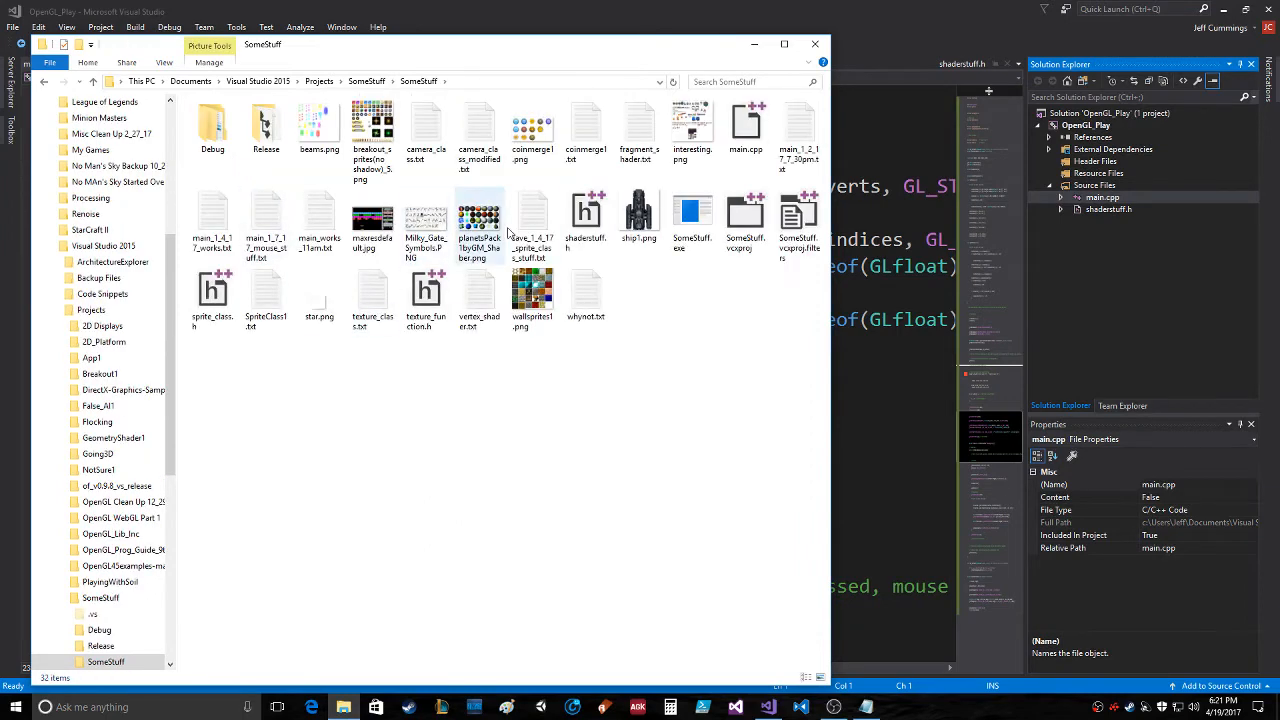
pyautogui.click(532, 120)
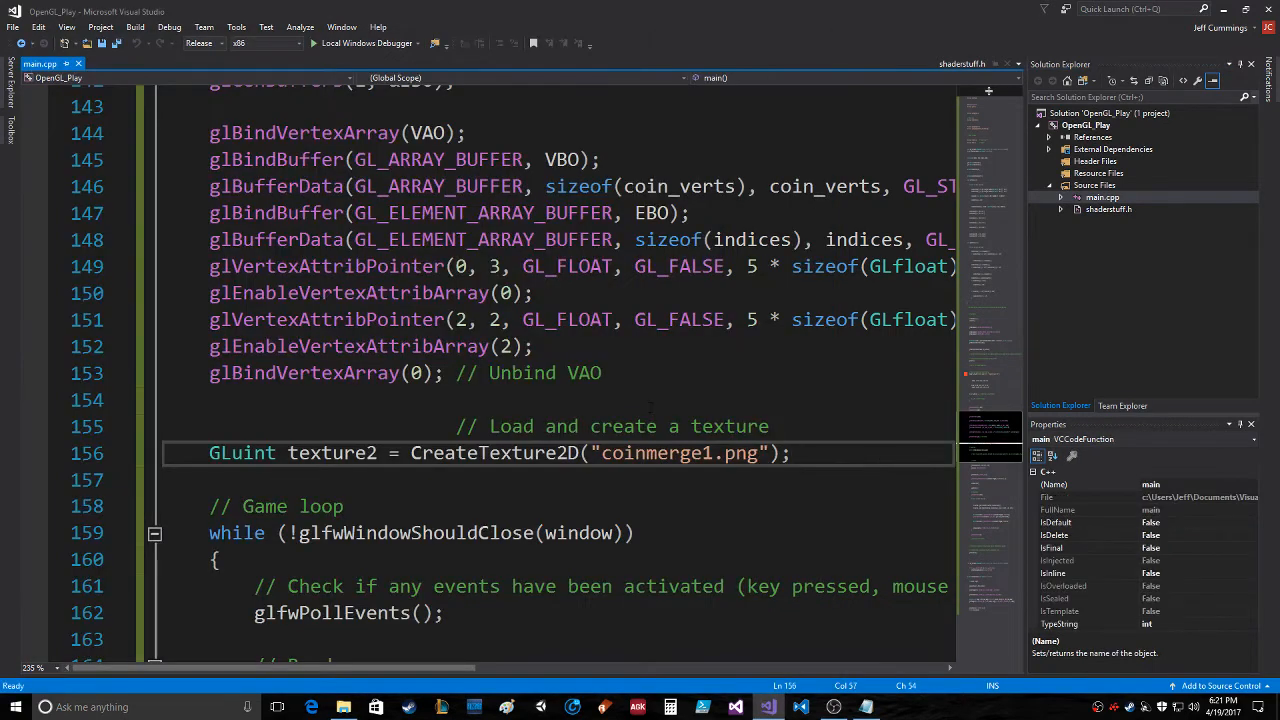
# Run OpenGL_Play via Local Windows Debugger to watch the animated coins, then close the LearnOpenGL window
pyautogui.click(300, 44)
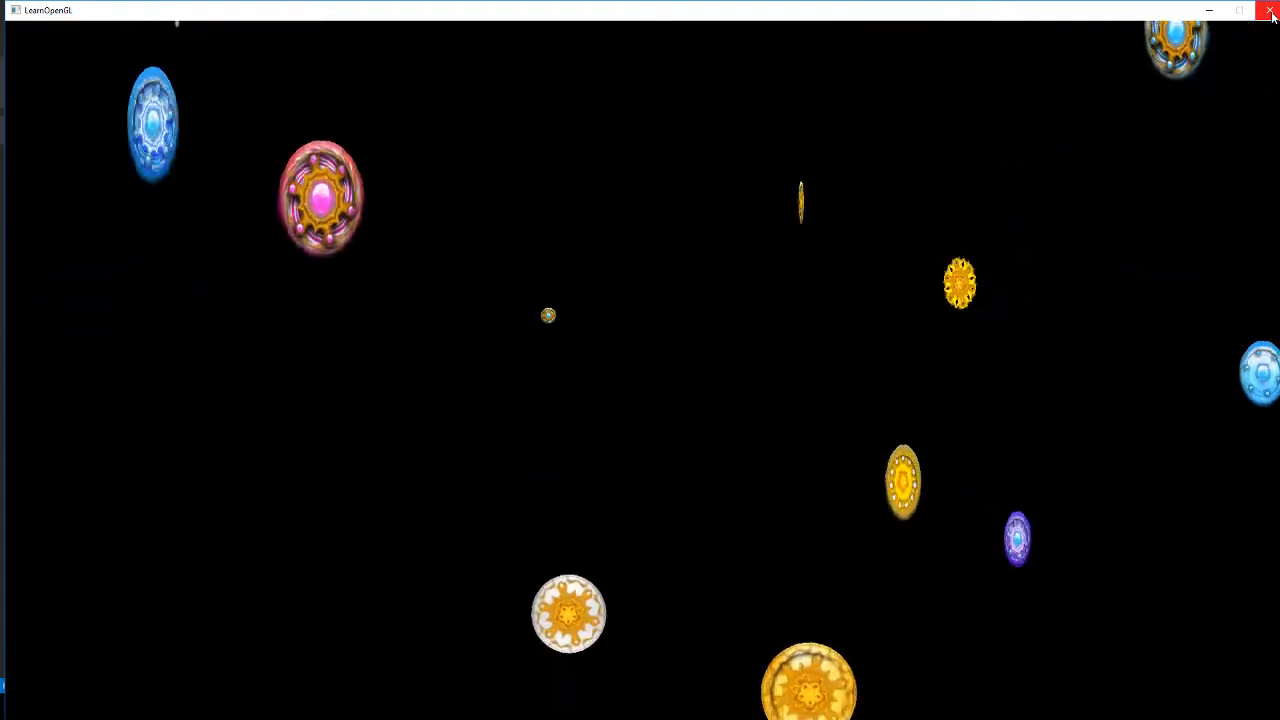
pyautogui.click(1272, 10)
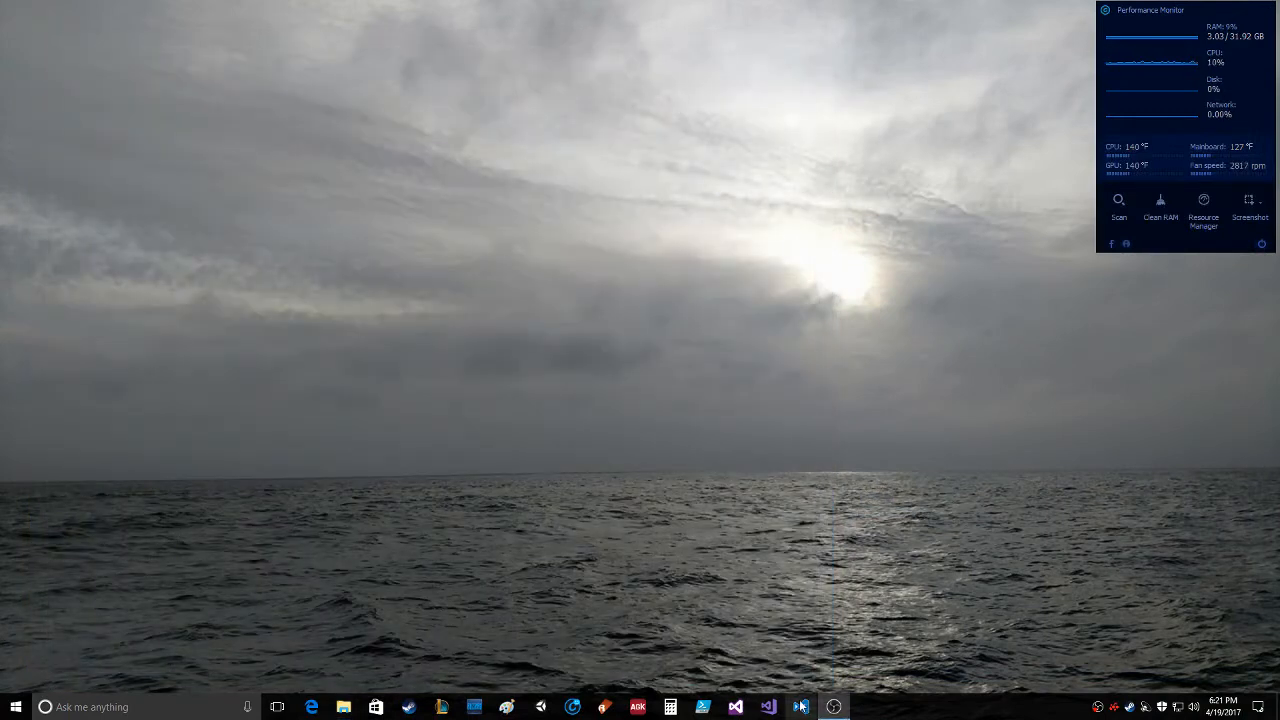
# Reopen OpenGL_Play.sln from the Visual Studio taskbar's Recent list, then bring up File Explorer
pyautogui.rightClick(768, 708)
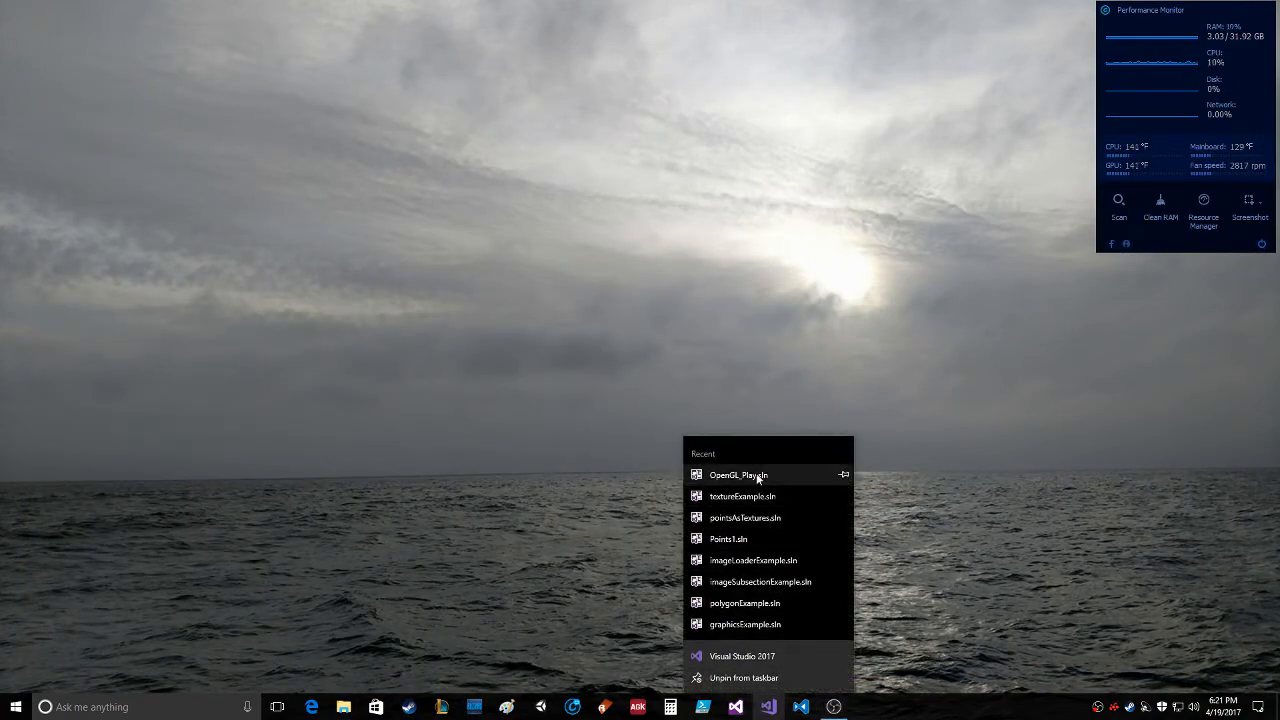
pyautogui.click(738, 474)
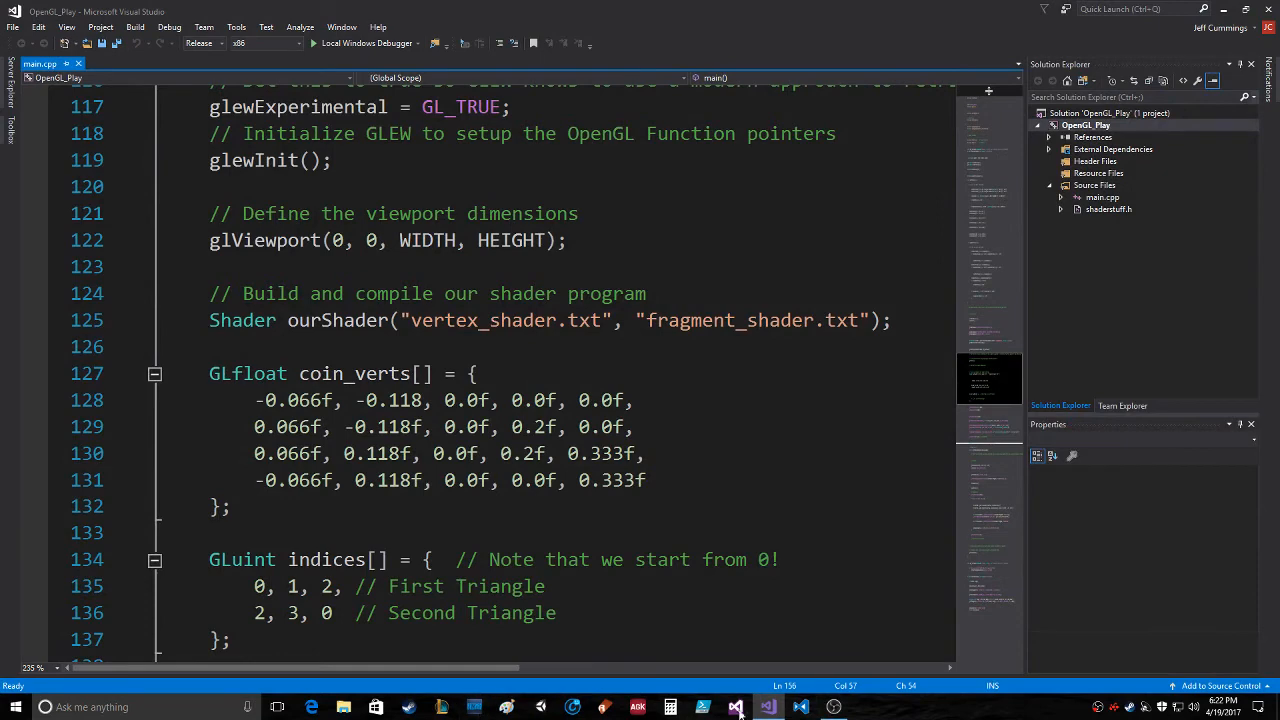
pyautogui.moveTo(352, 696)
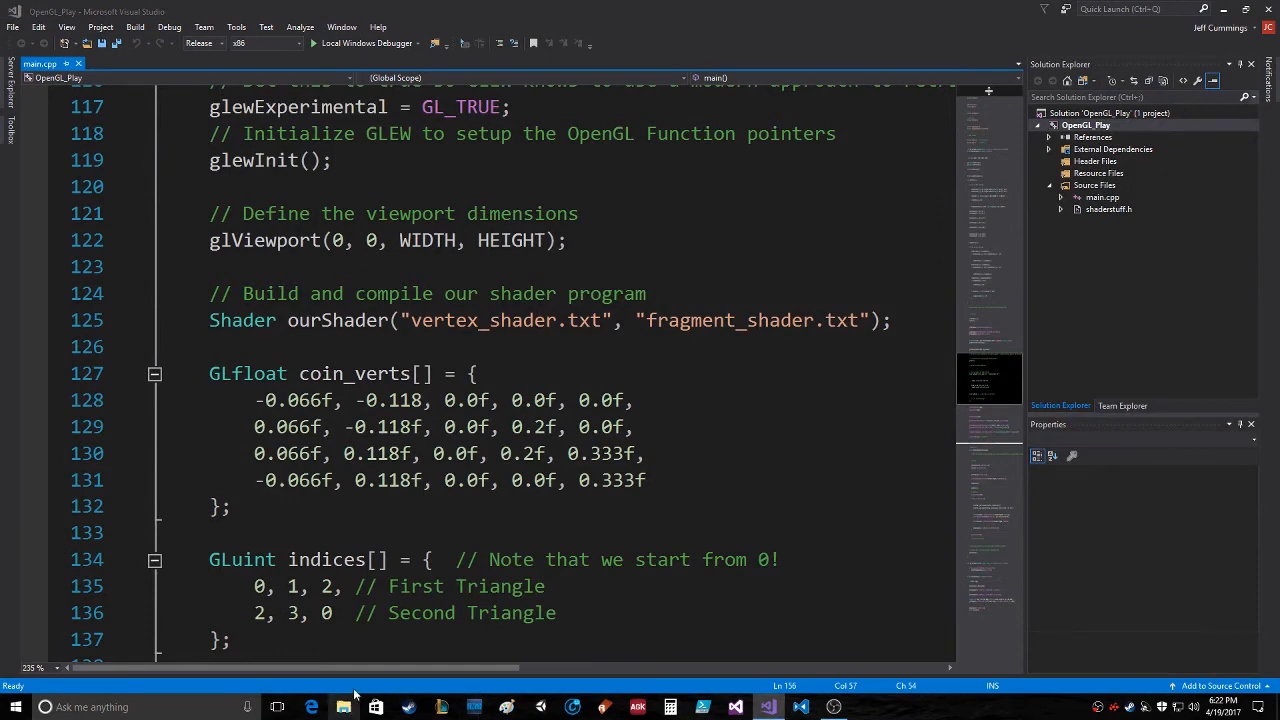
pyautogui.click(344, 708)
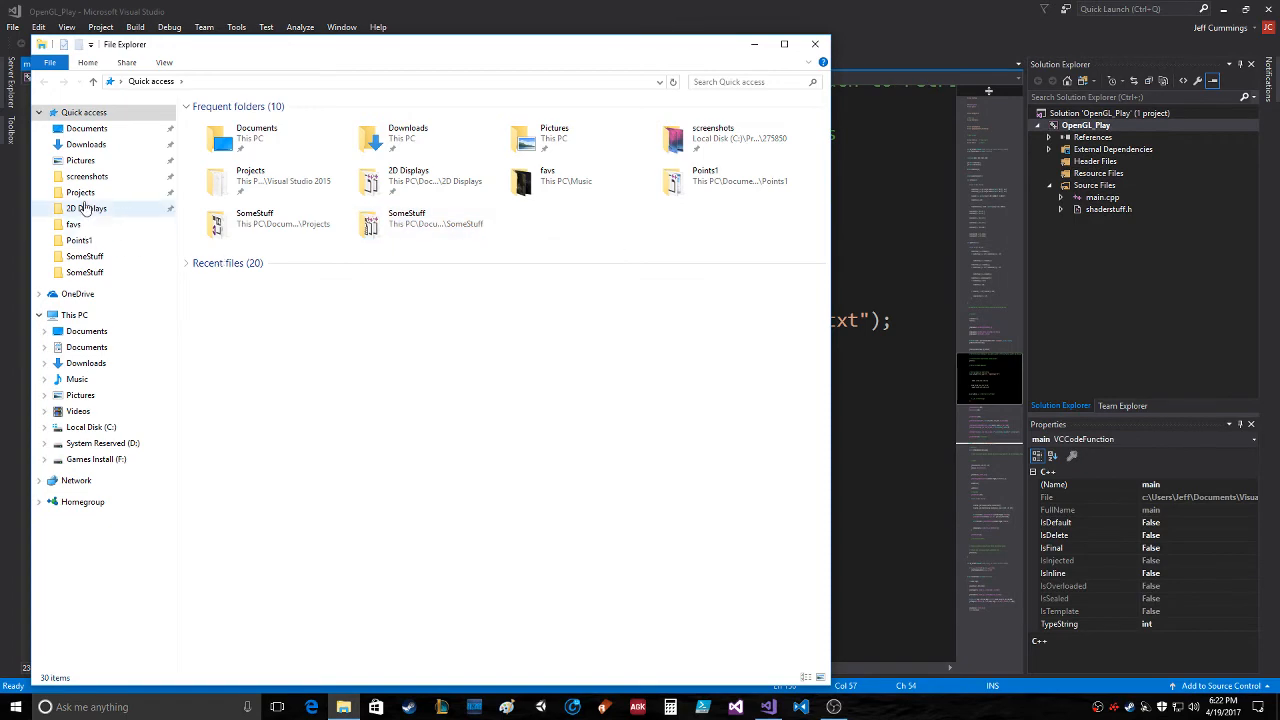
# Inside the inner OpenGL_Play folder, create a new folder named copy_working_play1
pyautogui.doubleClick(80, 192)
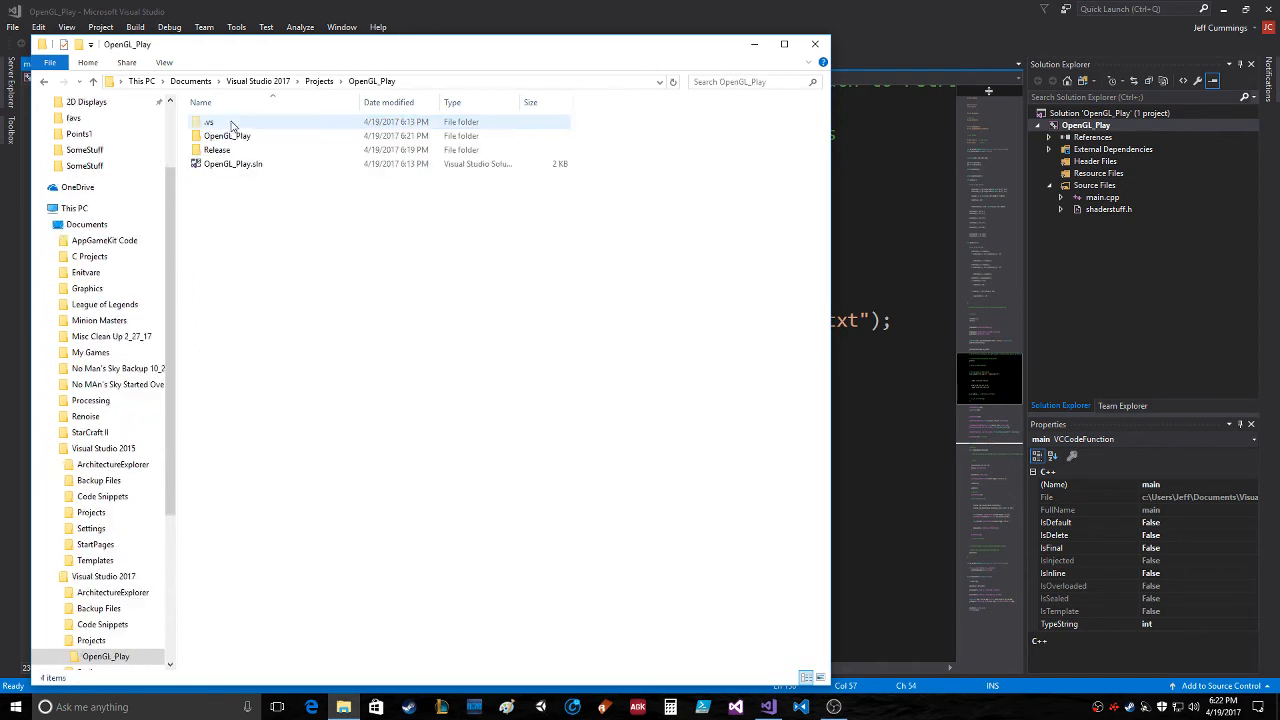
pyautogui.doubleClick(228, 136)
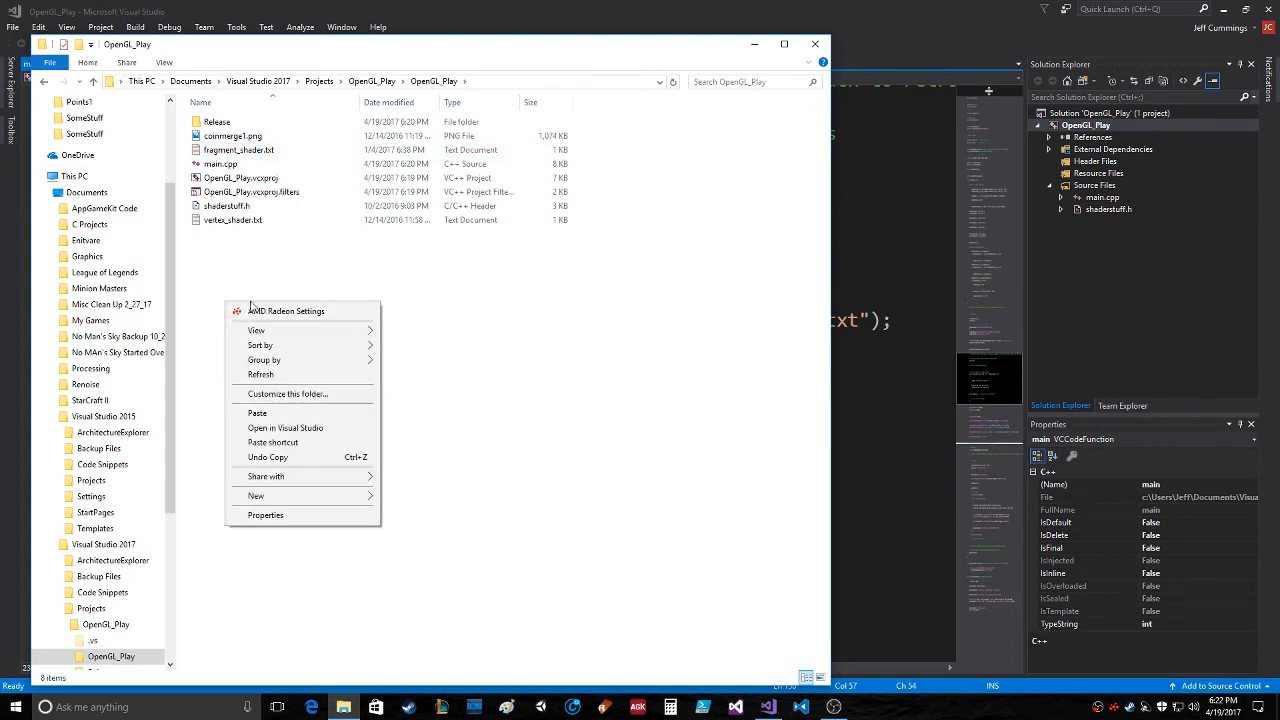
pyautogui.click(256, 496)
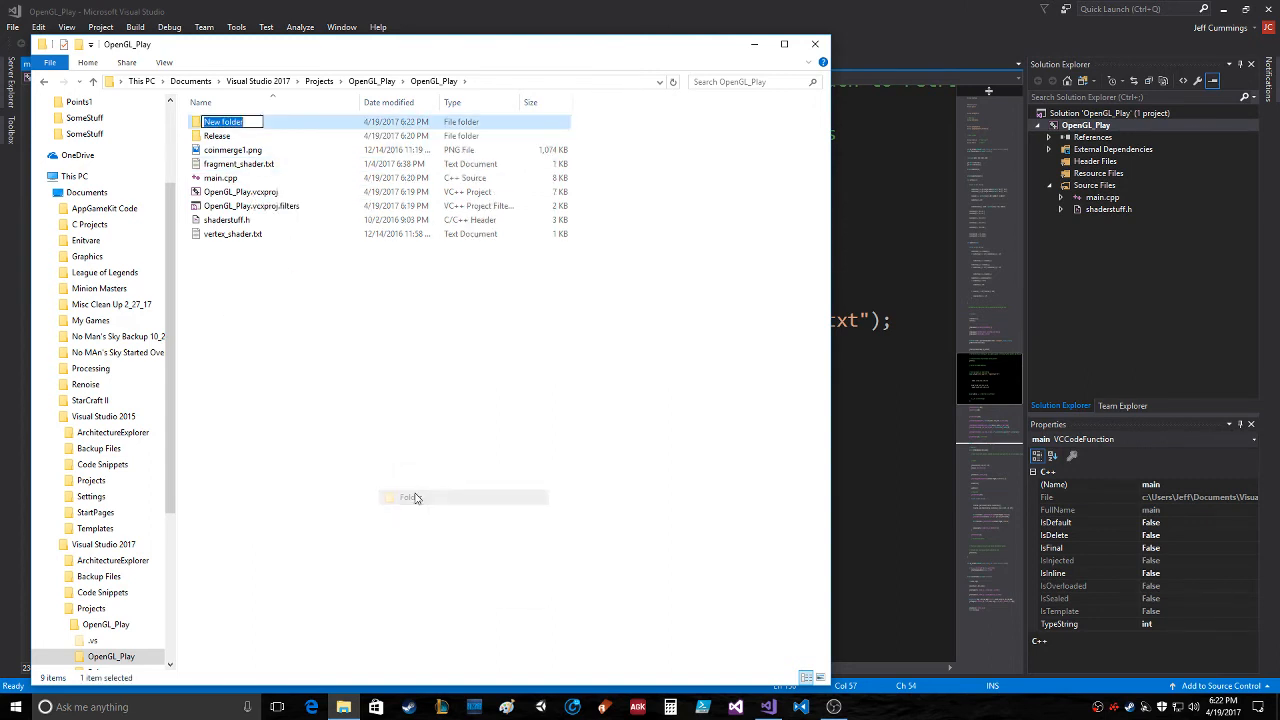
pyautogui.write('cpp')
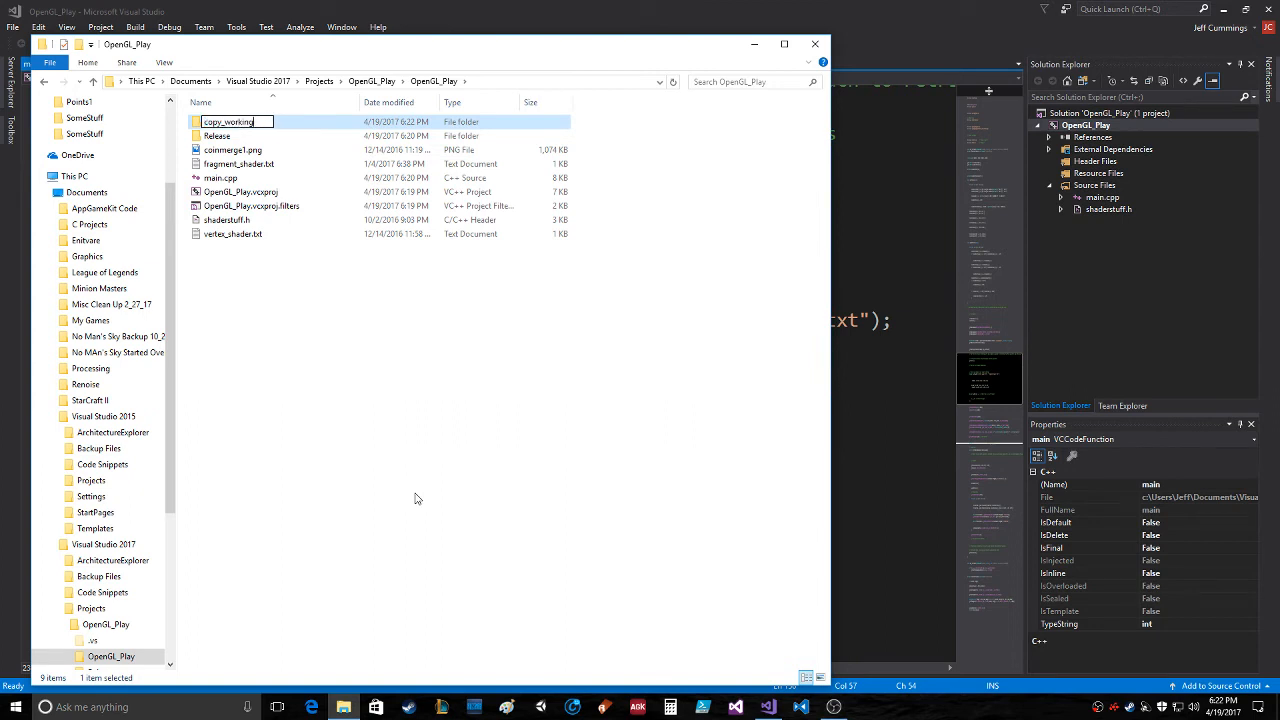
pyautogui.write('_play1')
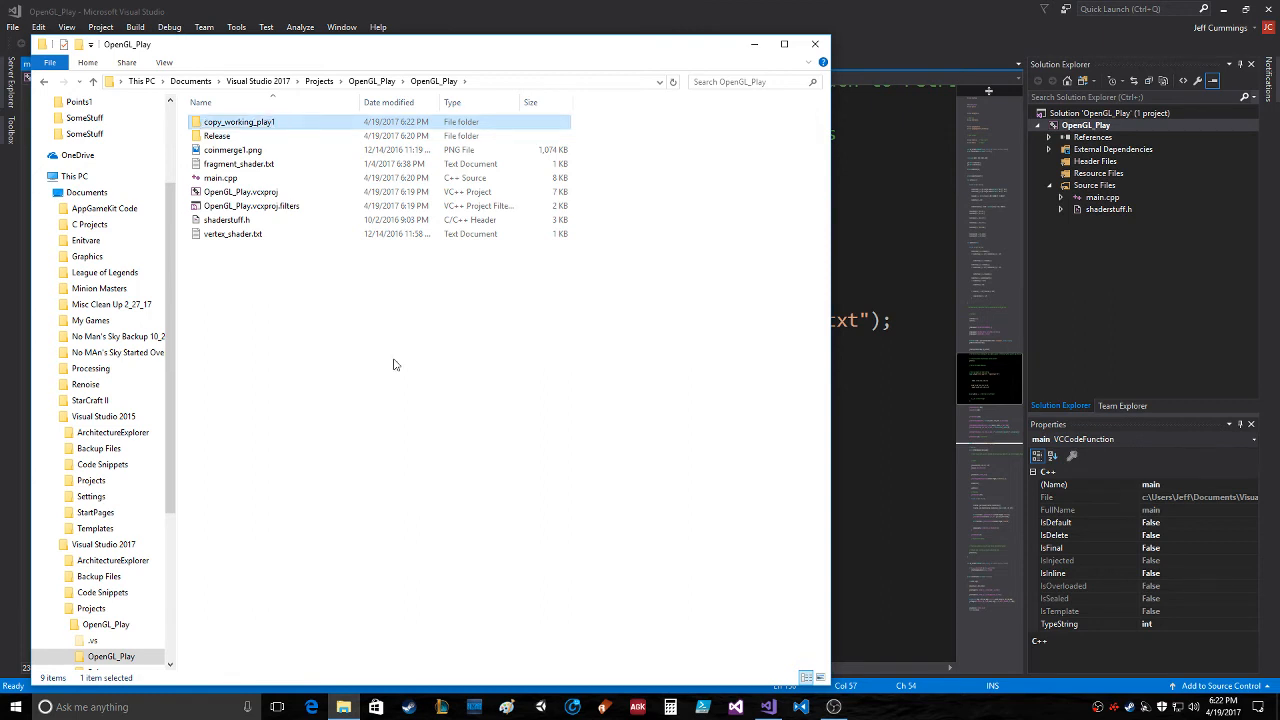
pyautogui.moveTo(260, 150)
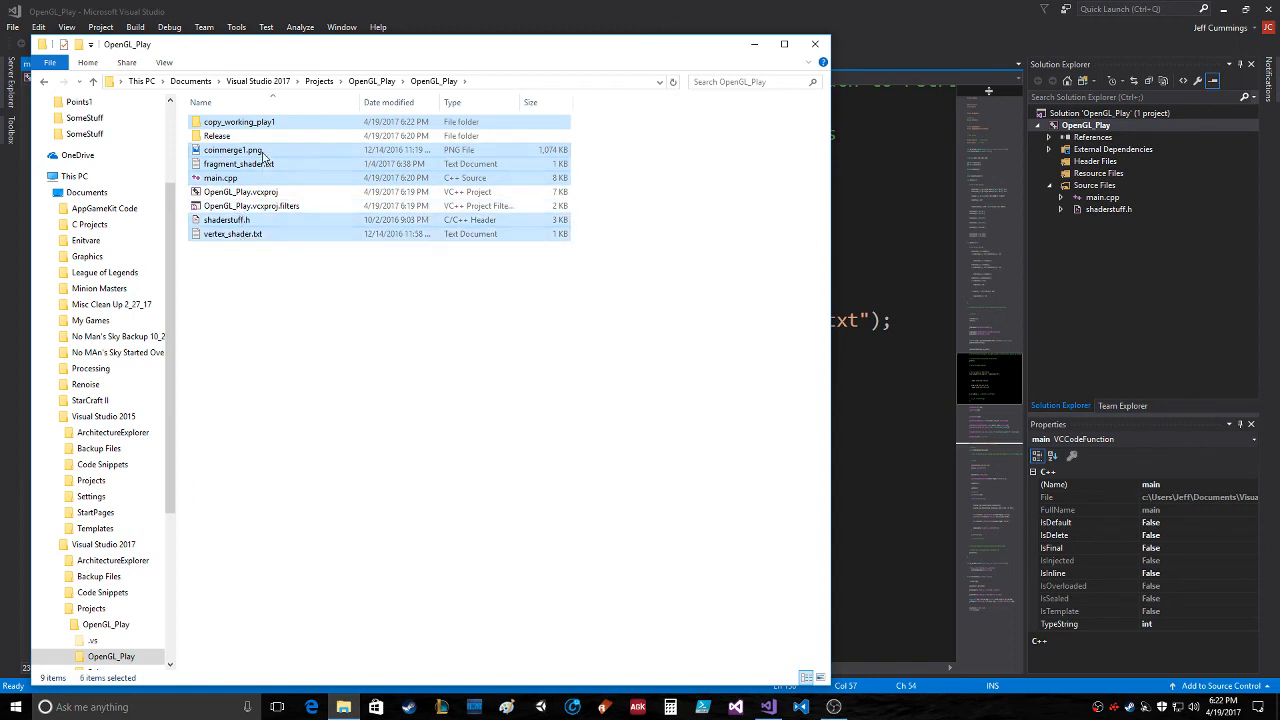
# Copy main.cpp, shaderstuff.h, both shader texts and coinimage1.png into copy_working_play1, then go back
pyautogui.click(232, 150)
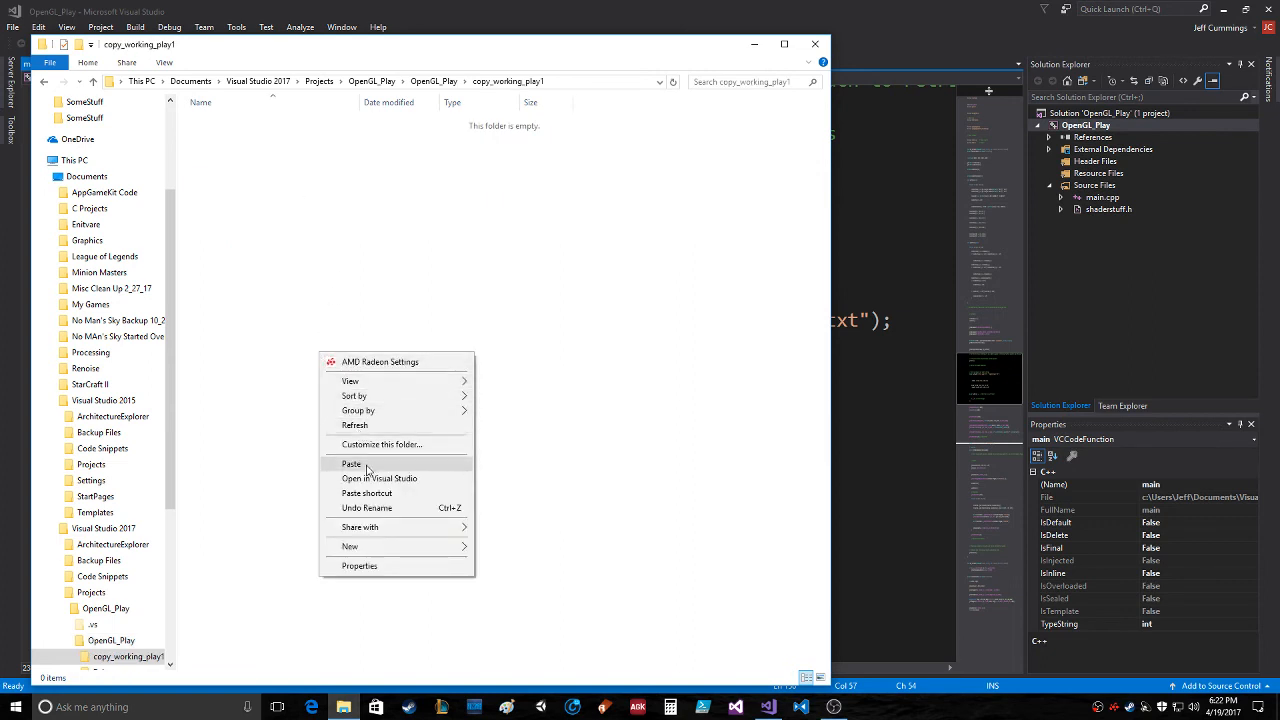
pyautogui.click(352, 464)
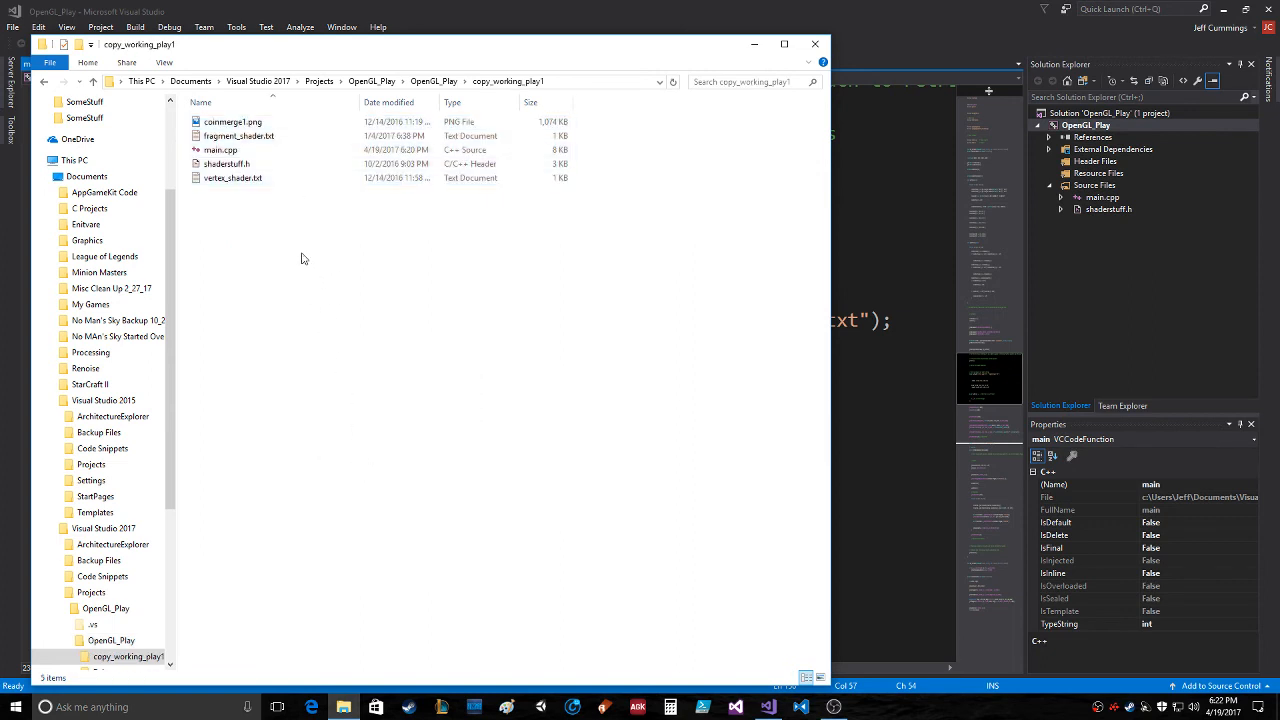
pyautogui.click(220, 148)
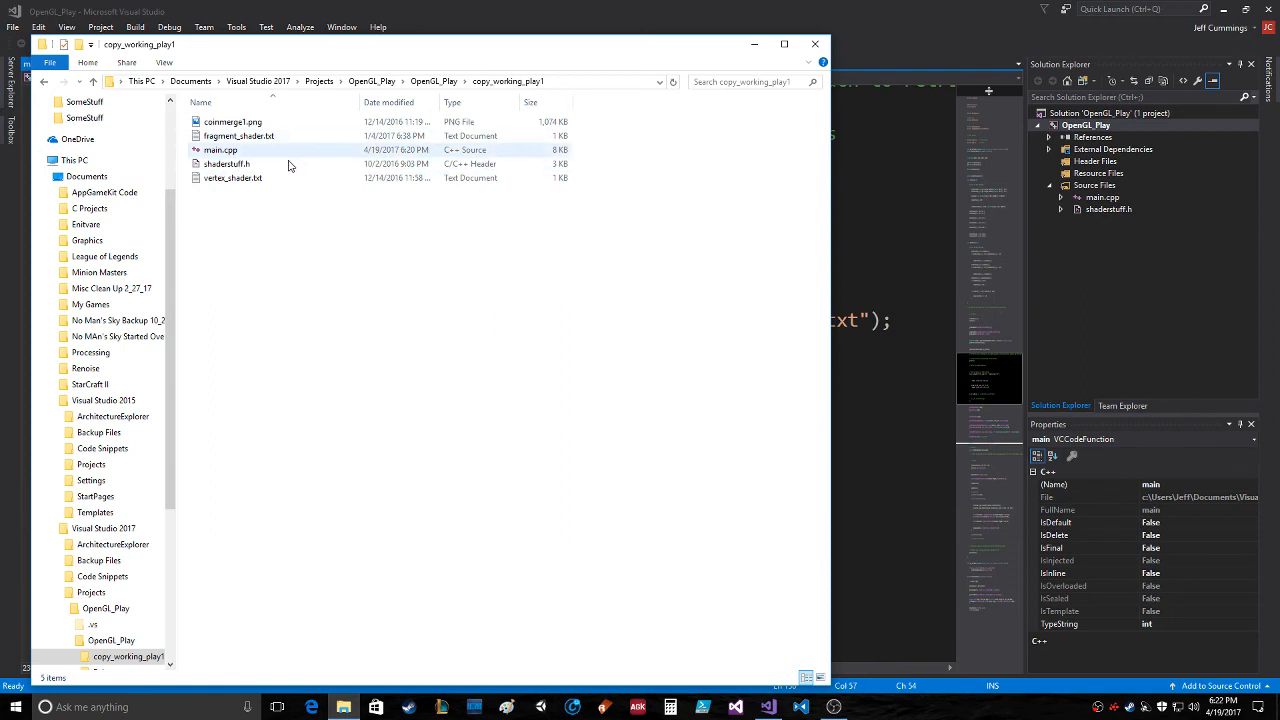
pyautogui.click(434, 80)
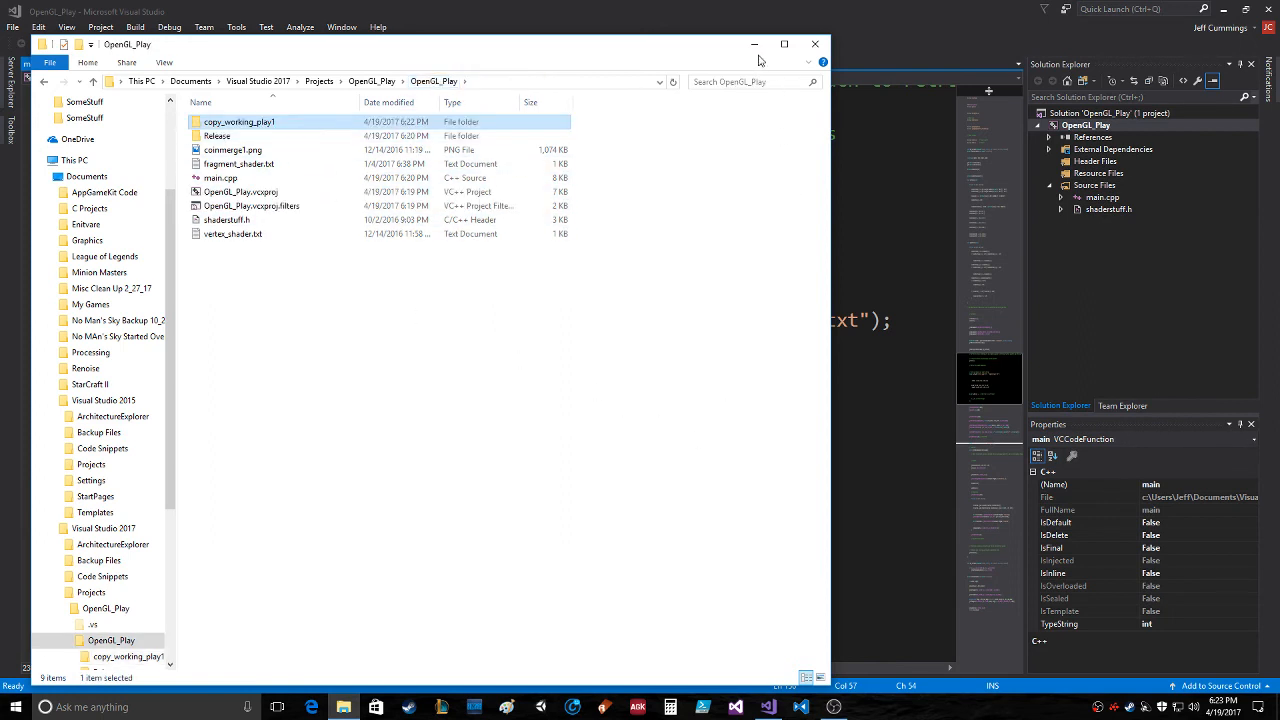
pyautogui.moveTo(756, 44)
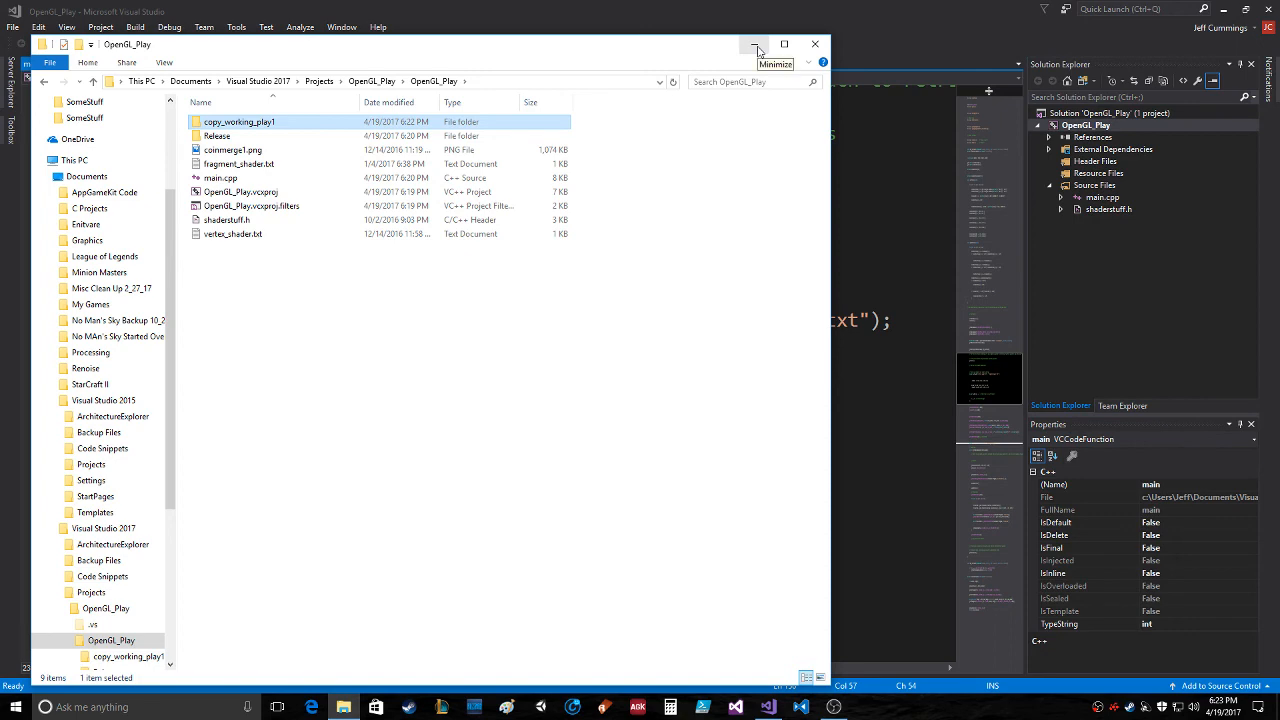